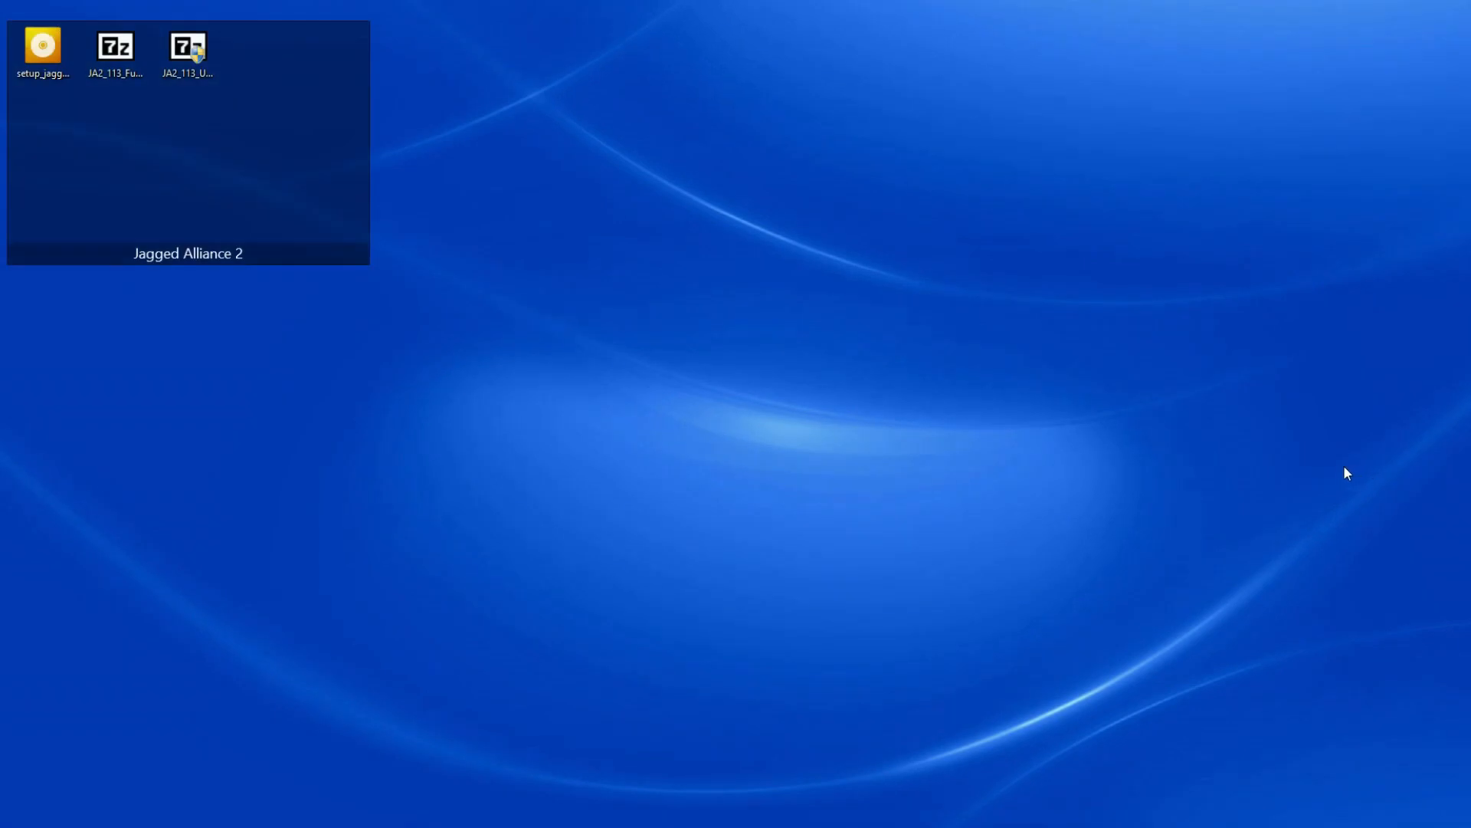
pyautogui.moveTo(276, 380)
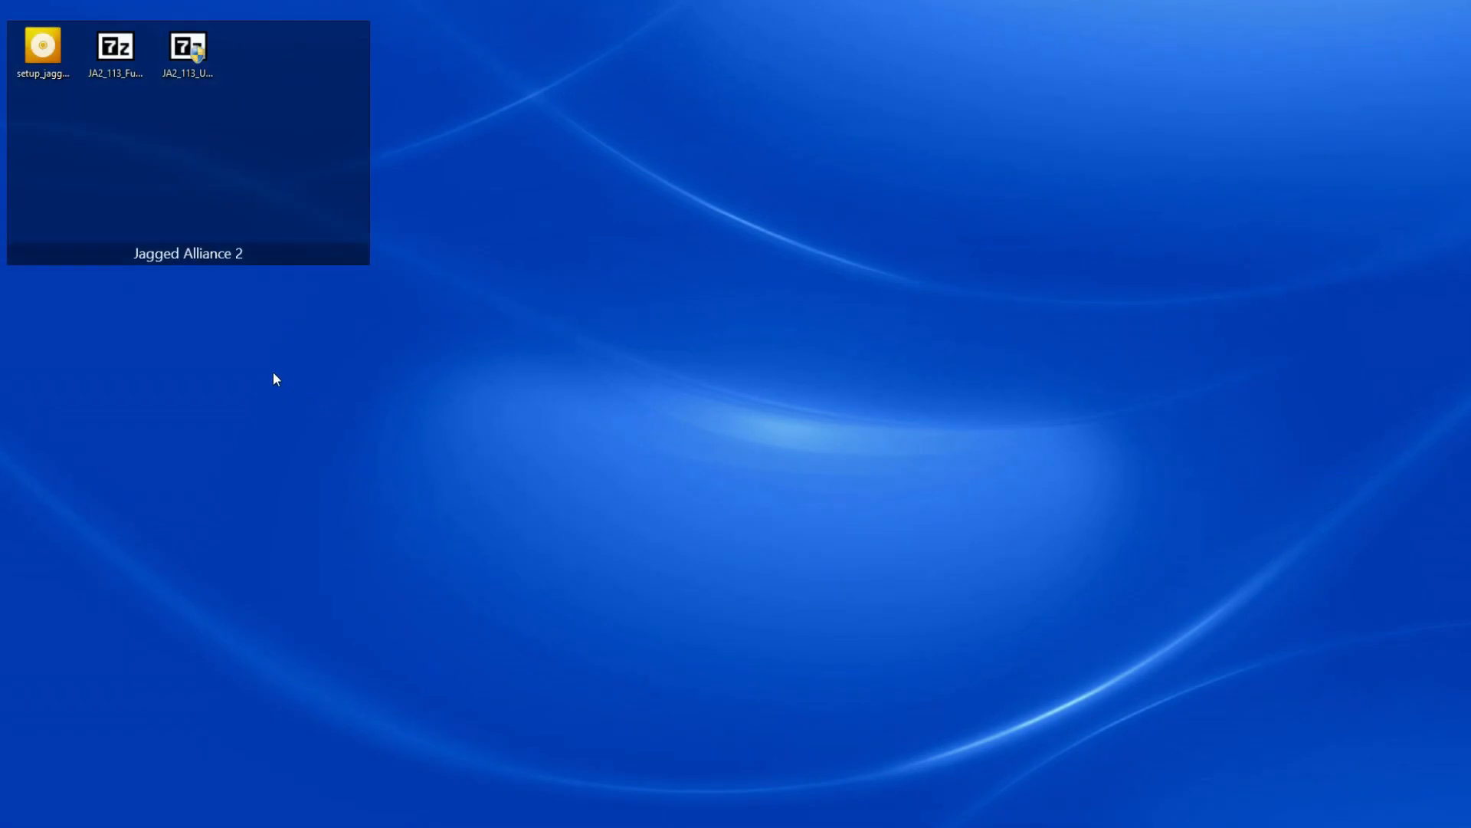
pyautogui.moveTo(147, 311)
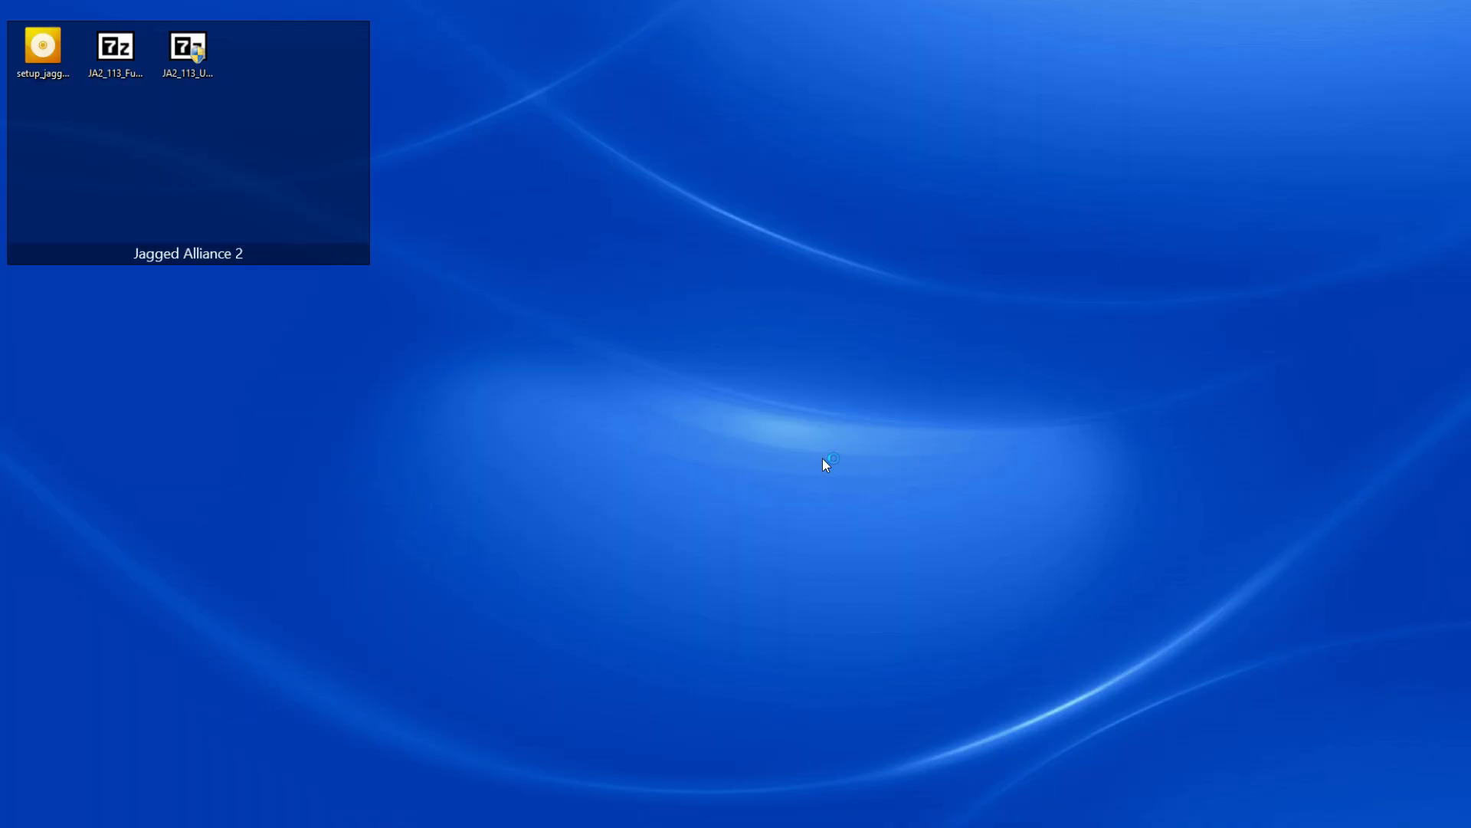
# Run the GOG setup, accept the EULA in Options and install Jagged Alliance 2 to C:\GOG Games
pyautogui.doubleClick(42, 46)
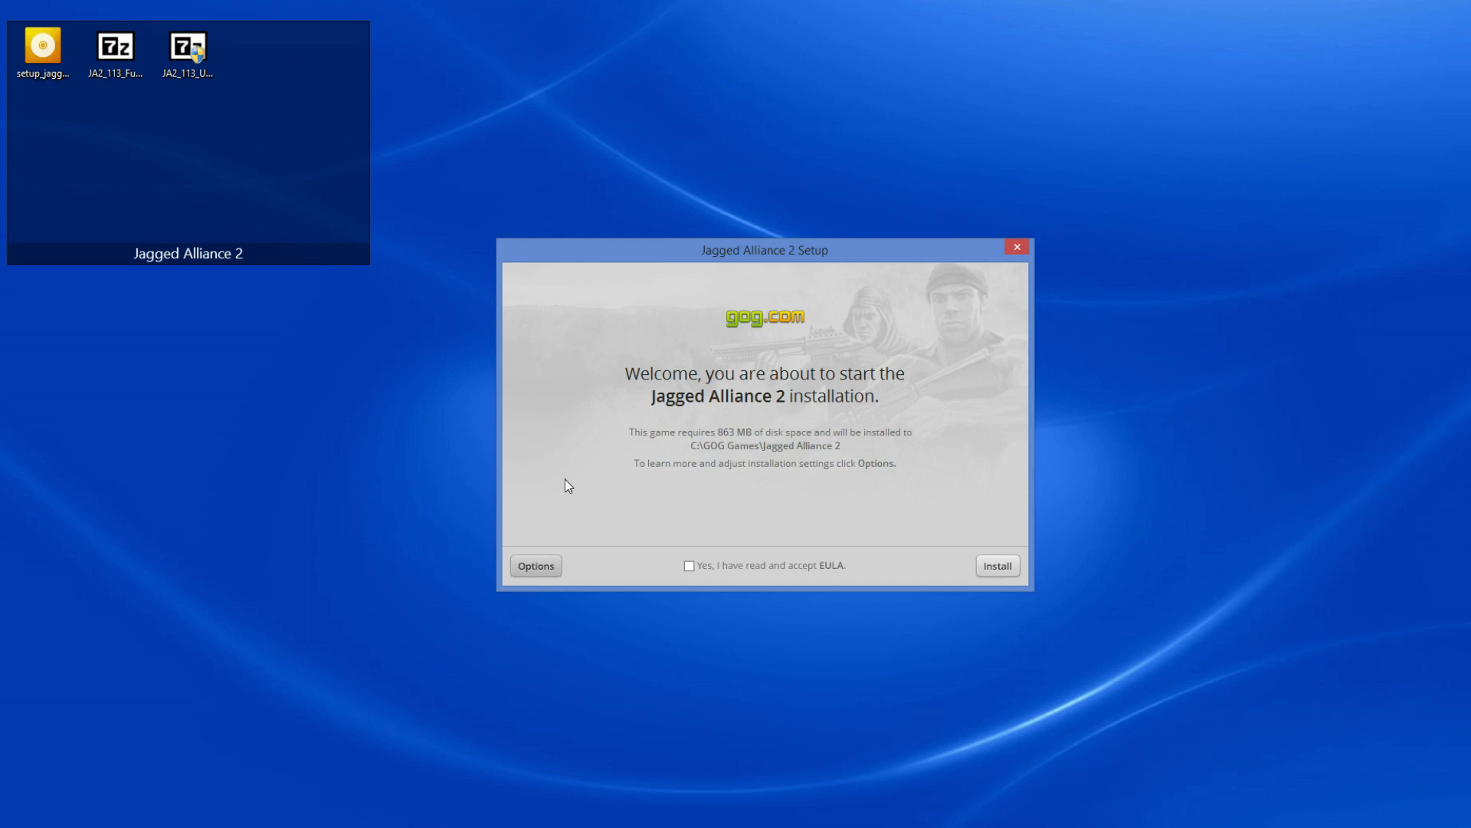
pyautogui.click(534, 565)
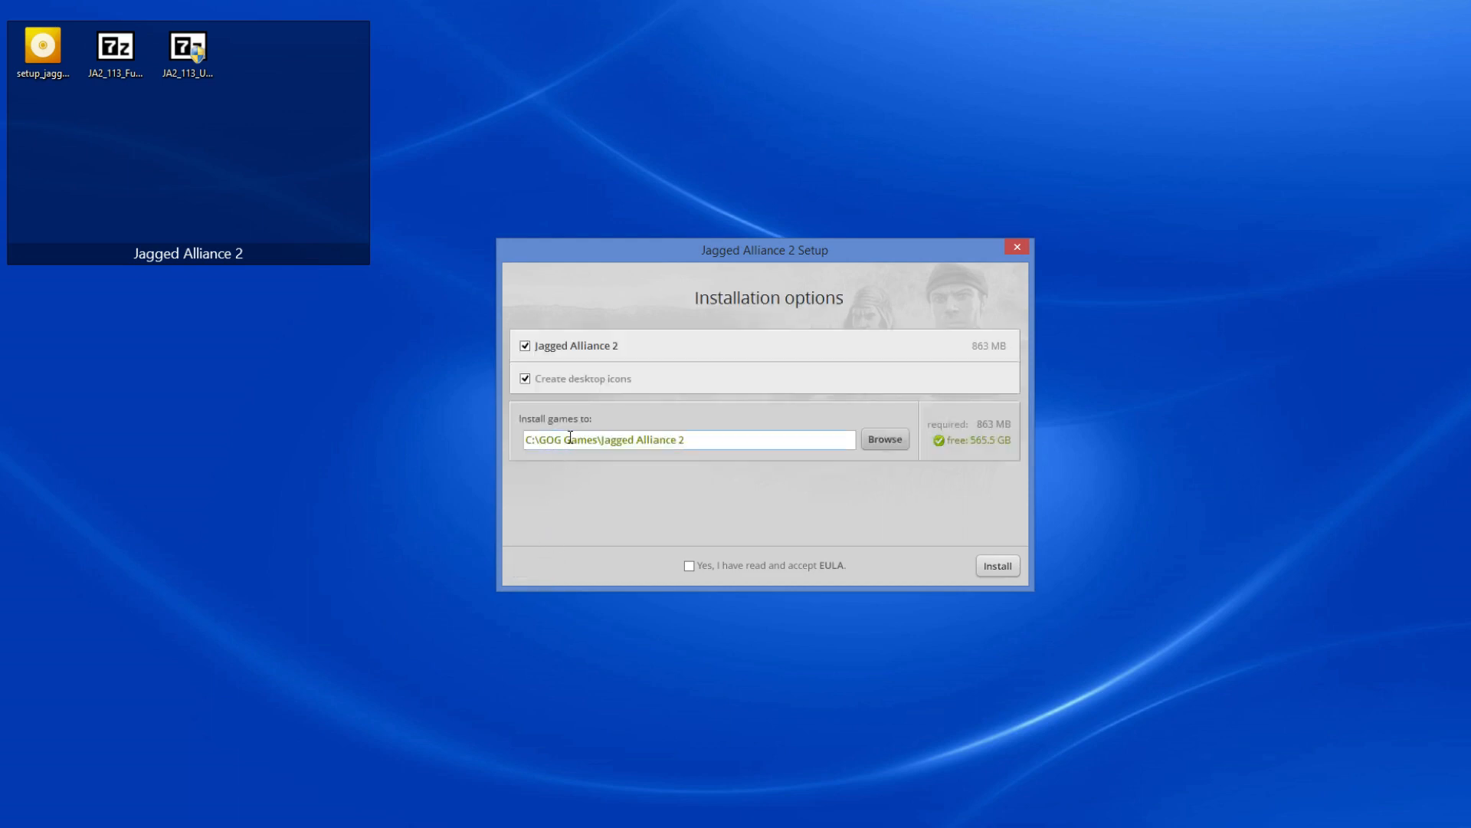
pyautogui.moveTo(645, 445)
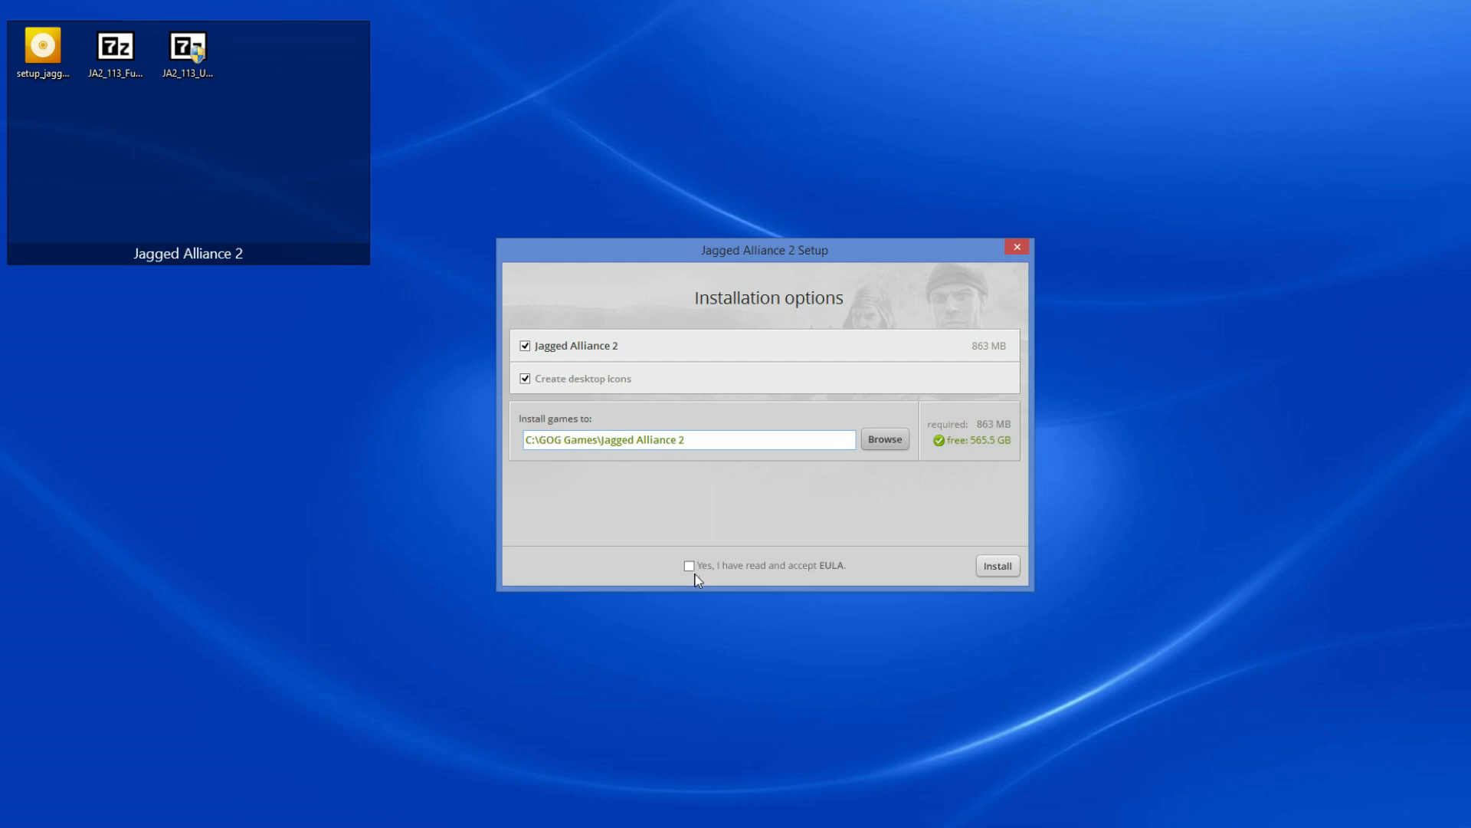
pyautogui.click(689, 564)
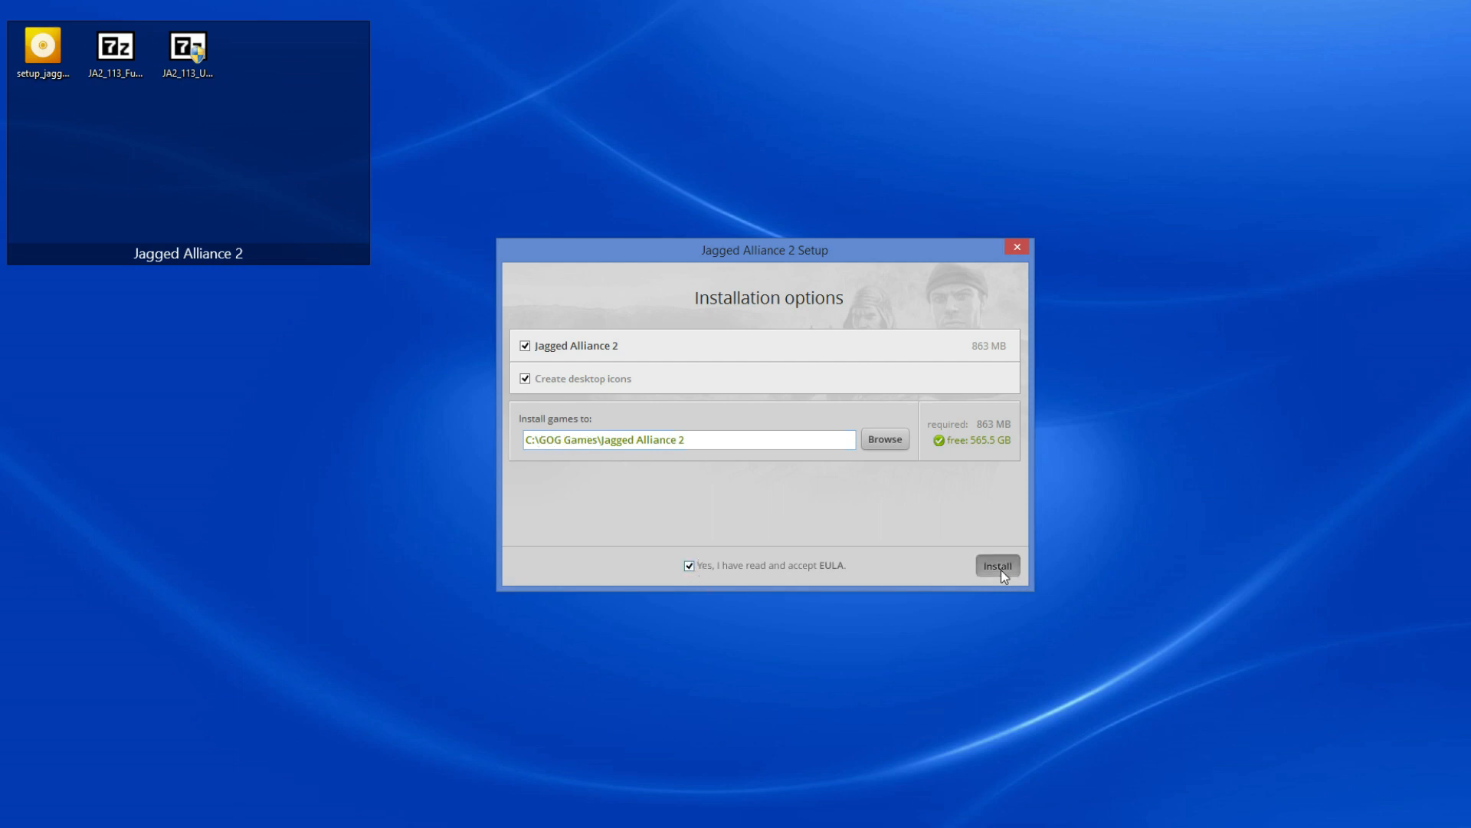
pyautogui.click(996, 565)
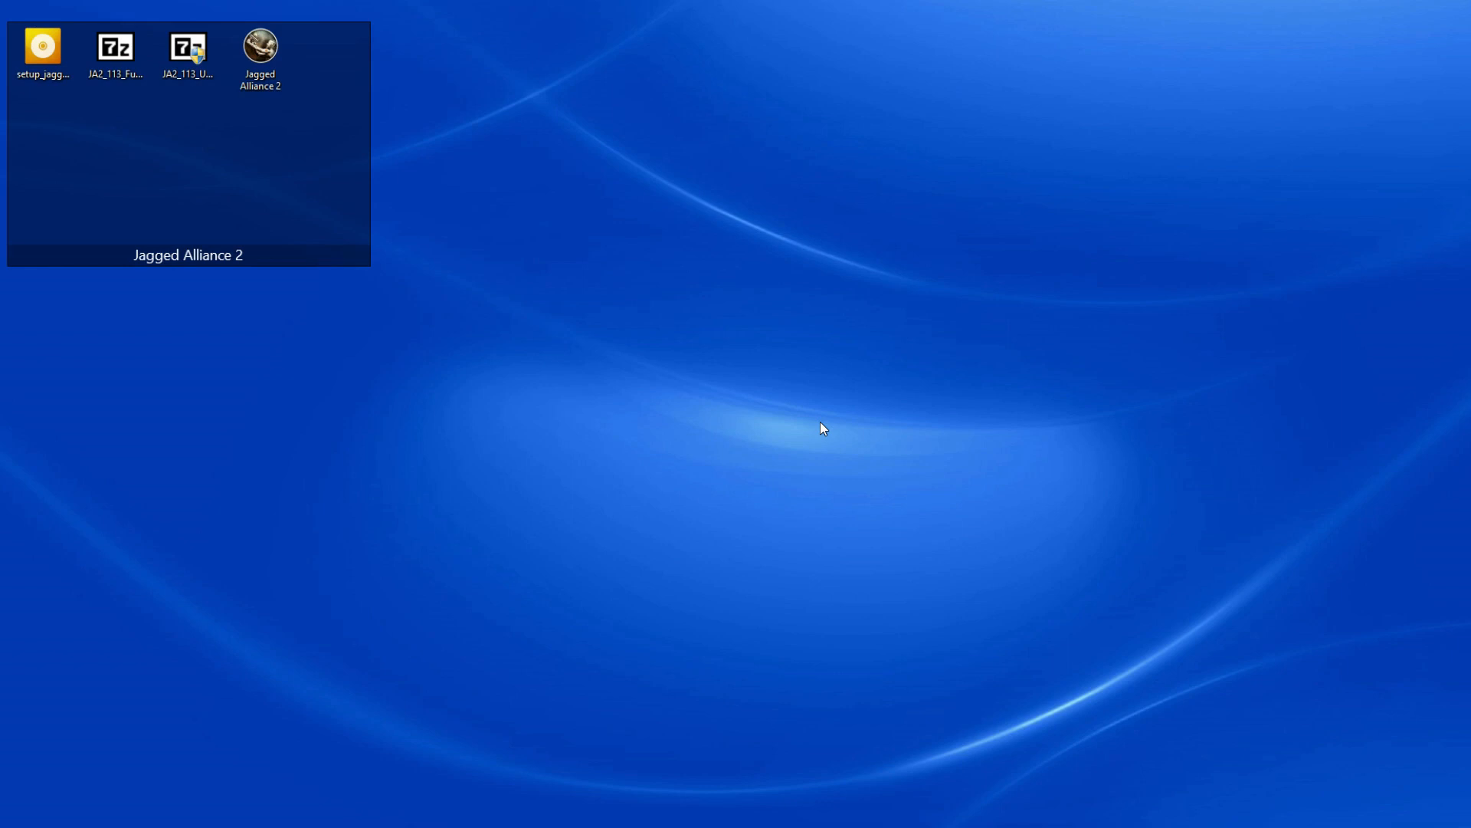
pyautogui.moveTo(431, 349)
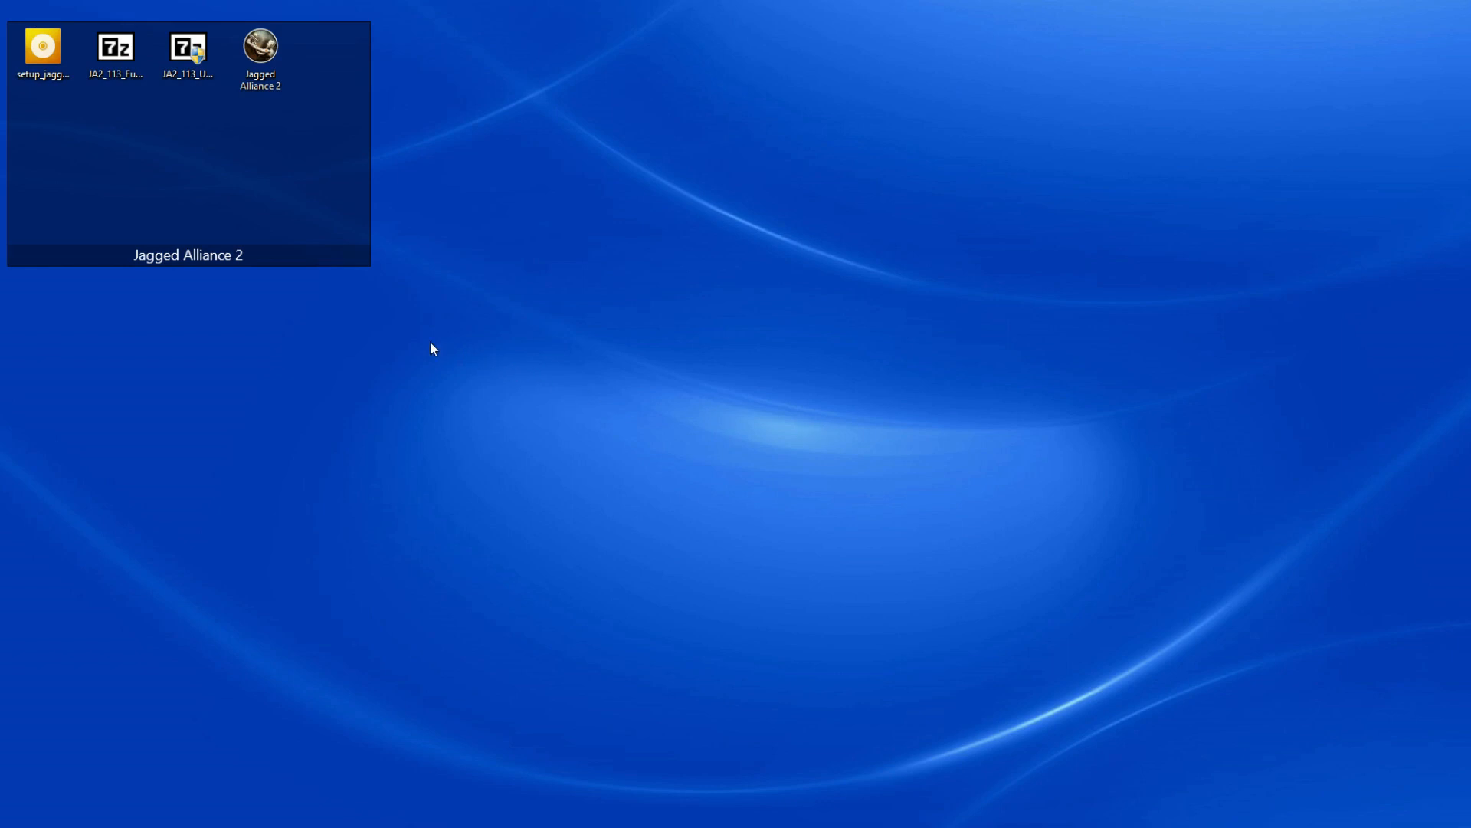
pyautogui.moveTo(342, 335)
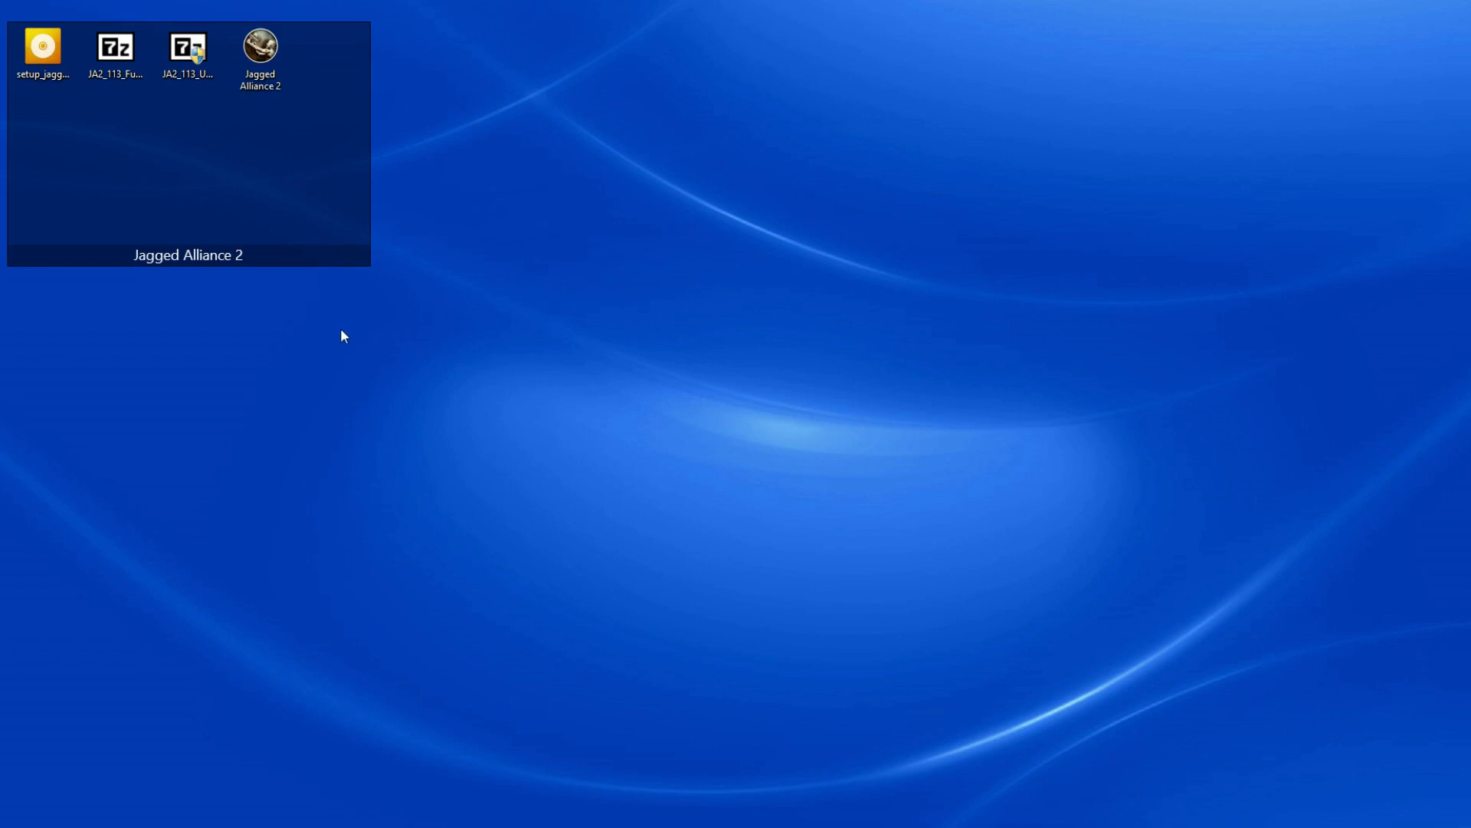
pyautogui.moveTo(261, 277)
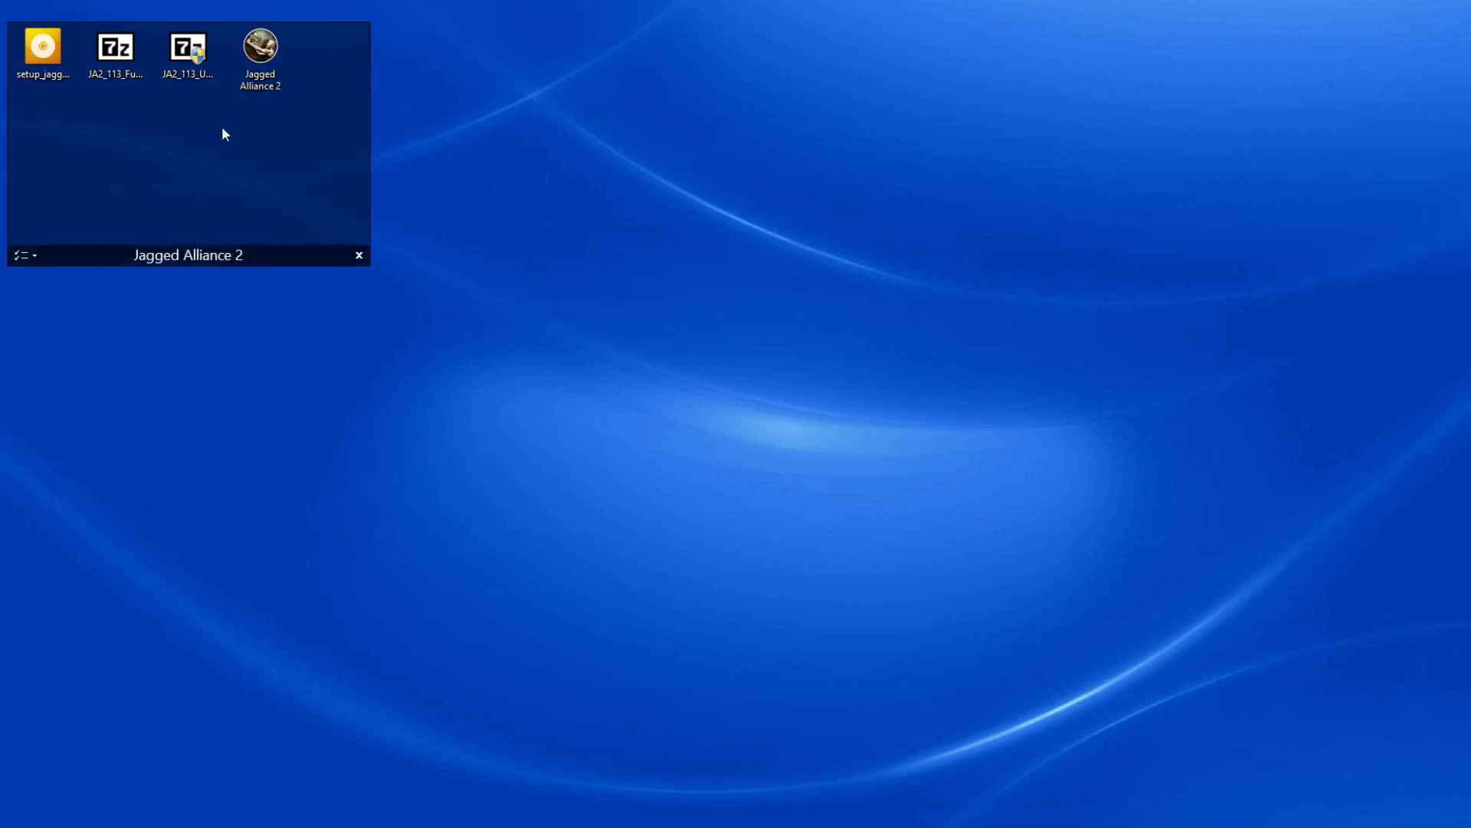
pyautogui.moveTo(259, 51)
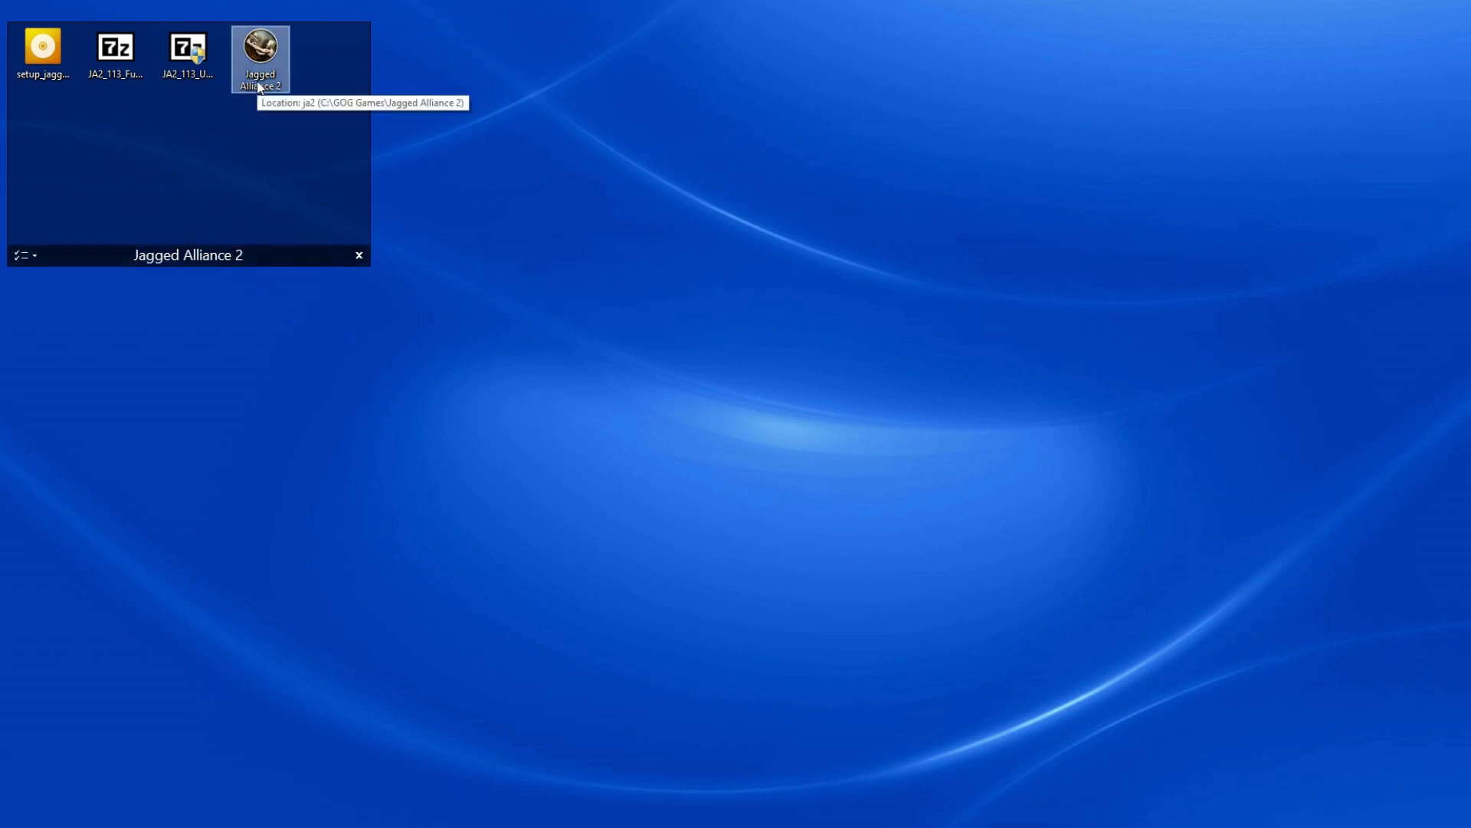
pyautogui.doubleClick(260, 47)
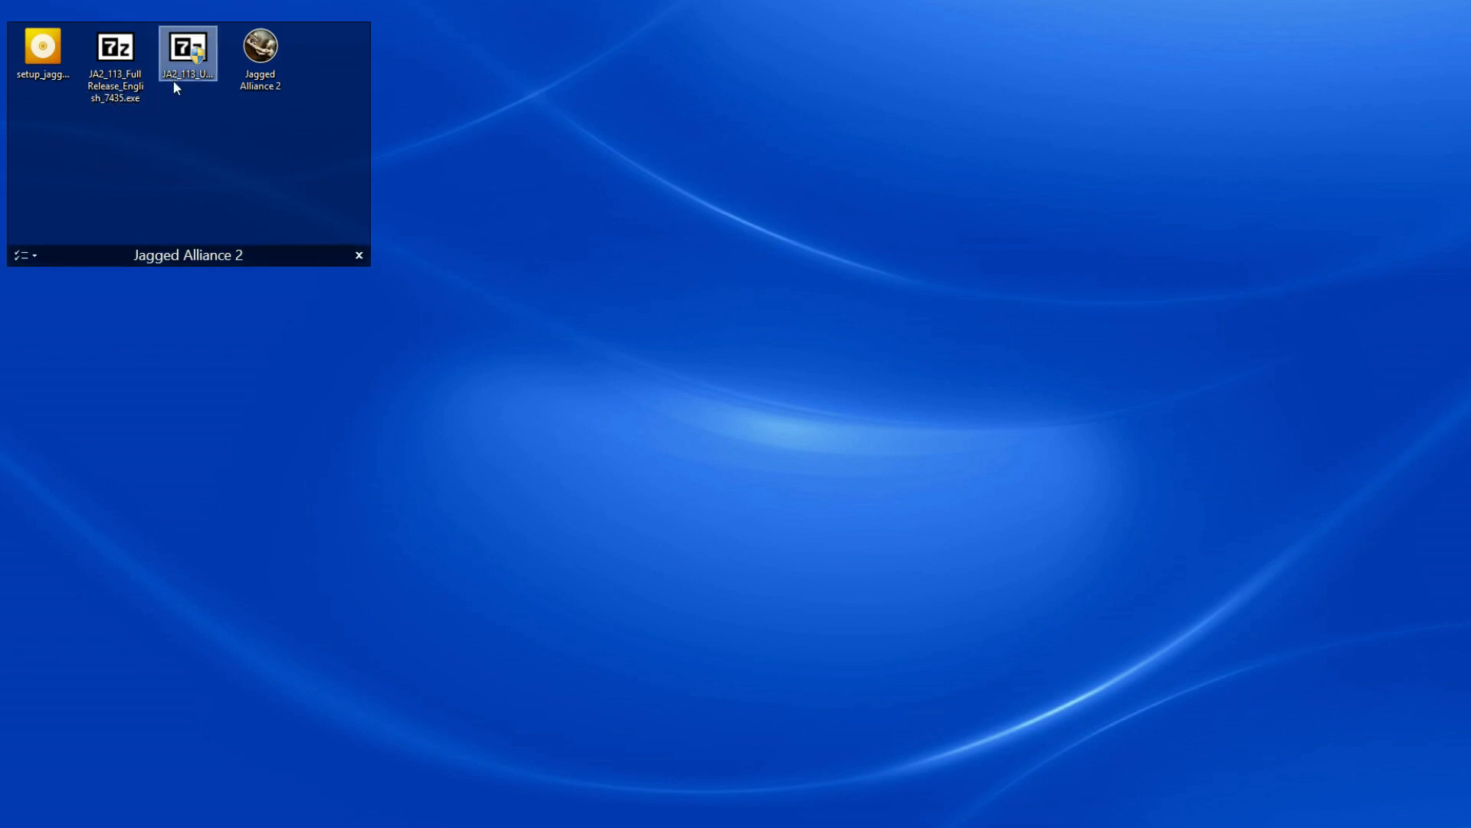
# Show the ja2v113.pbworks.com Downloads page with the 7435 release and 7609 update
pyautogui.click(155, 639)
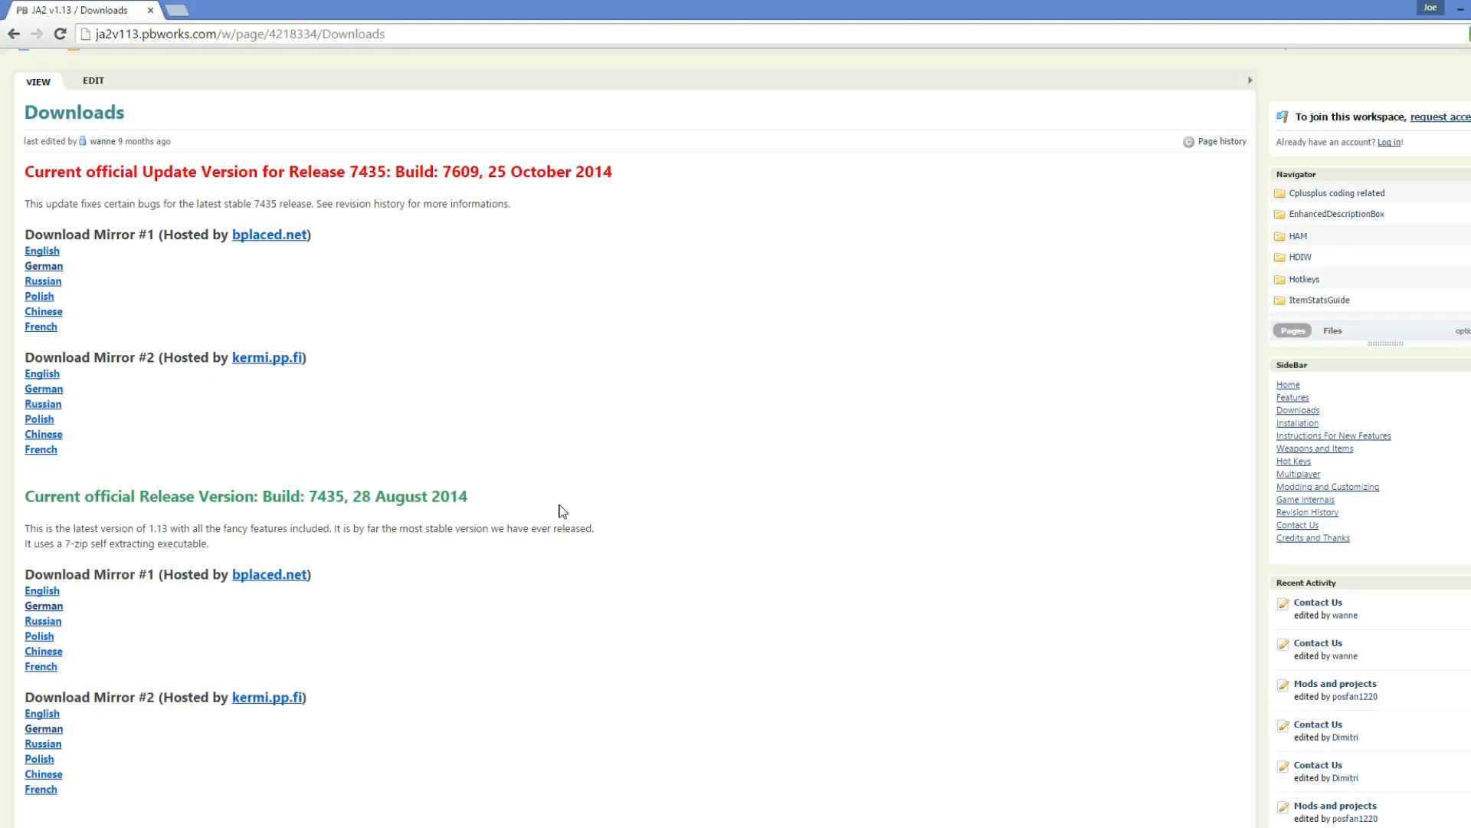
pyautogui.moveTo(473, 350)
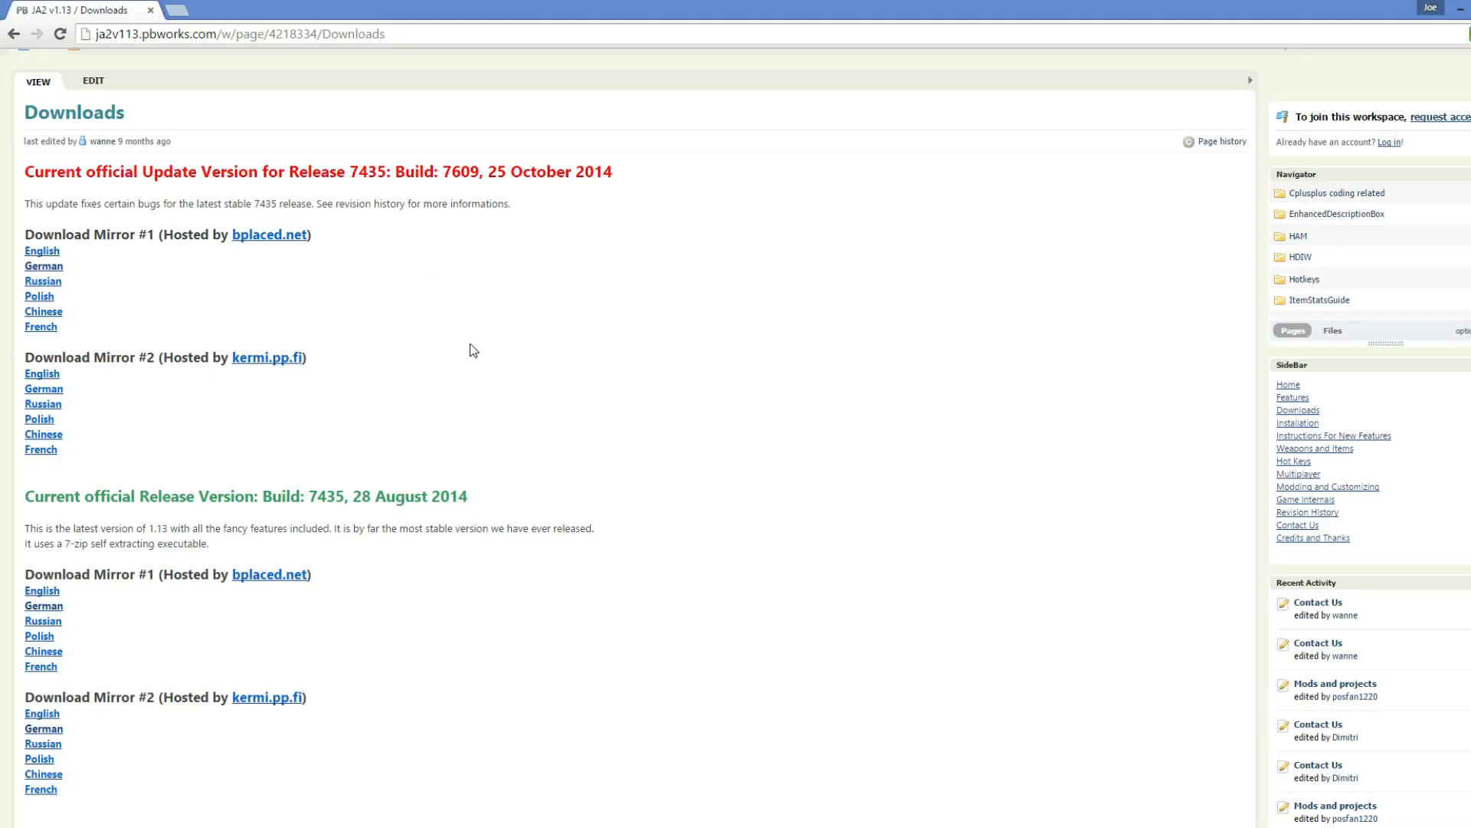
pyautogui.moveTo(485, 339)
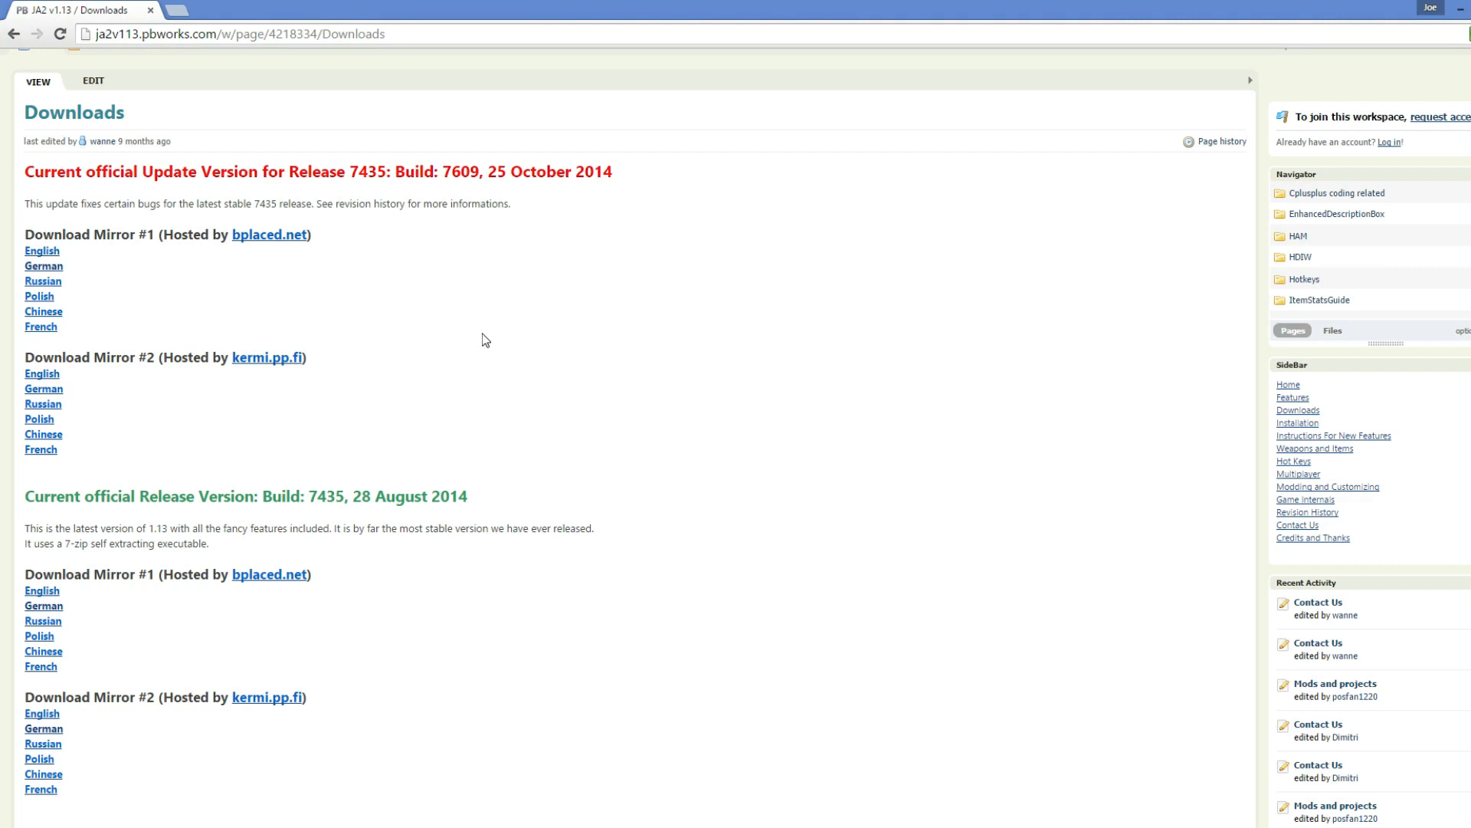
pyautogui.moveTo(645, 275)
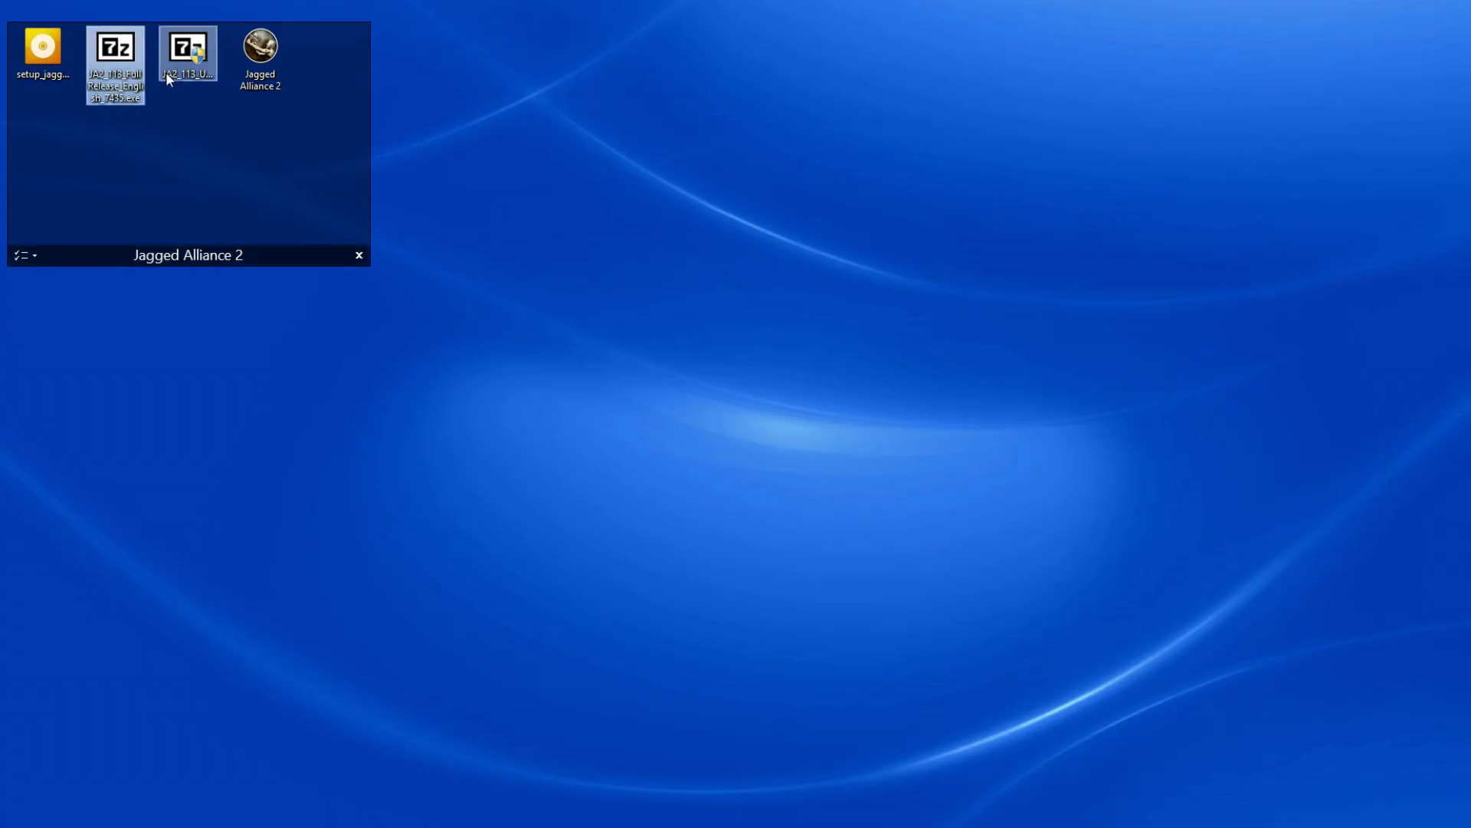
pyautogui.moveTo(114, 51)
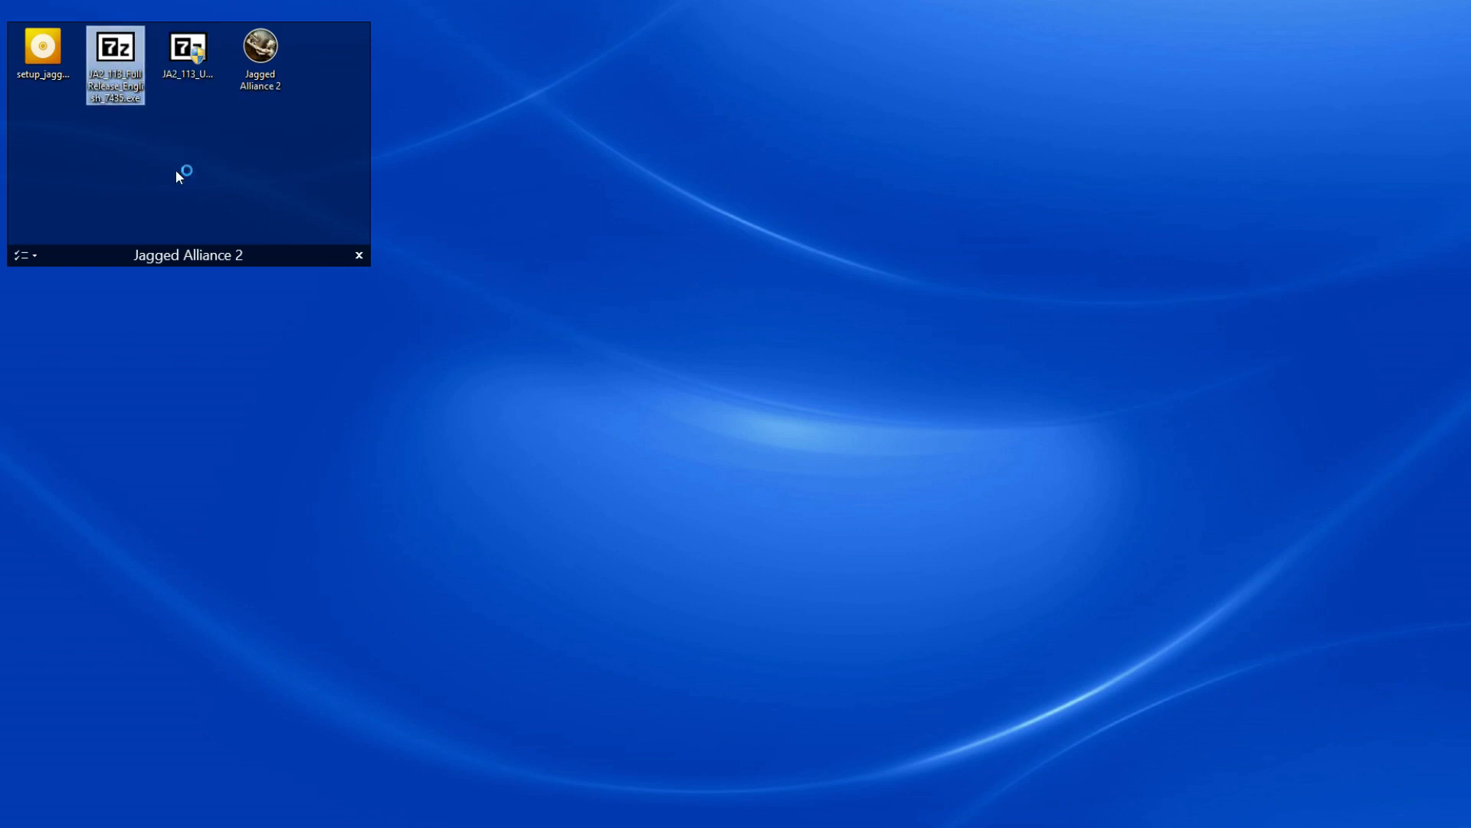
# Extract the JA2_113_FullRelease archive to the Desktop path
pyautogui.doubleClick(114, 66)
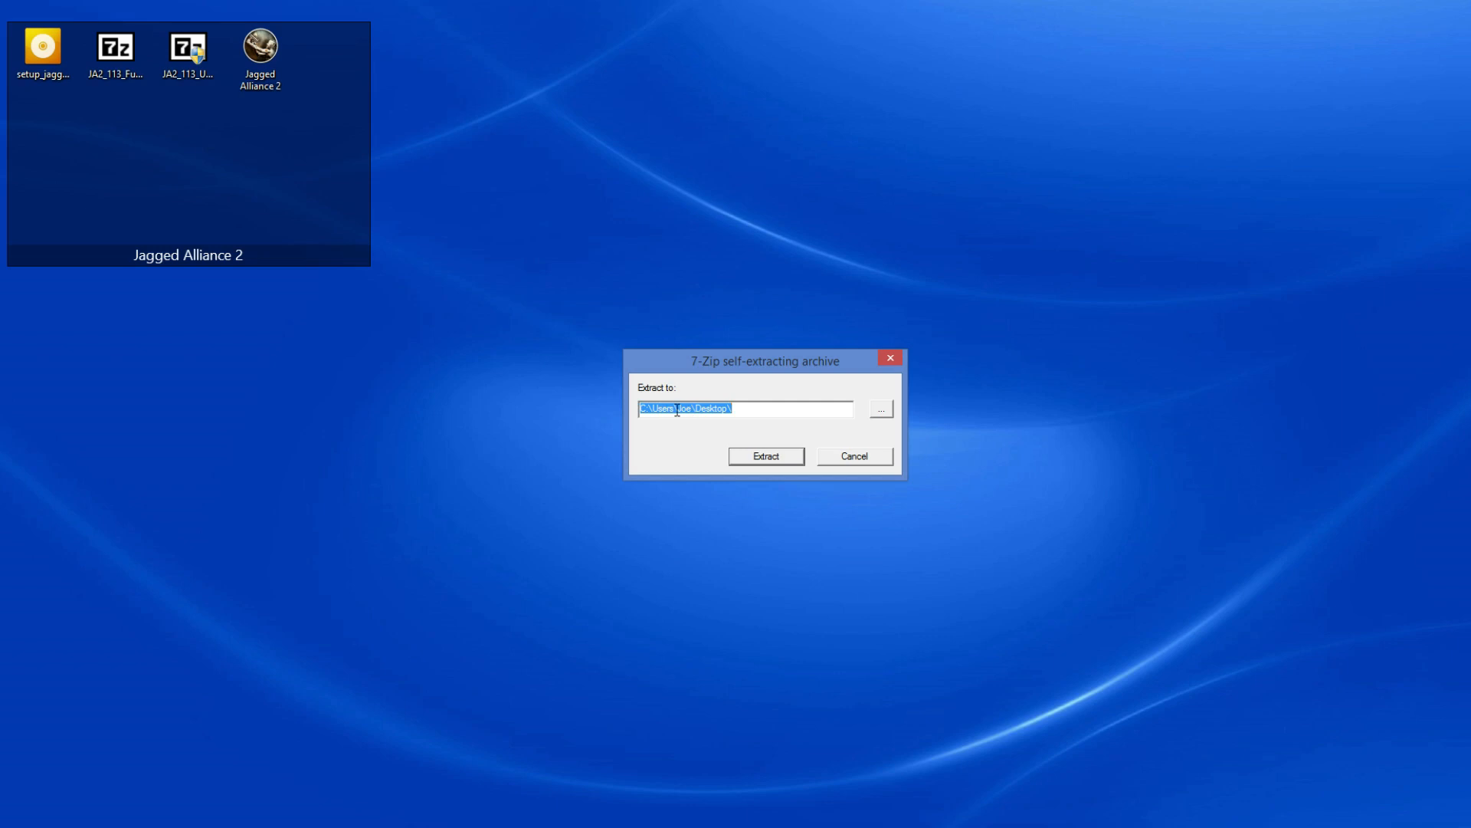
pyautogui.moveTo(668, 411)
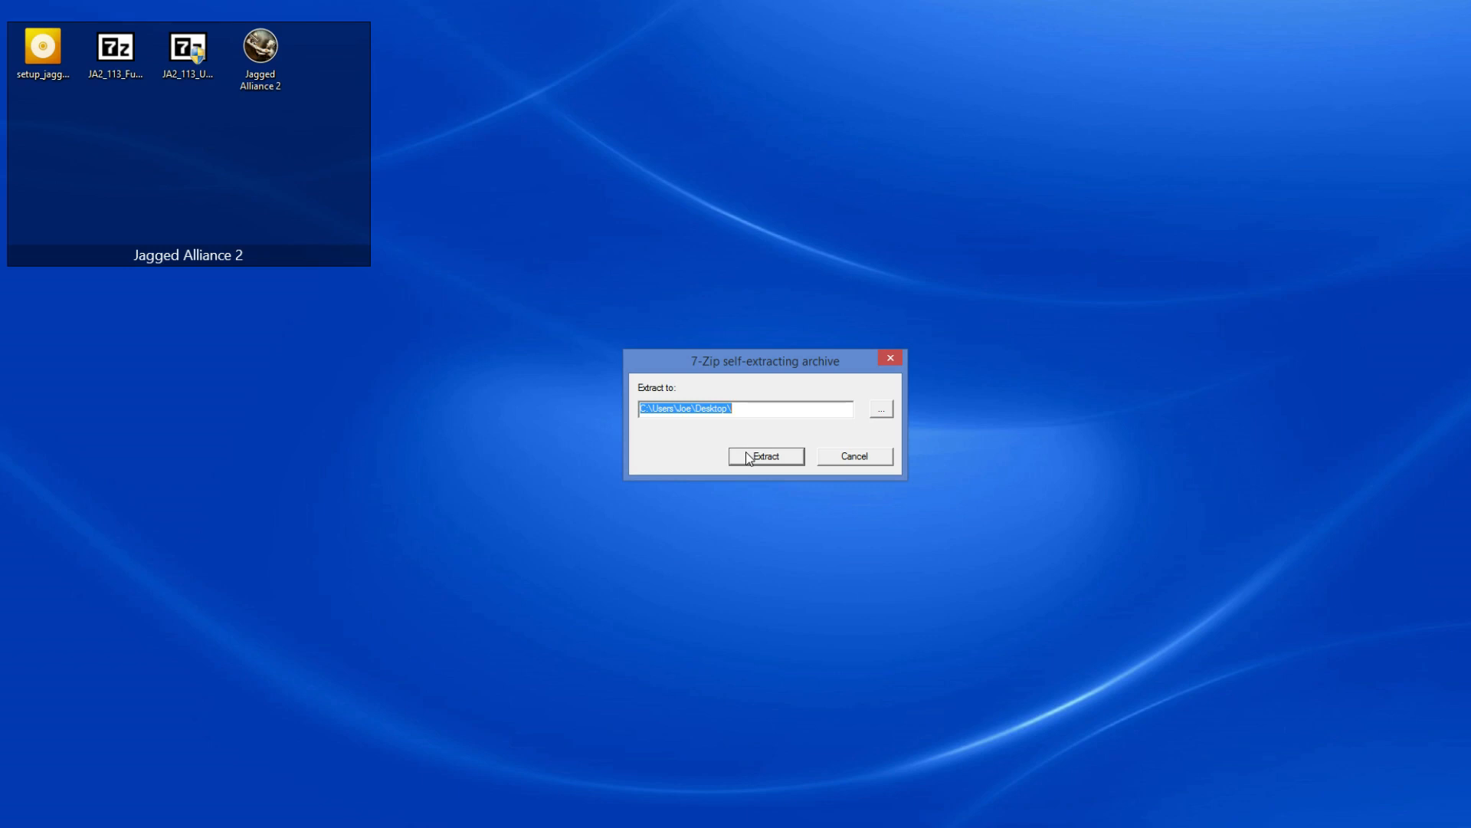
pyautogui.click(764, 456)
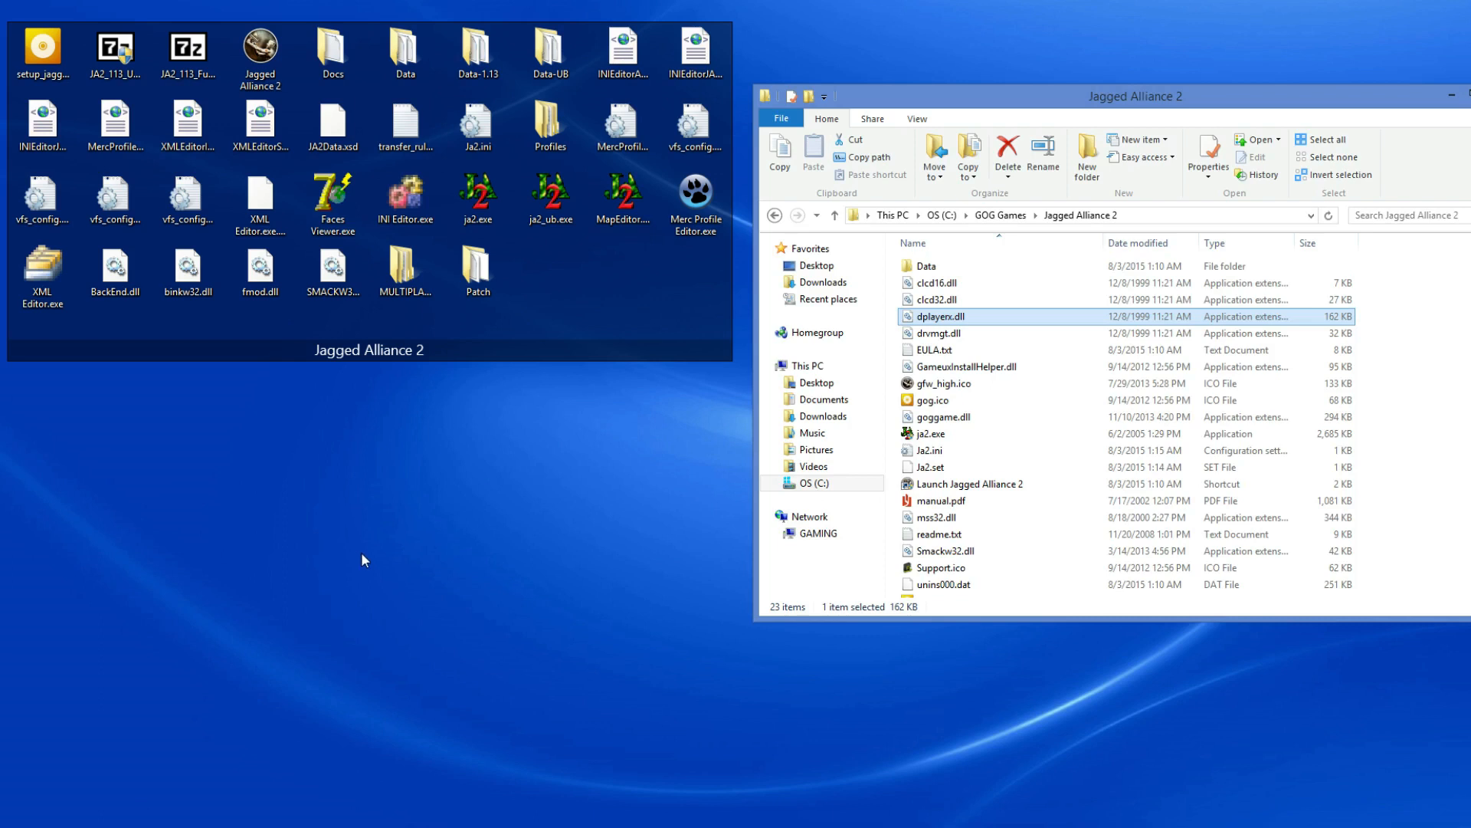
pyautogui.moveTo(459, 535)
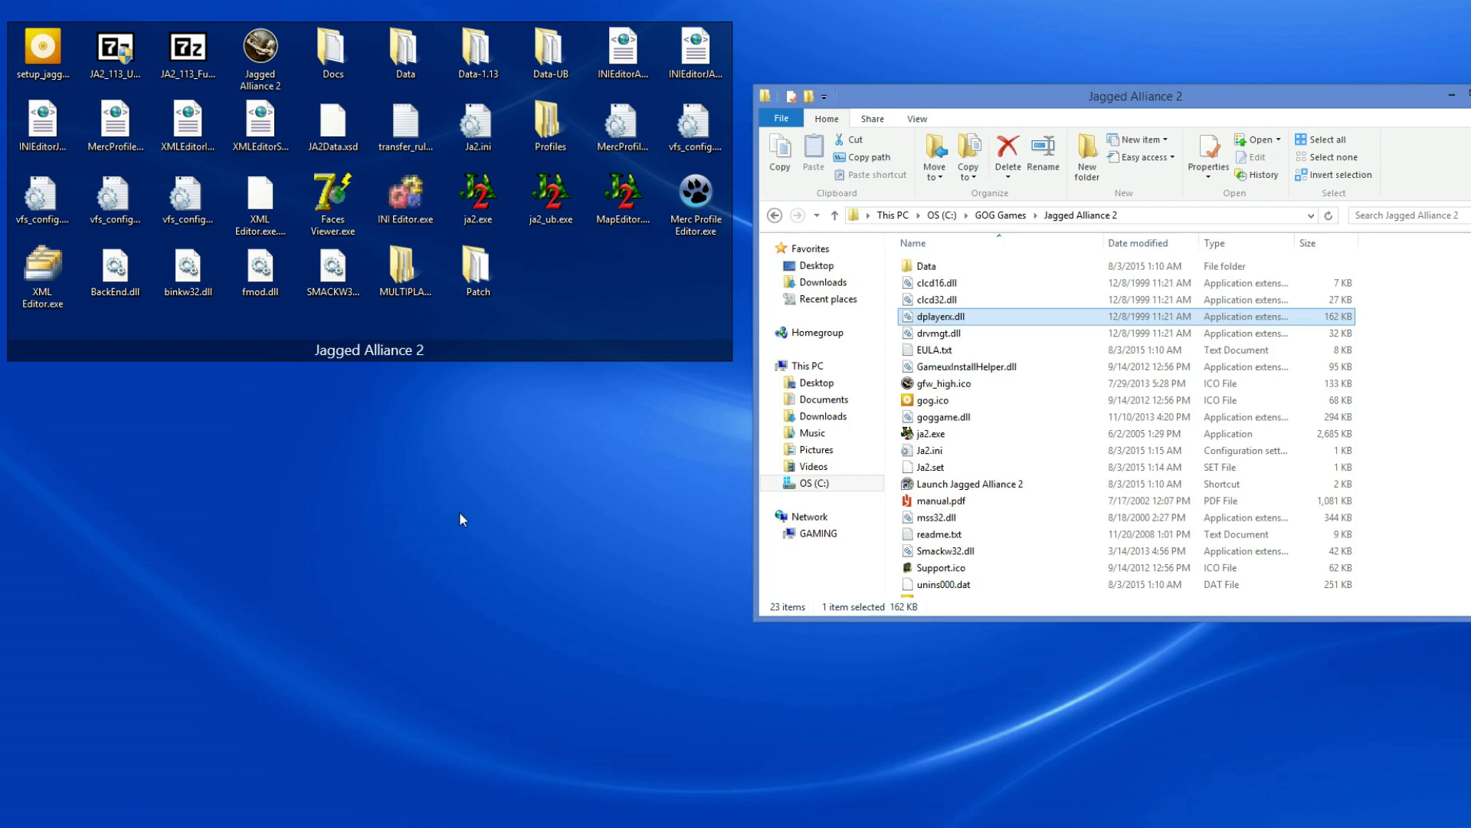
# Move the extracted 1.13 files into C:\GOG Games\Jagged Alliance 2, replacing same-named files
pyautogui.click(331, 49)
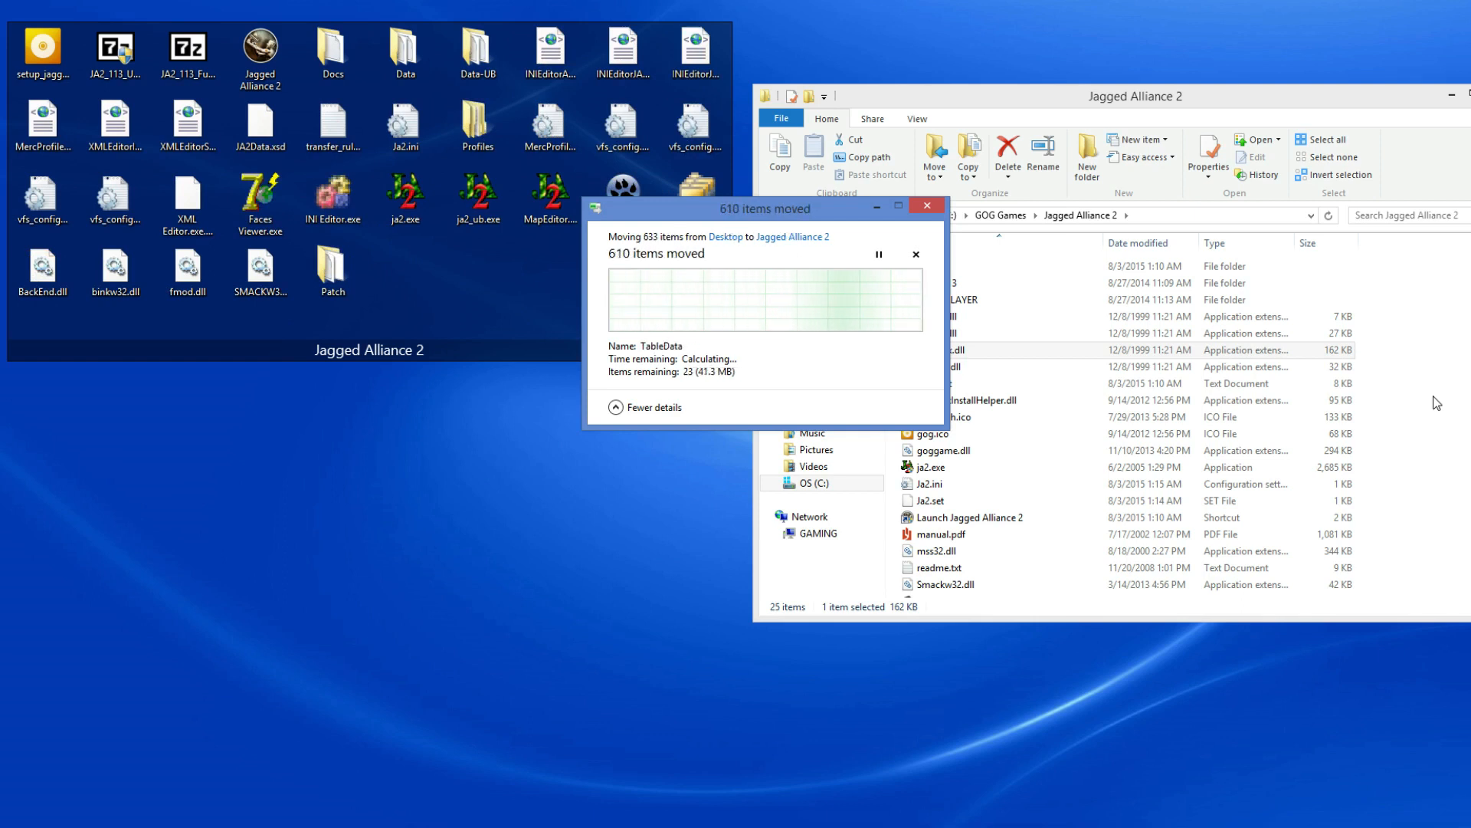
pyautogui.moveTo(636, 465)
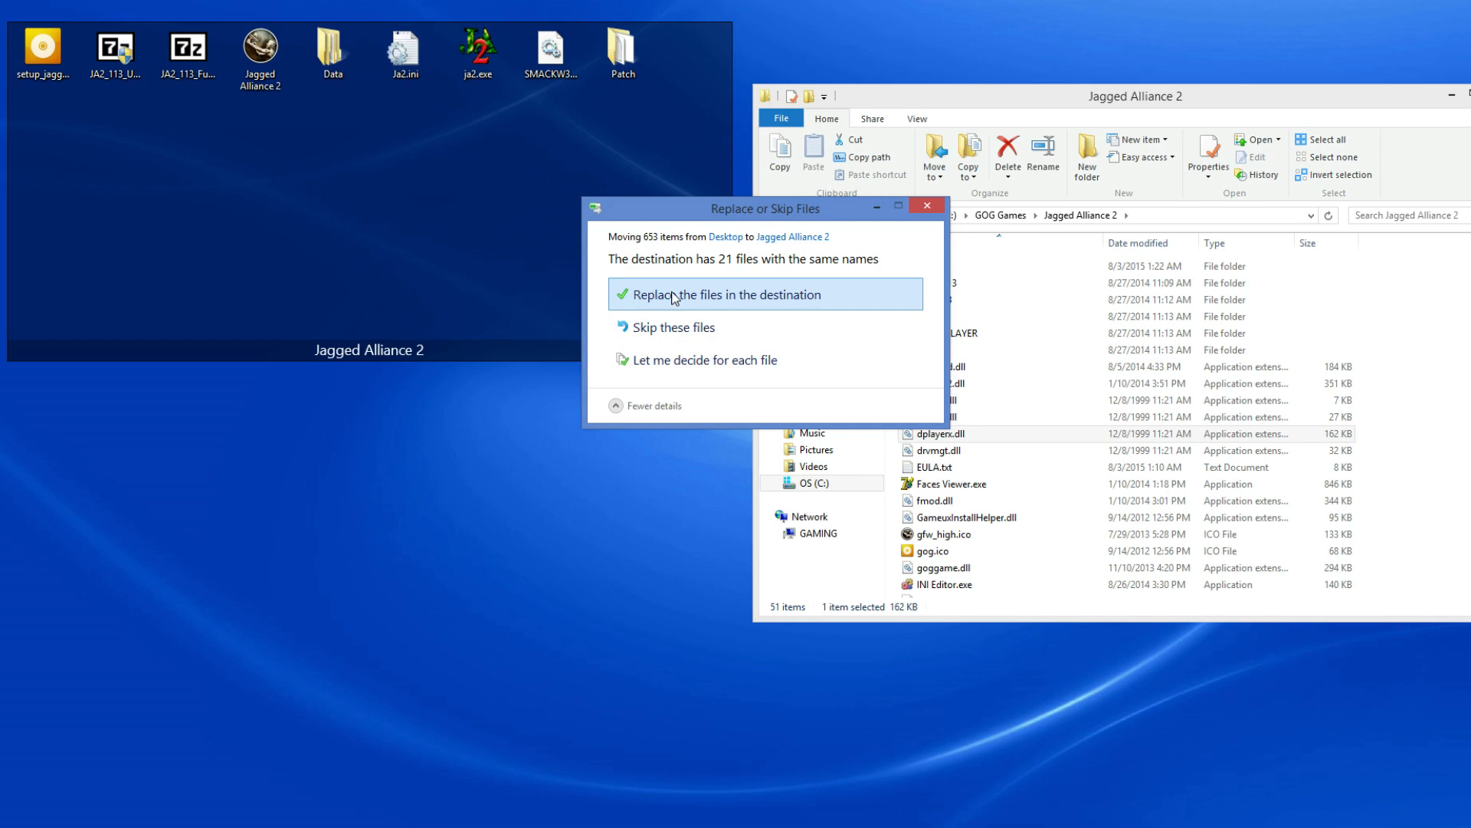
pyautogui.click(726, 293)
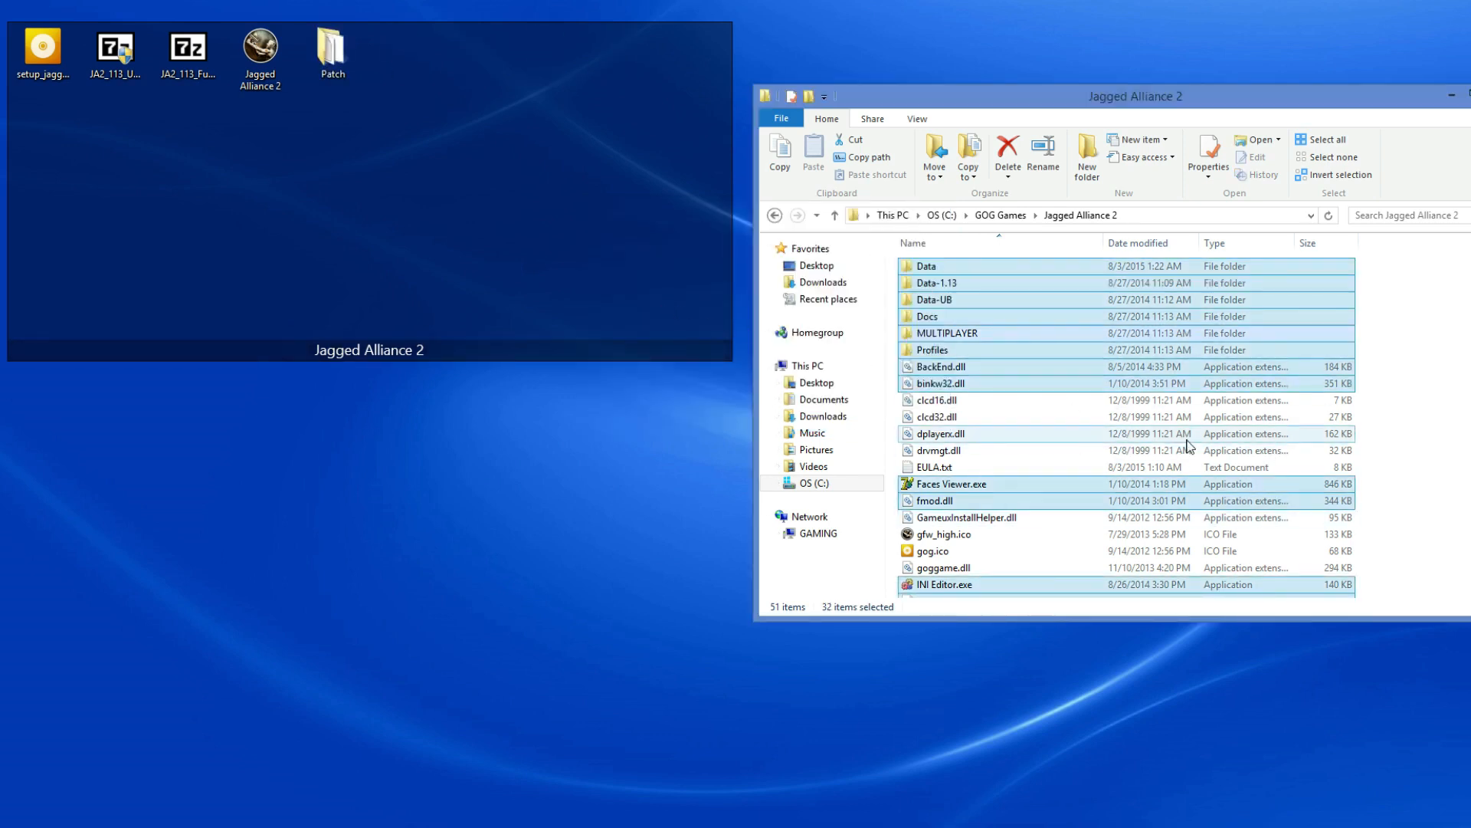
pyautogui.click(946, 333)
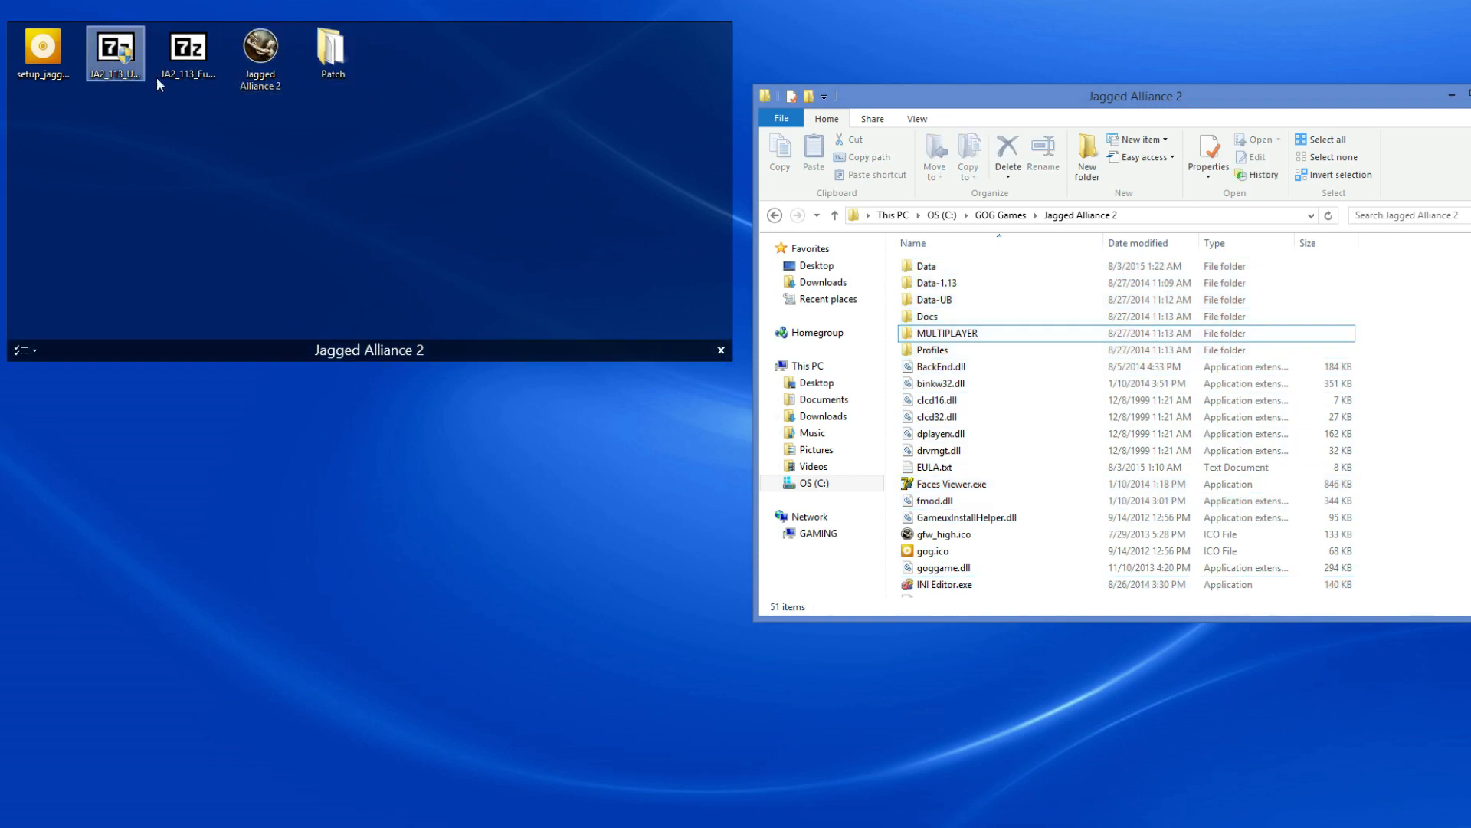
# Bring the Patch folder's files into the game folder and run zPatch.bat there
pyautogui.doubleClick(331, 47)
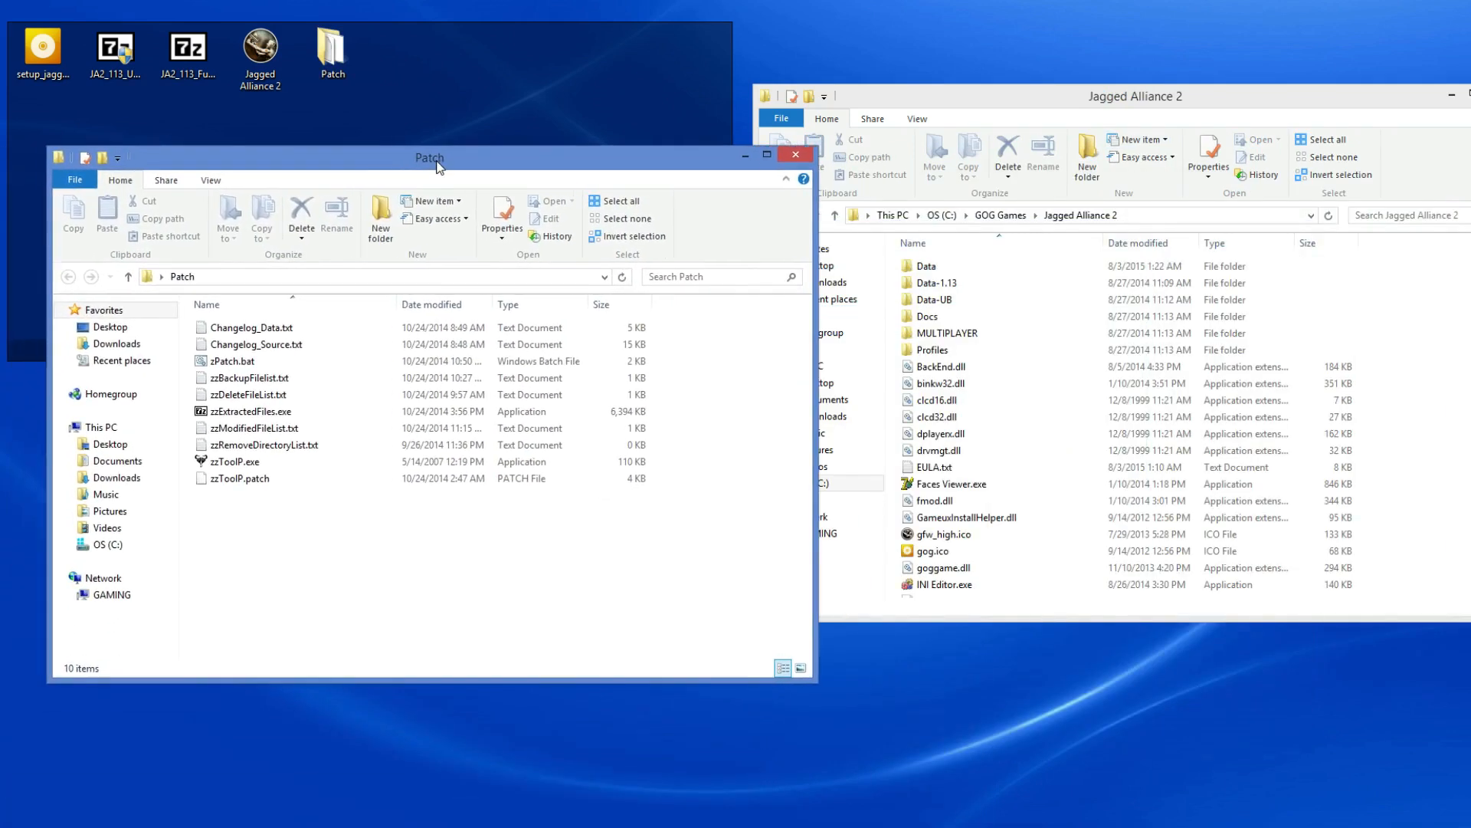
pyautogui.click(239, 480)
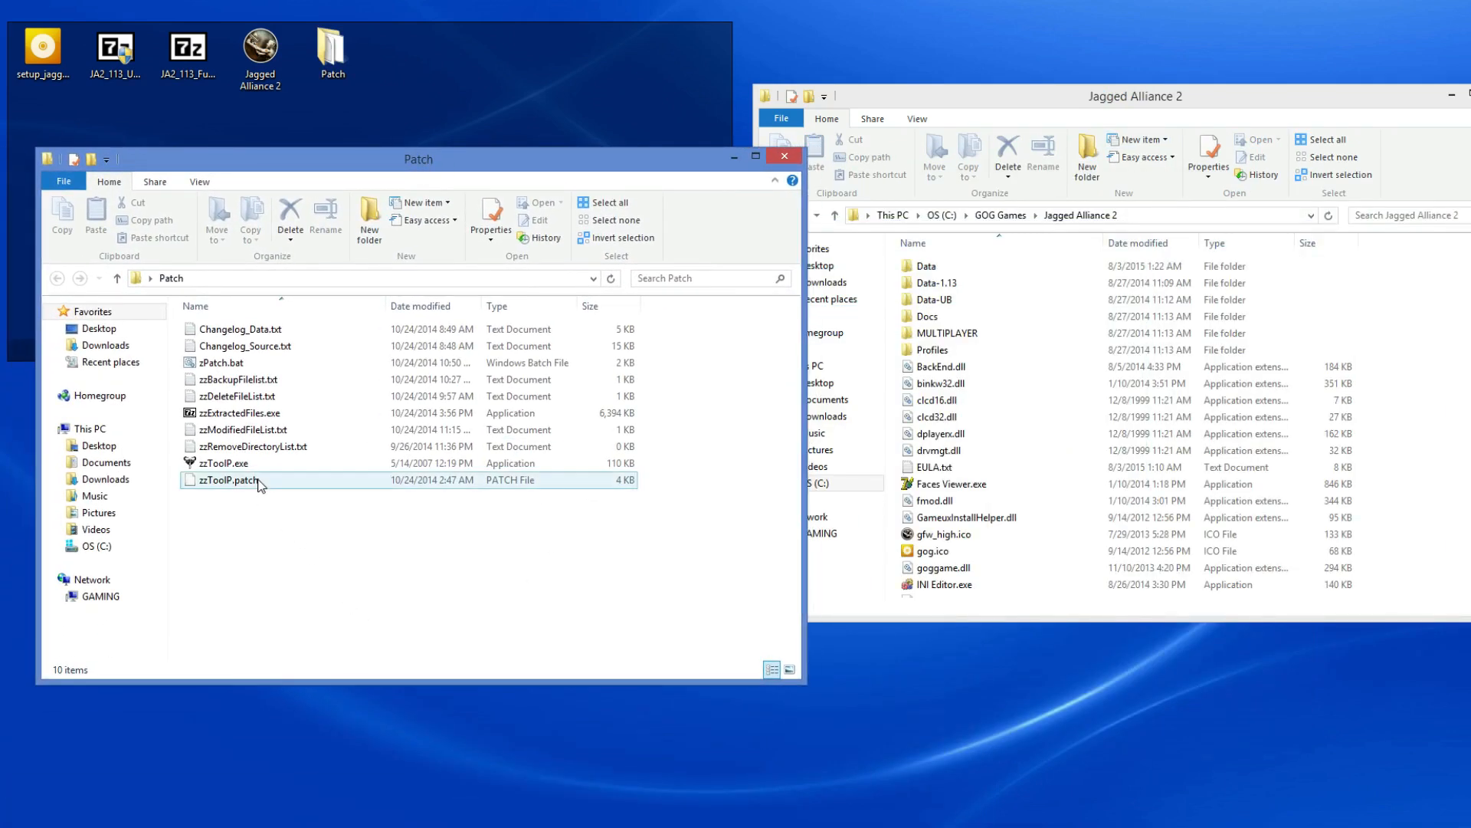
pyautogui.click(251, 346)
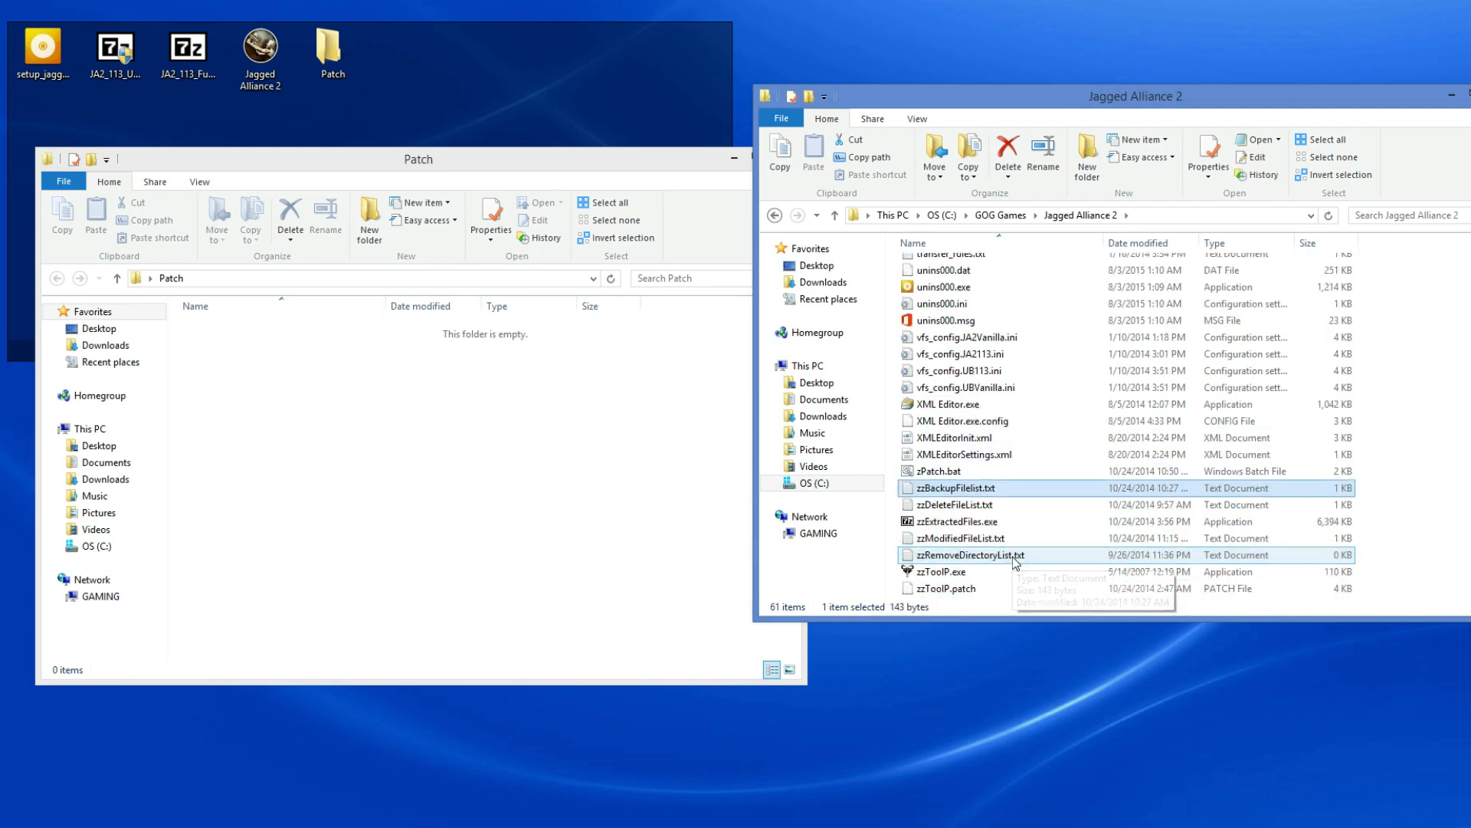
pyautogui.moveTo(1011, 555)
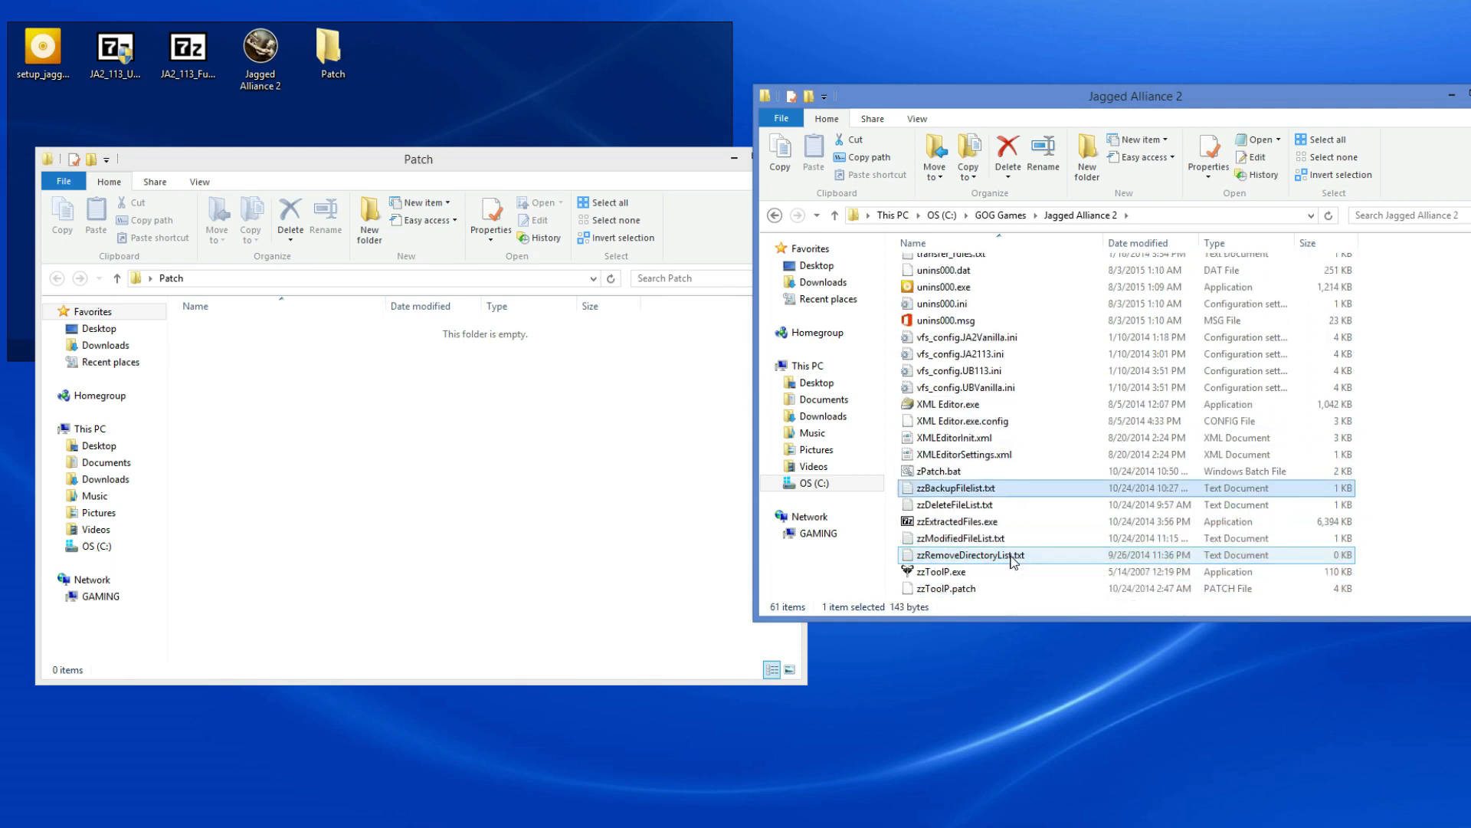
pyautogui.click(939, 470)
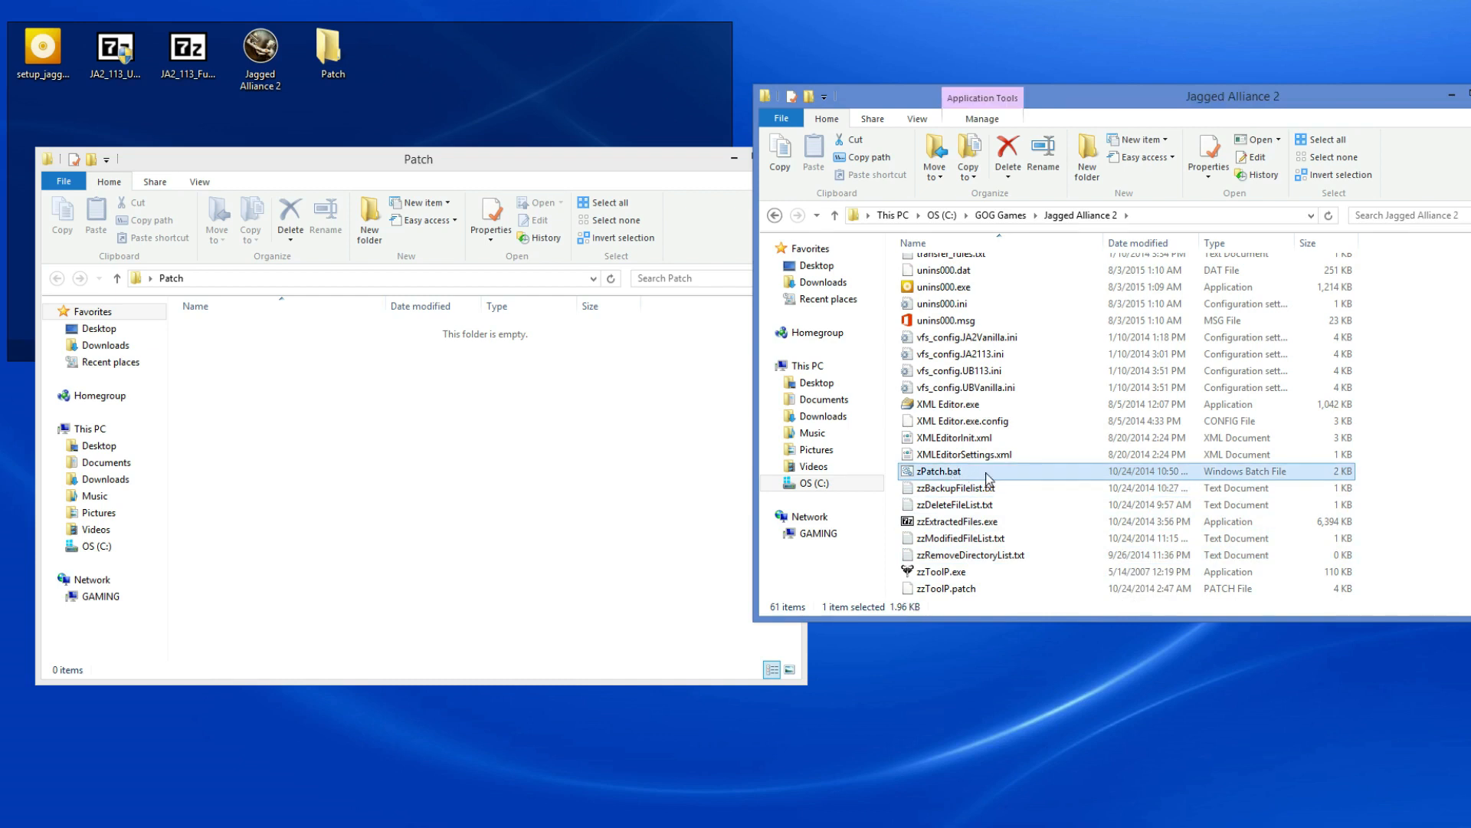
pyautogui.doubleClick(938, 470)
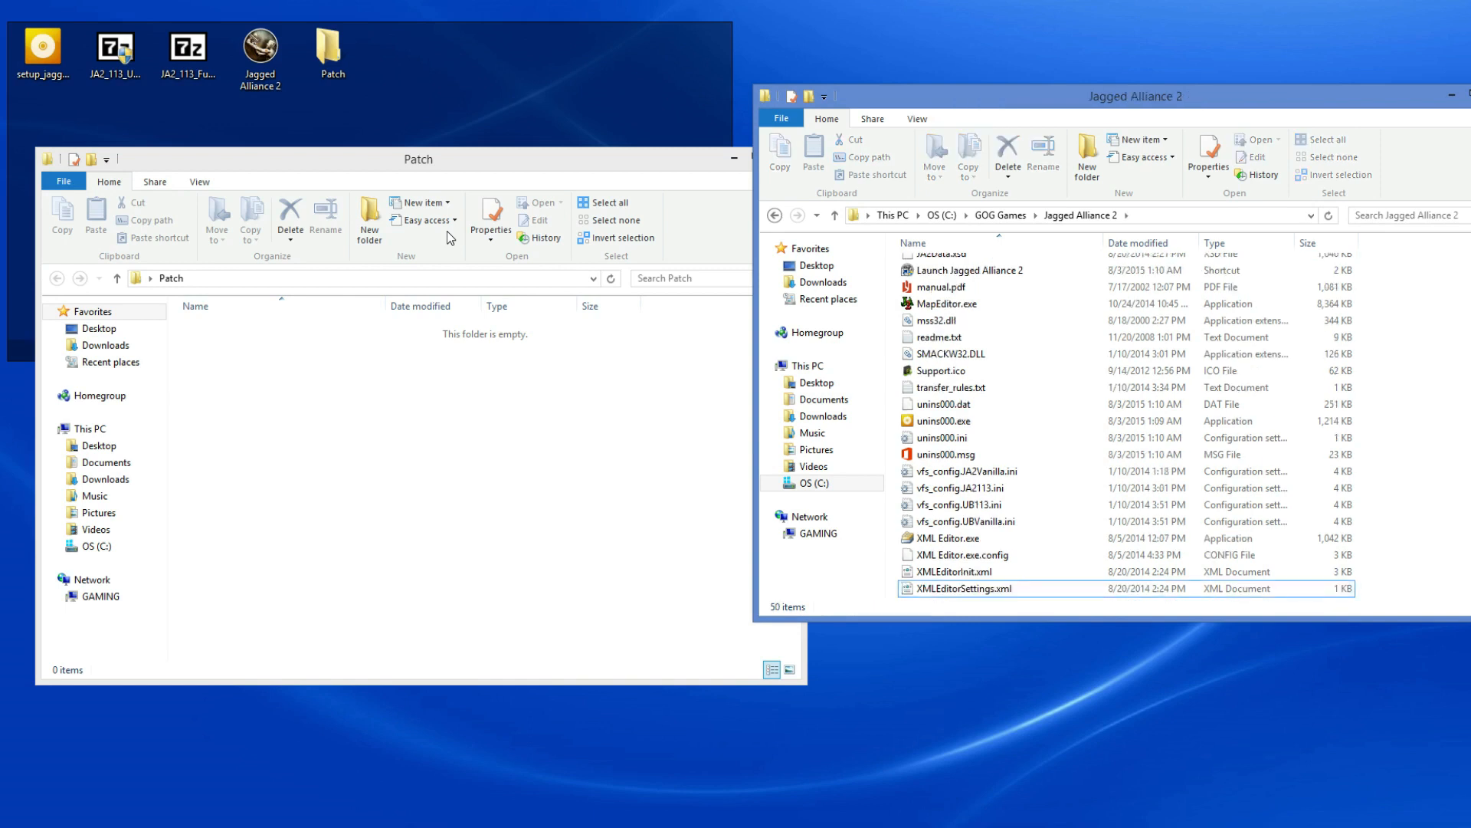
pyautogui.moveTo(587, 397)
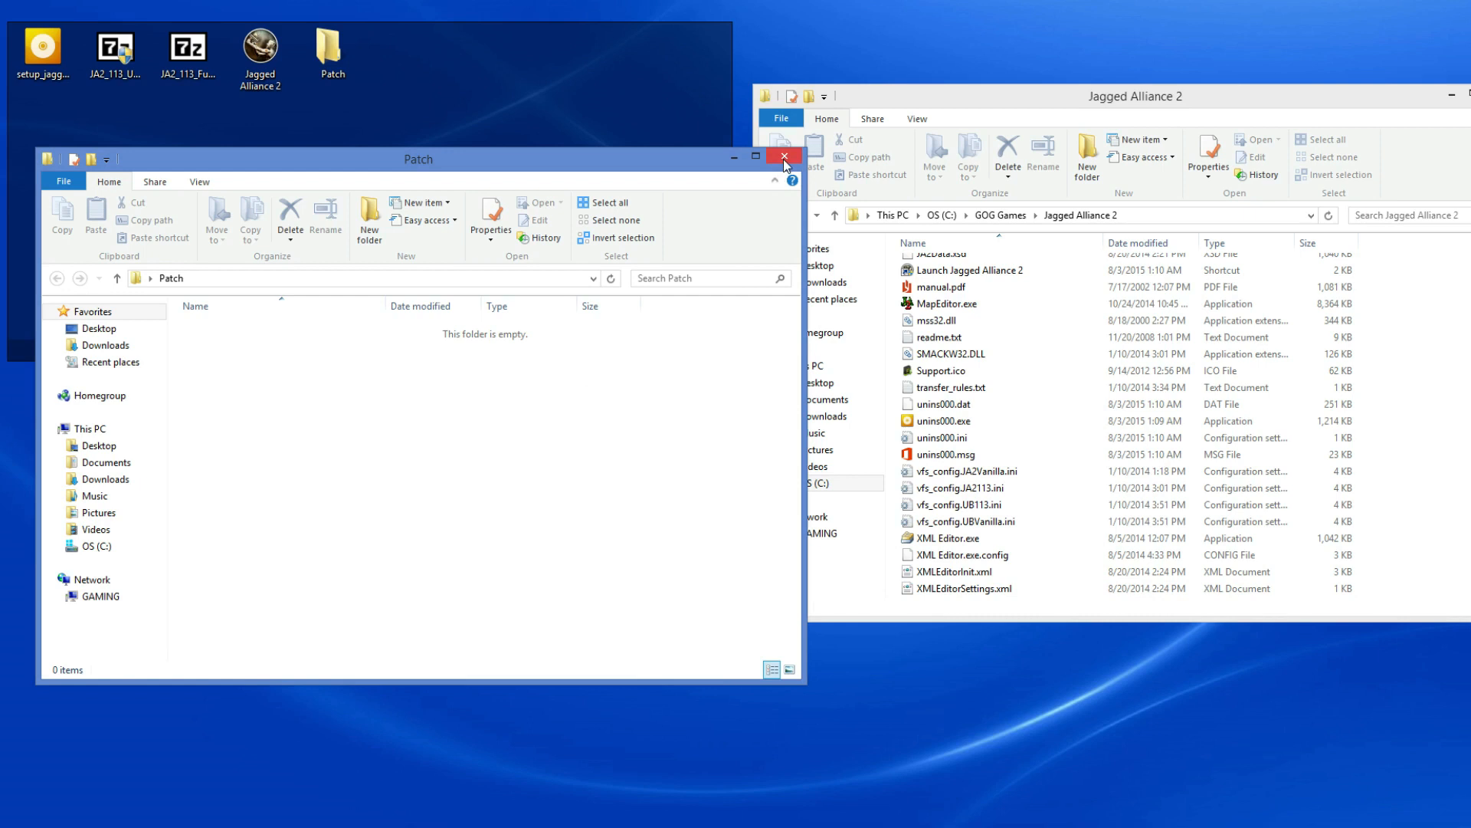
# Close the empty Patch window and start INI Editor.exe from the Jagged Alliance 2 folder
pyautogui.click(785, 157)
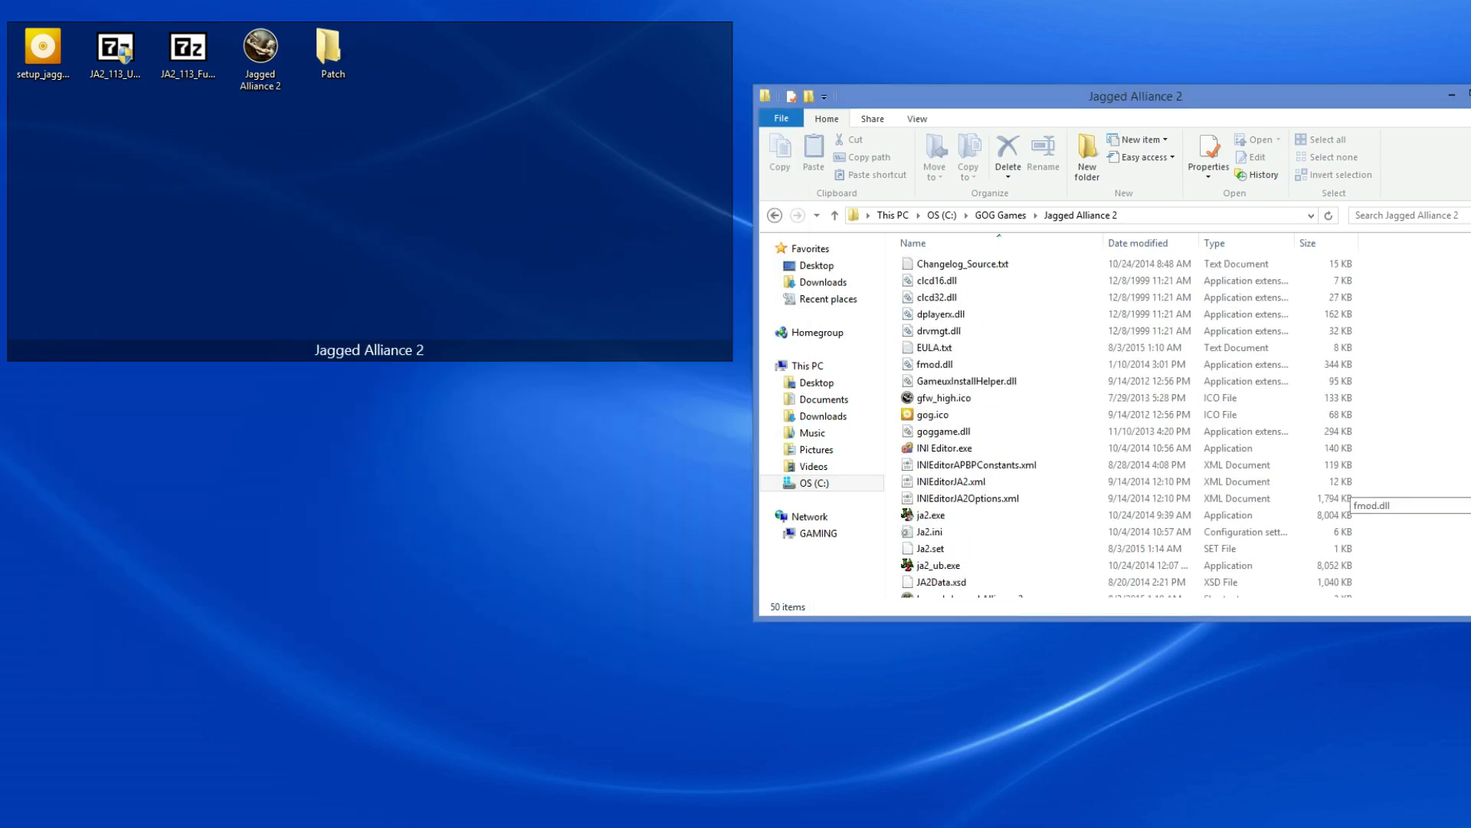
pyautogui.scroll(3)
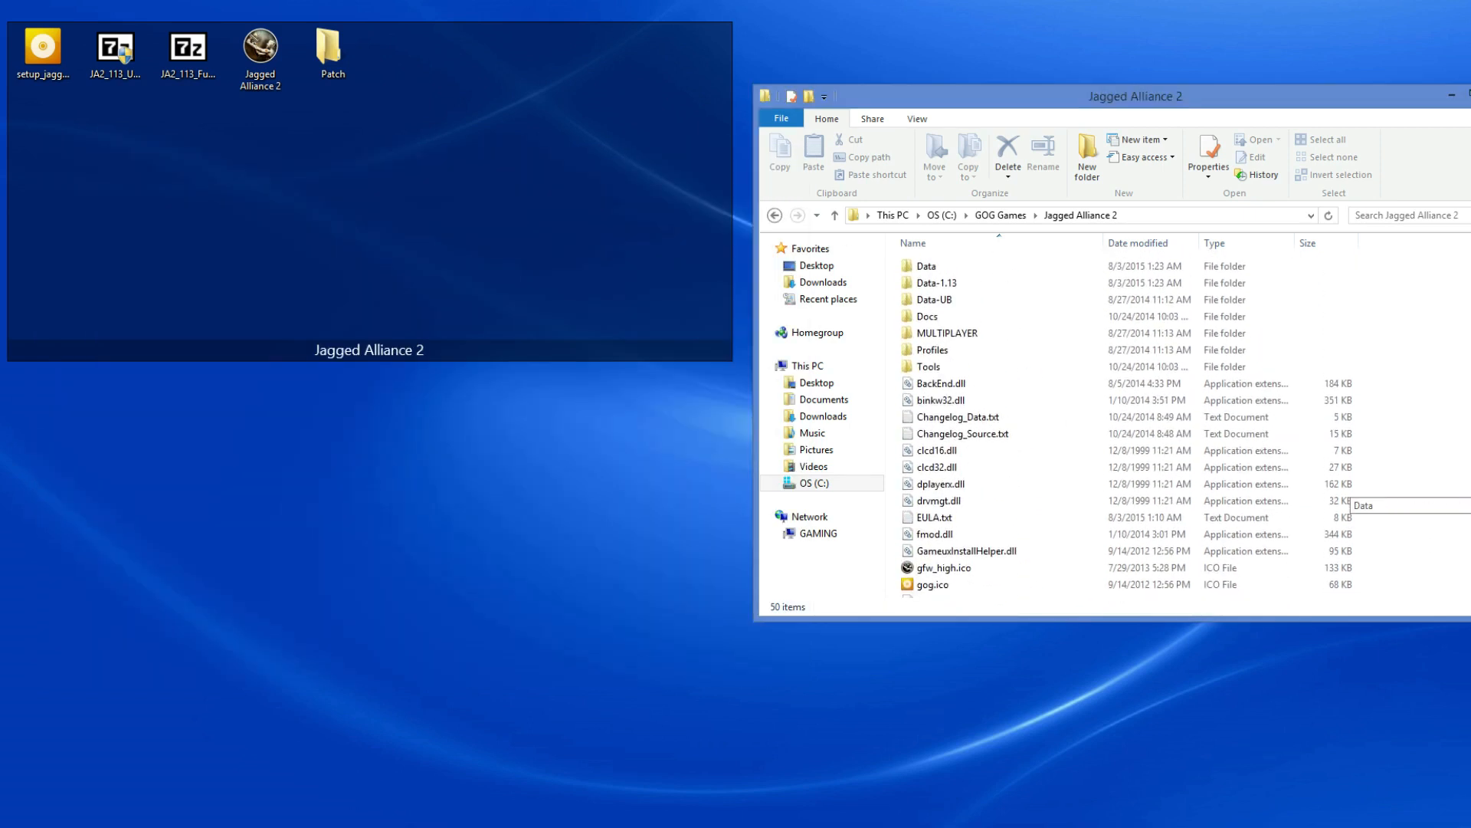
pyautogui.scroll(-3)
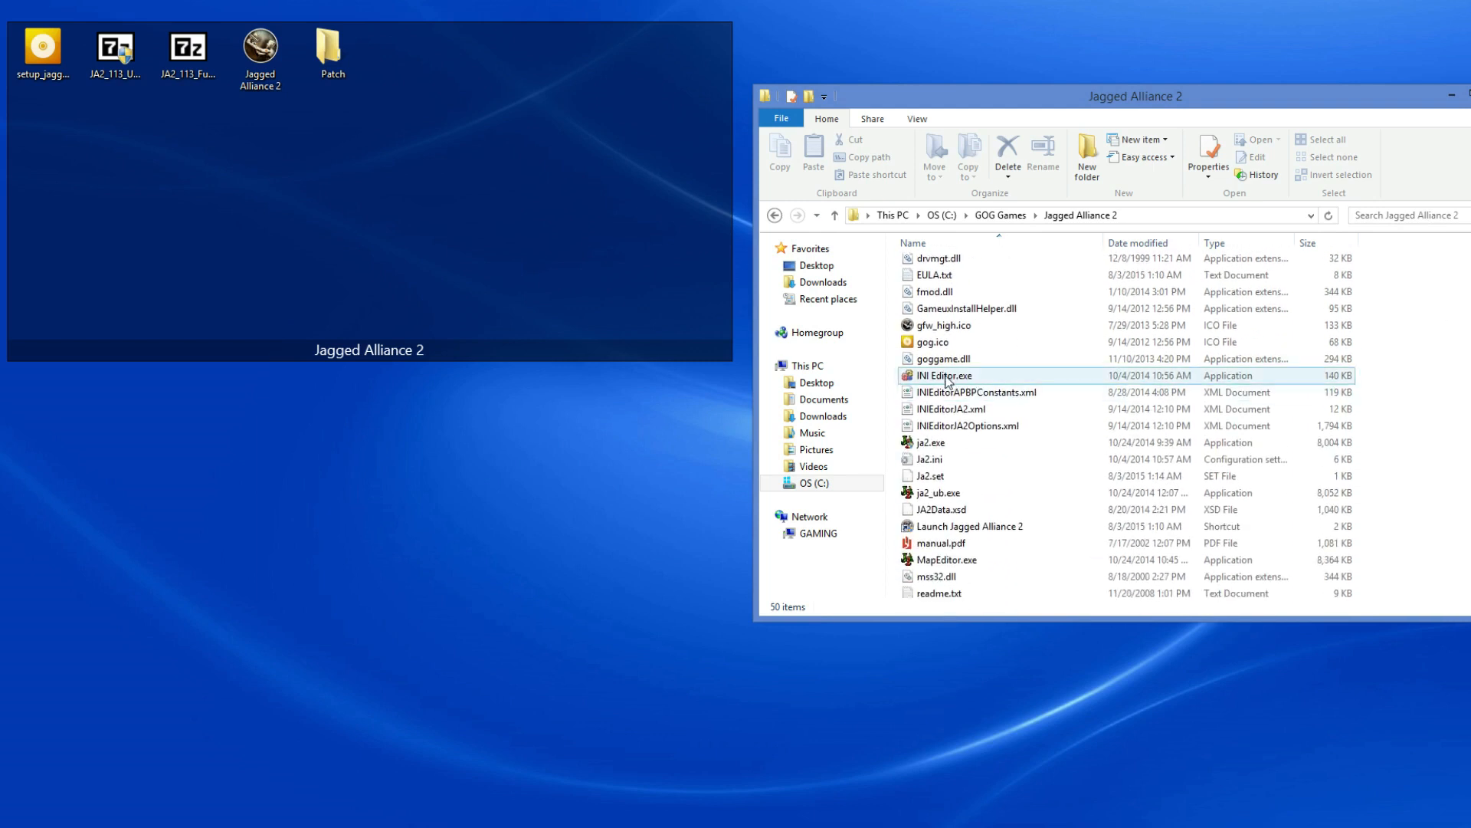
pyautogui.moveTo(943, 376)
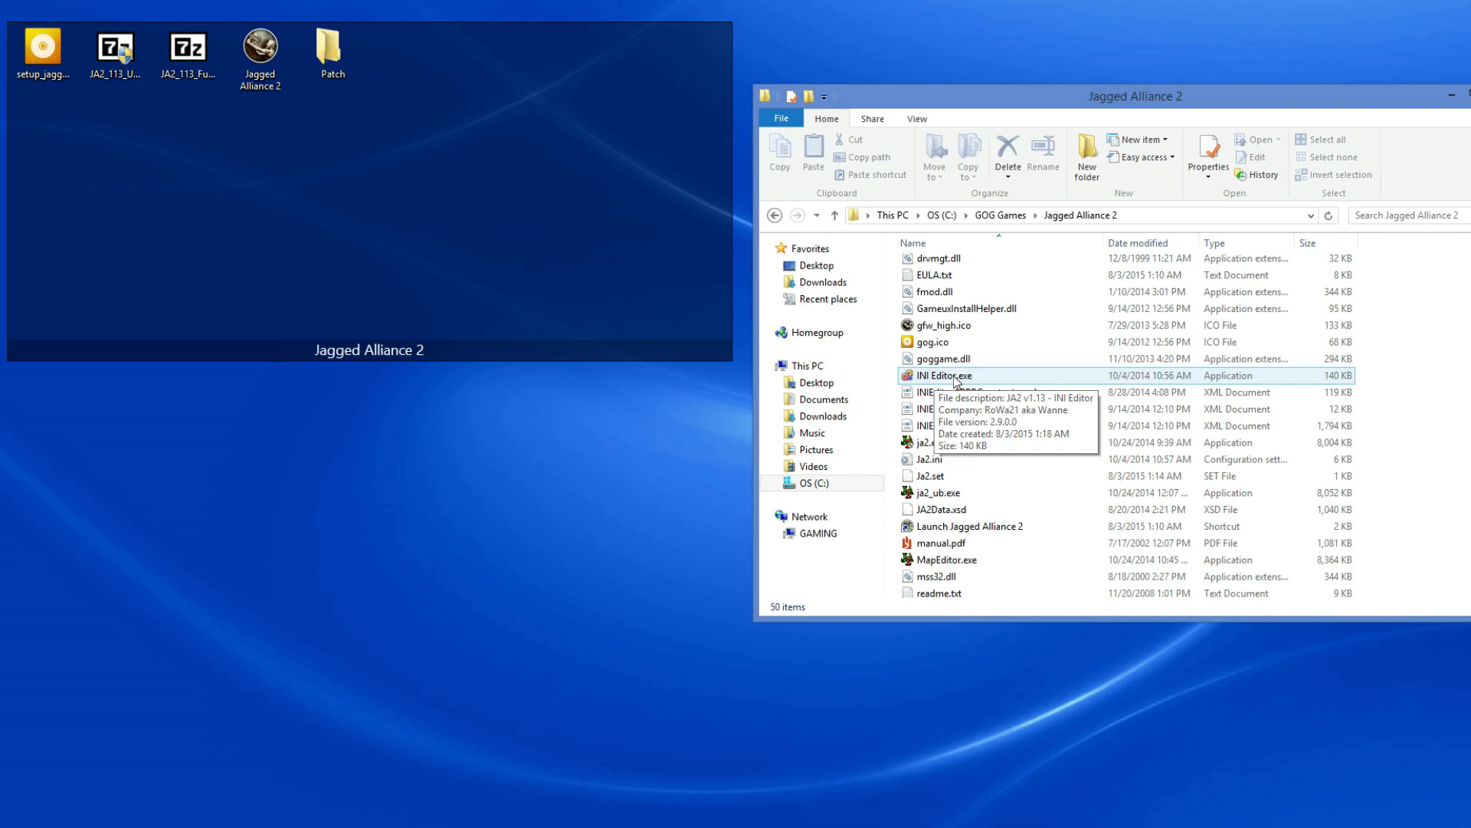
pyautogui.doubleClick(941, 375)
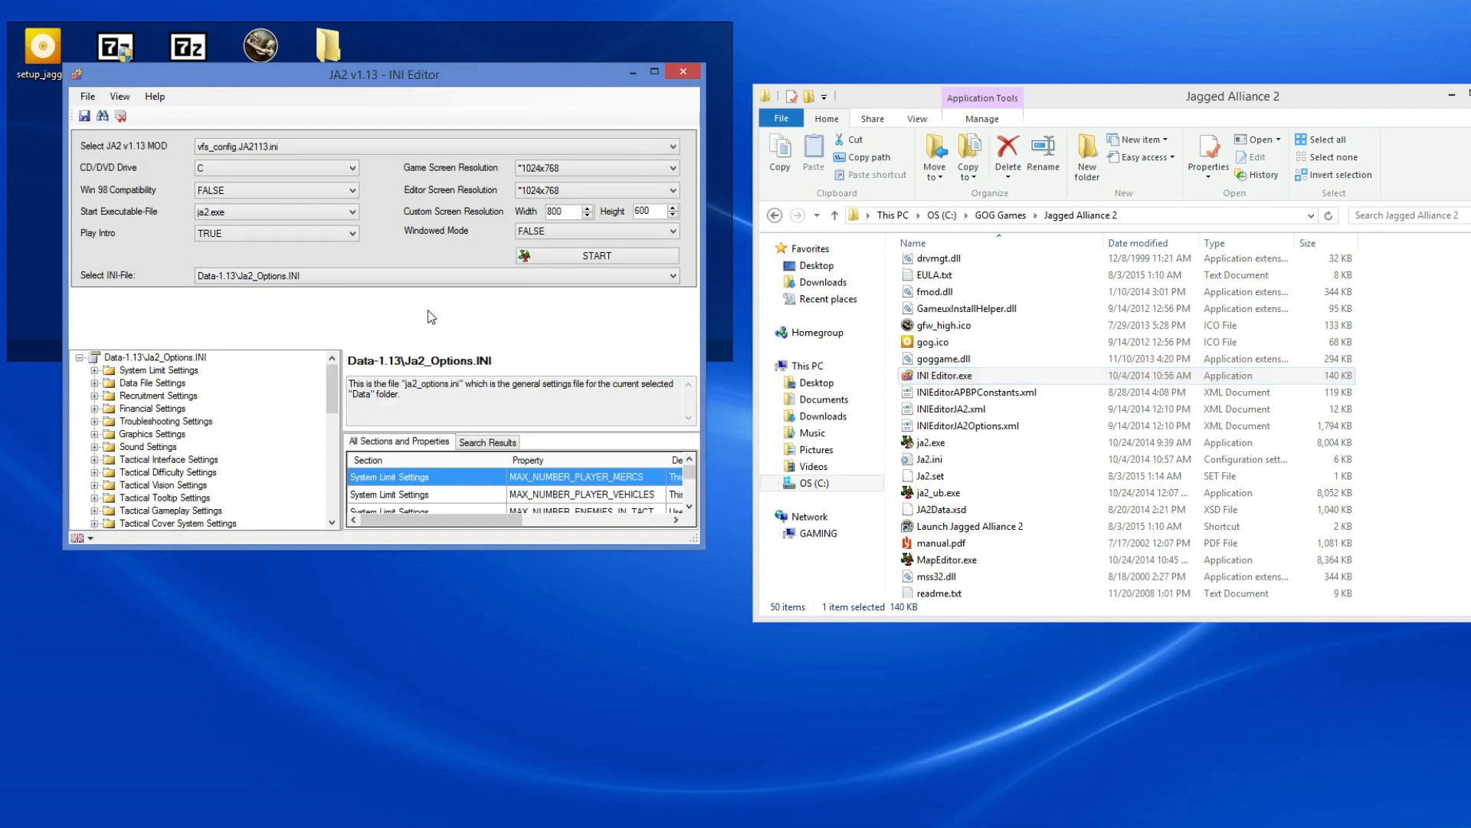
pyautogui.moveTo(197, 242)
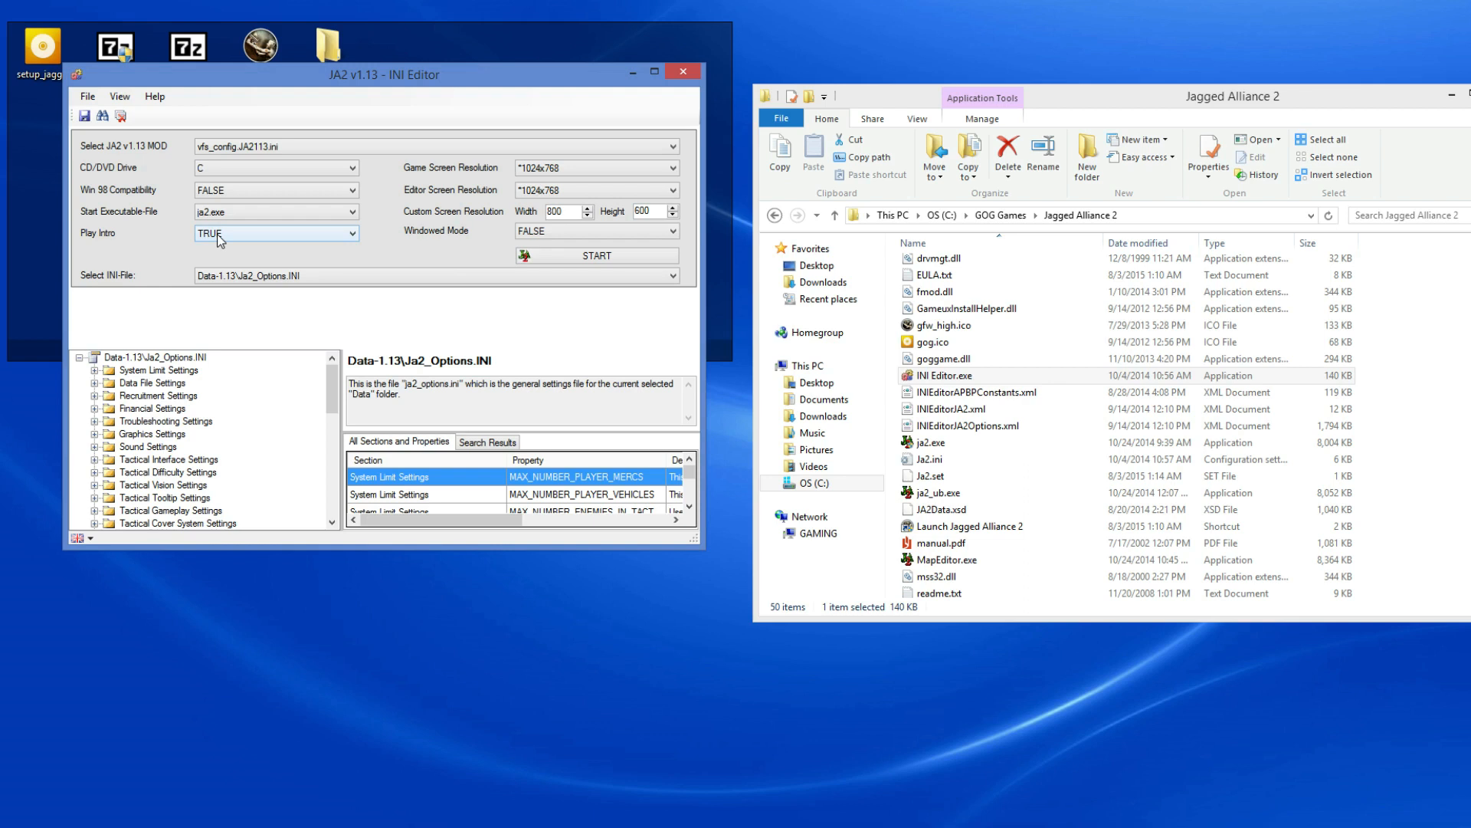
pyautogui.moveTo(290, 241)
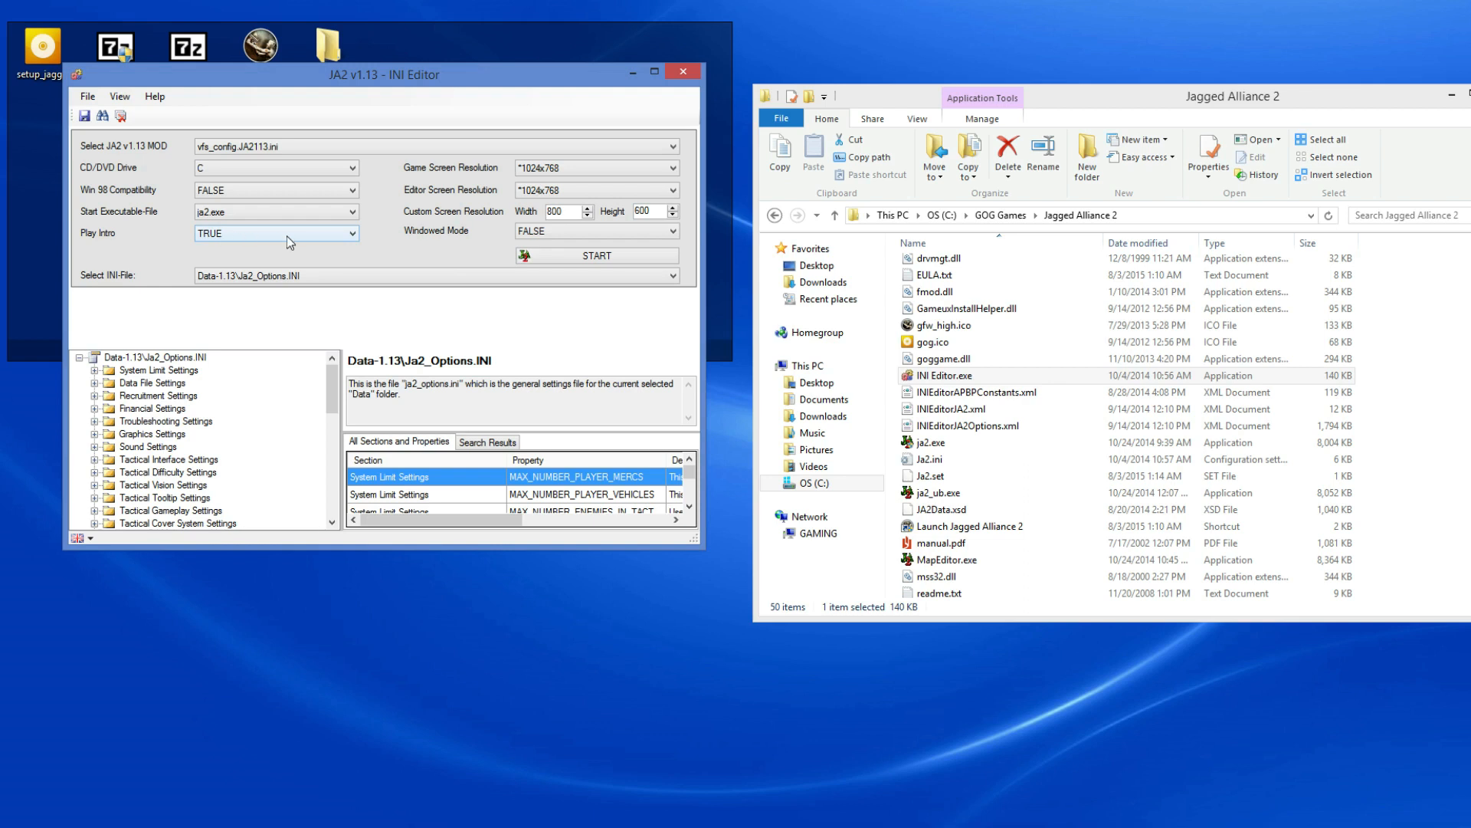
# Set Play Intro to FALSE and maximize the INI Editor window
pyautogui.click(351, 233)
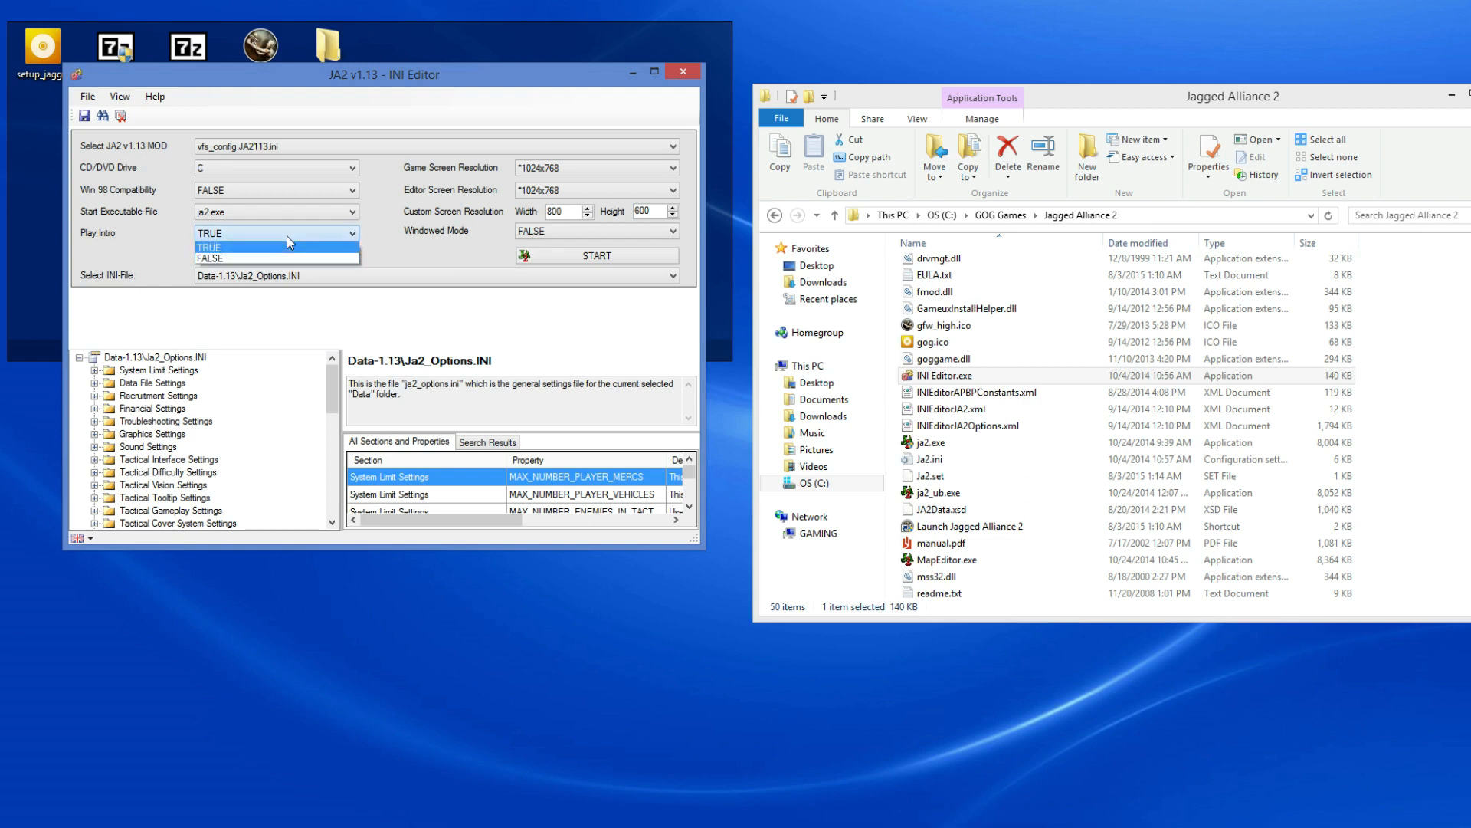
pyautogui.moveTo(275, 269)
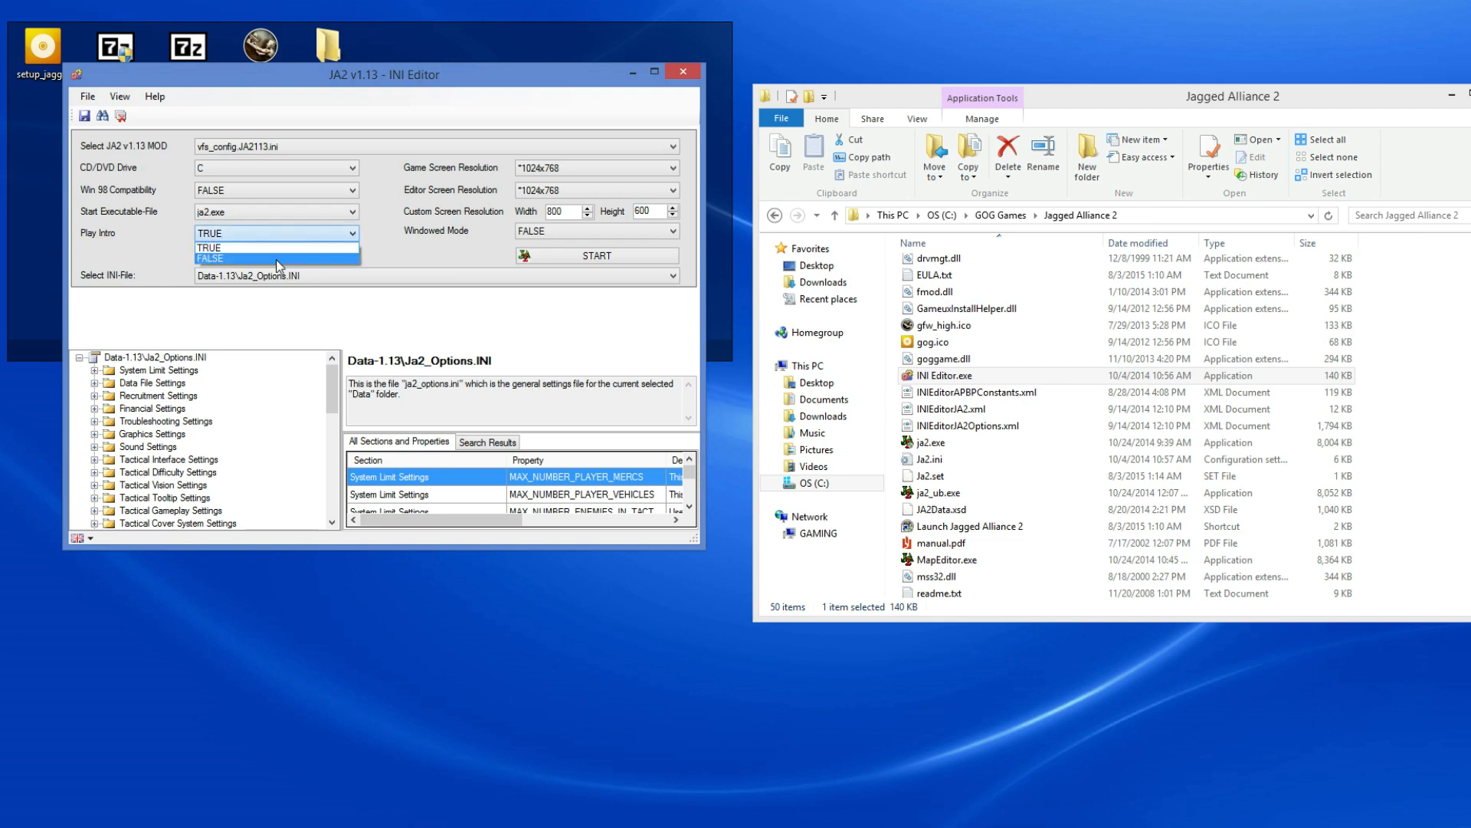
pyautogui.click(210, 258)
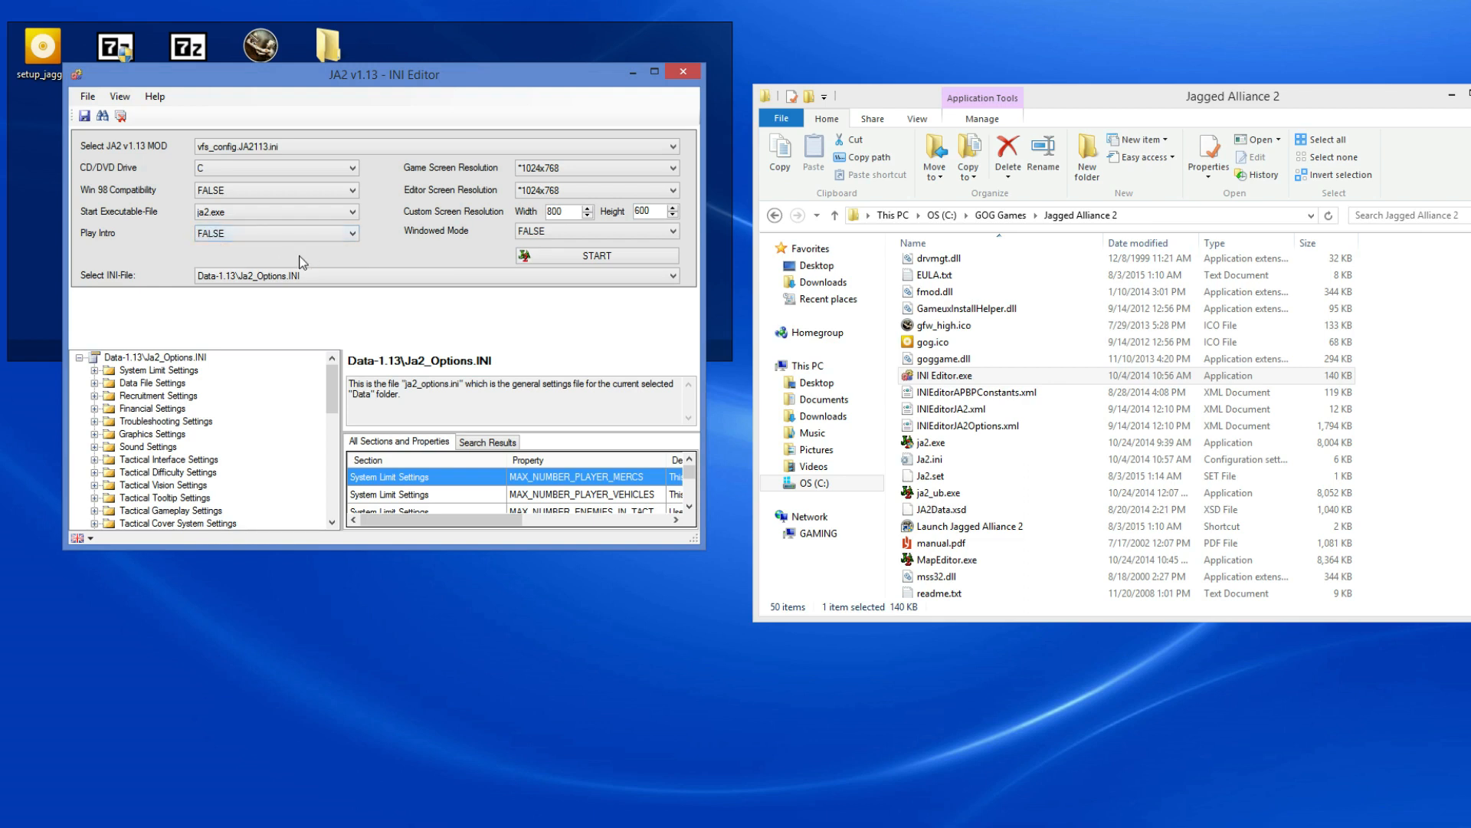
pyautogui.moveTo(656, 341)
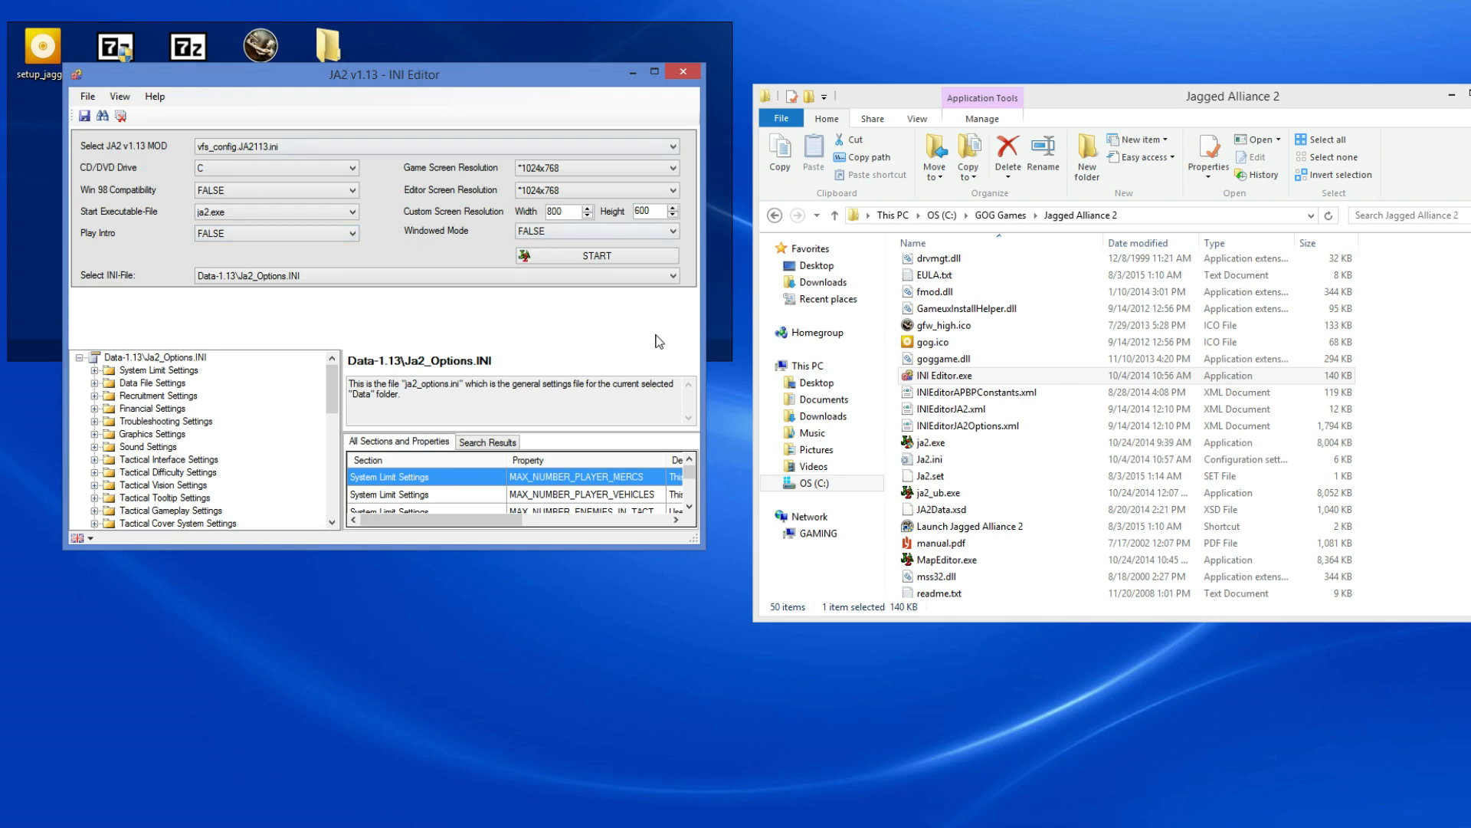
pyautogui.click(654, 72)
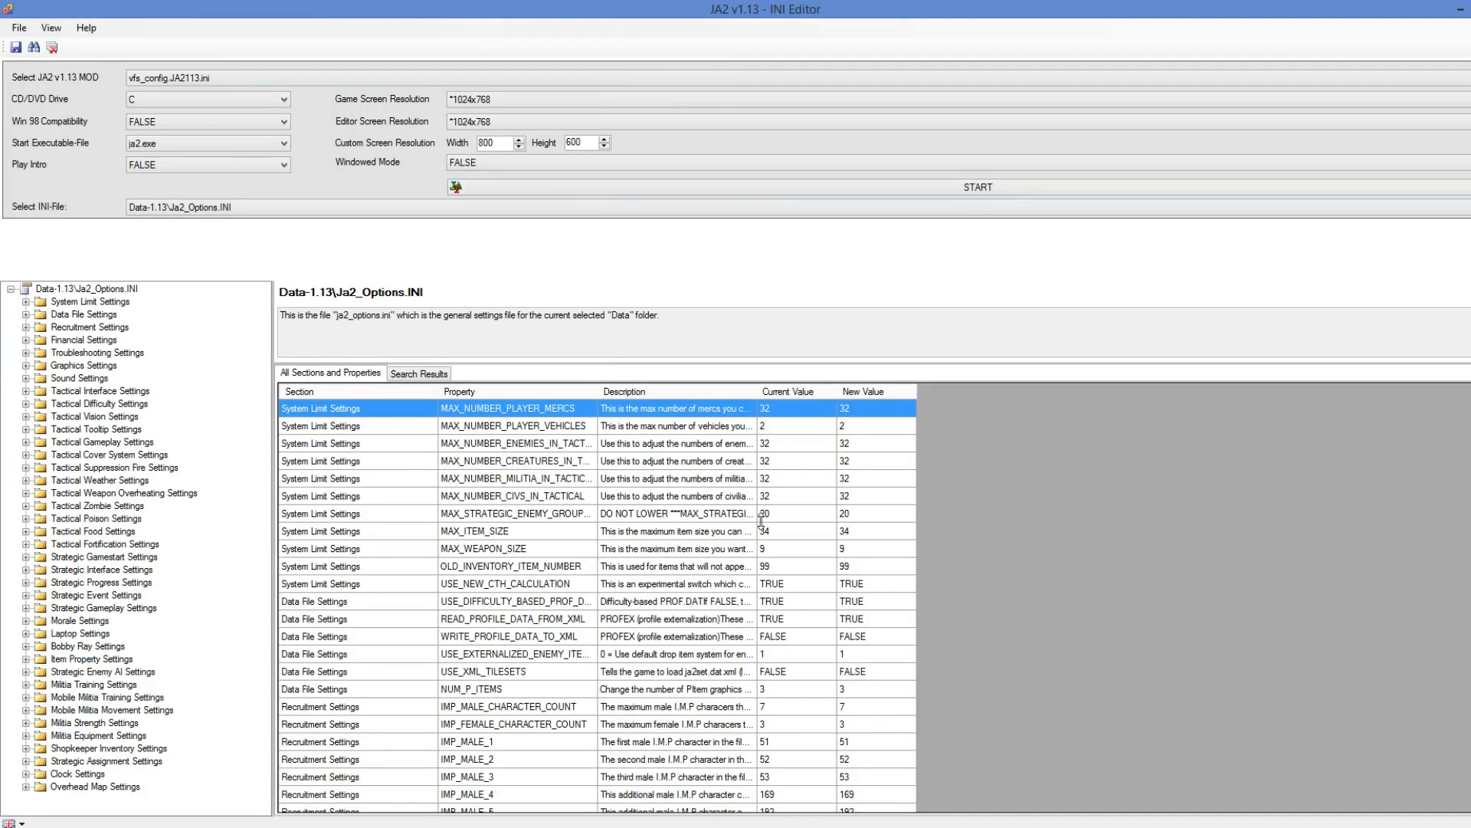
pyautogui.moveTo(849, 446)
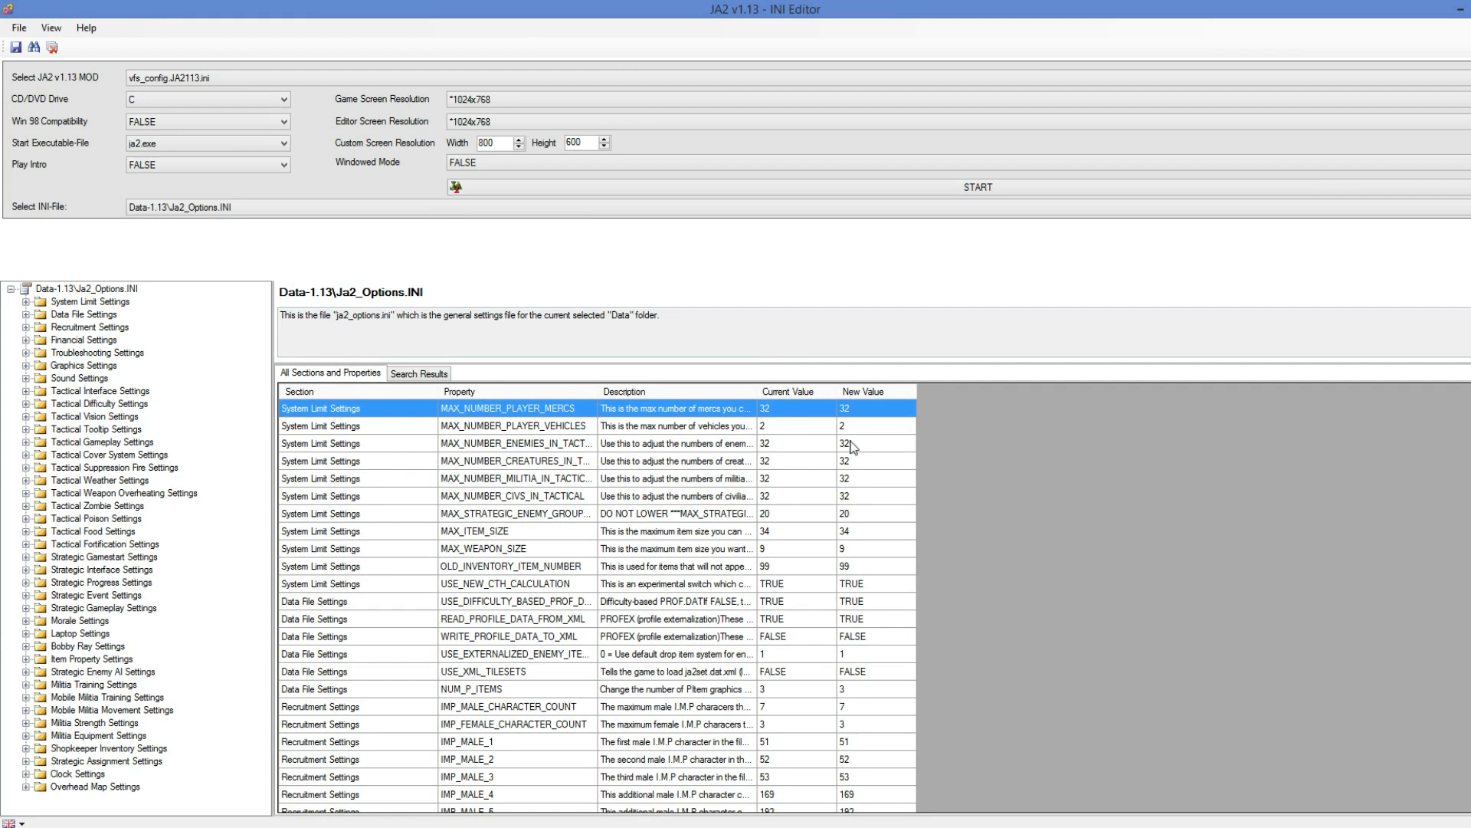
pyautogui.moveTo(299, 469)
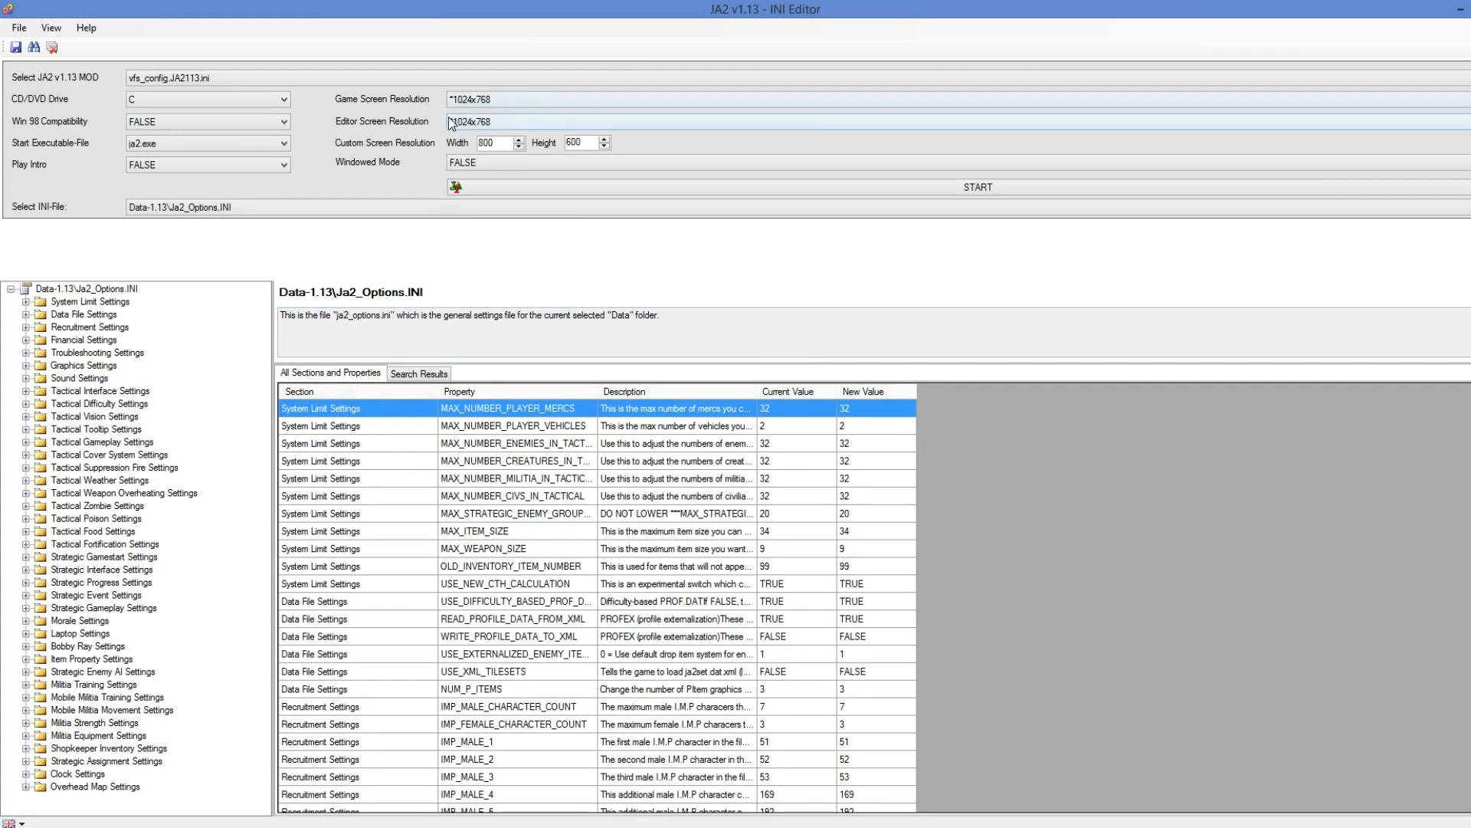
pyautogui.moveTo(455, 144)
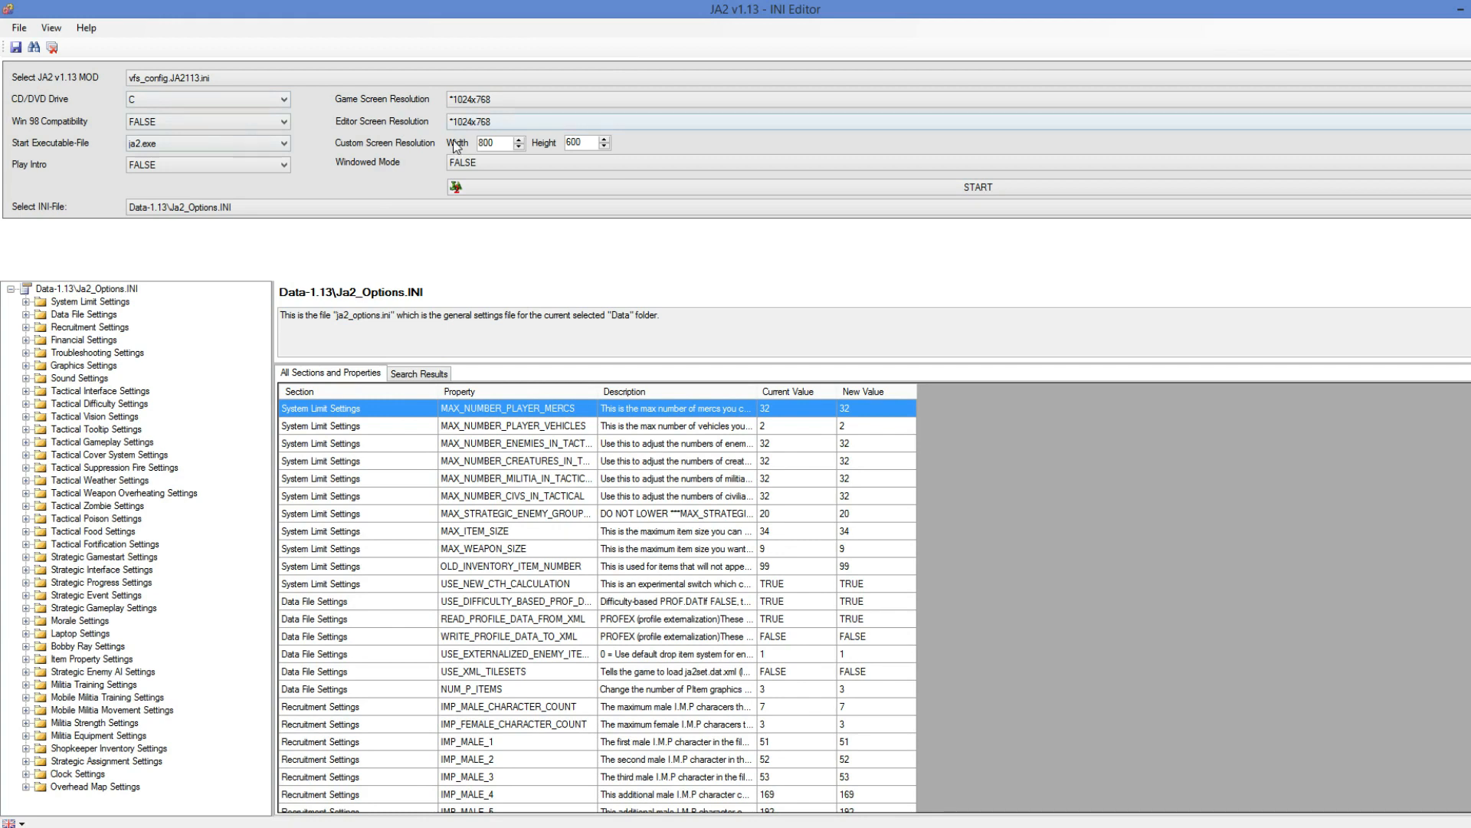
pyautogui.moveTo(392, 149)
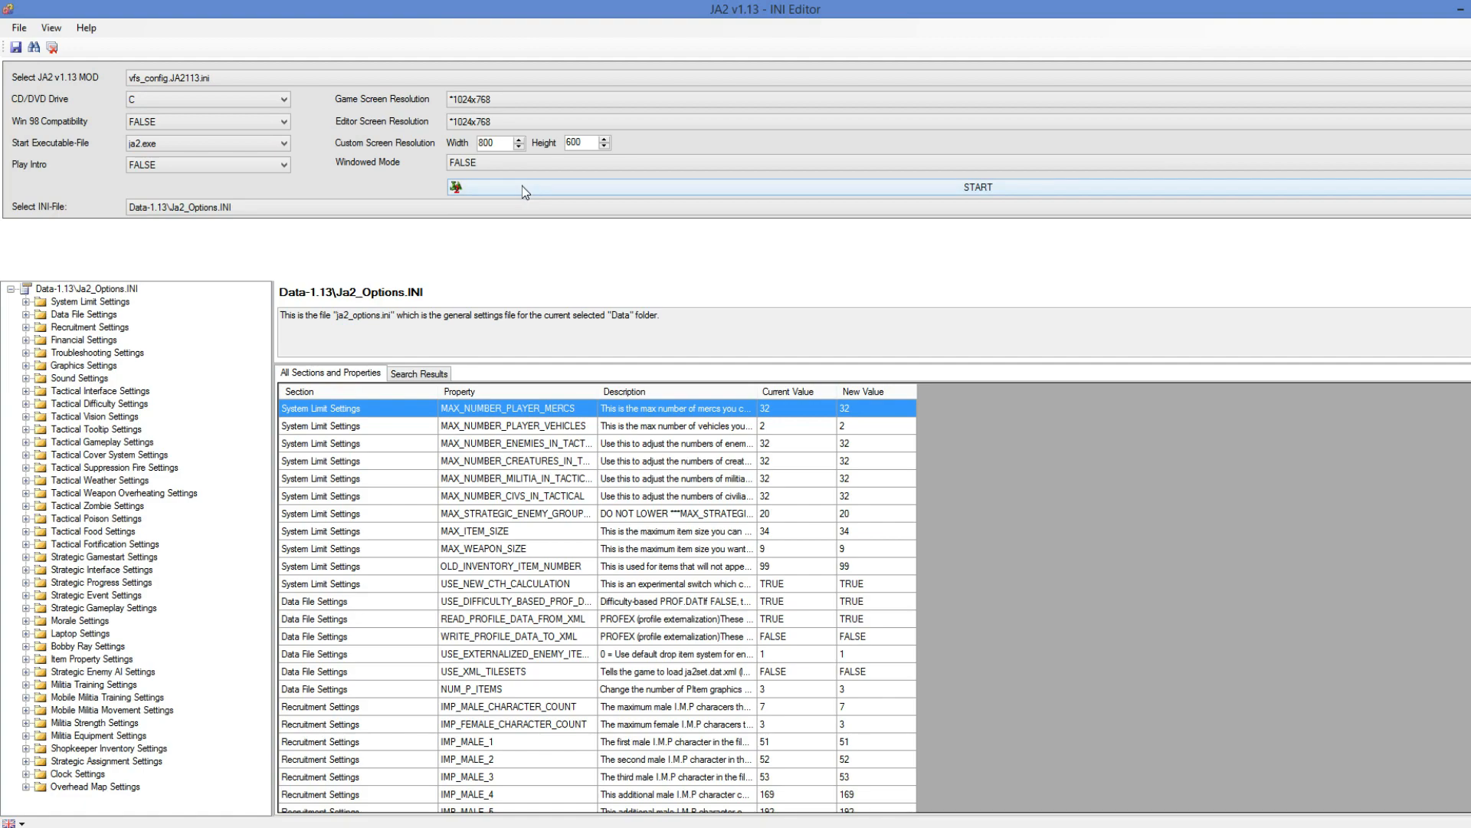
# Start Jagged Alliance 2 v1.13 from the INI Editor to reach its main menu
pyautogui.click(976, 187)
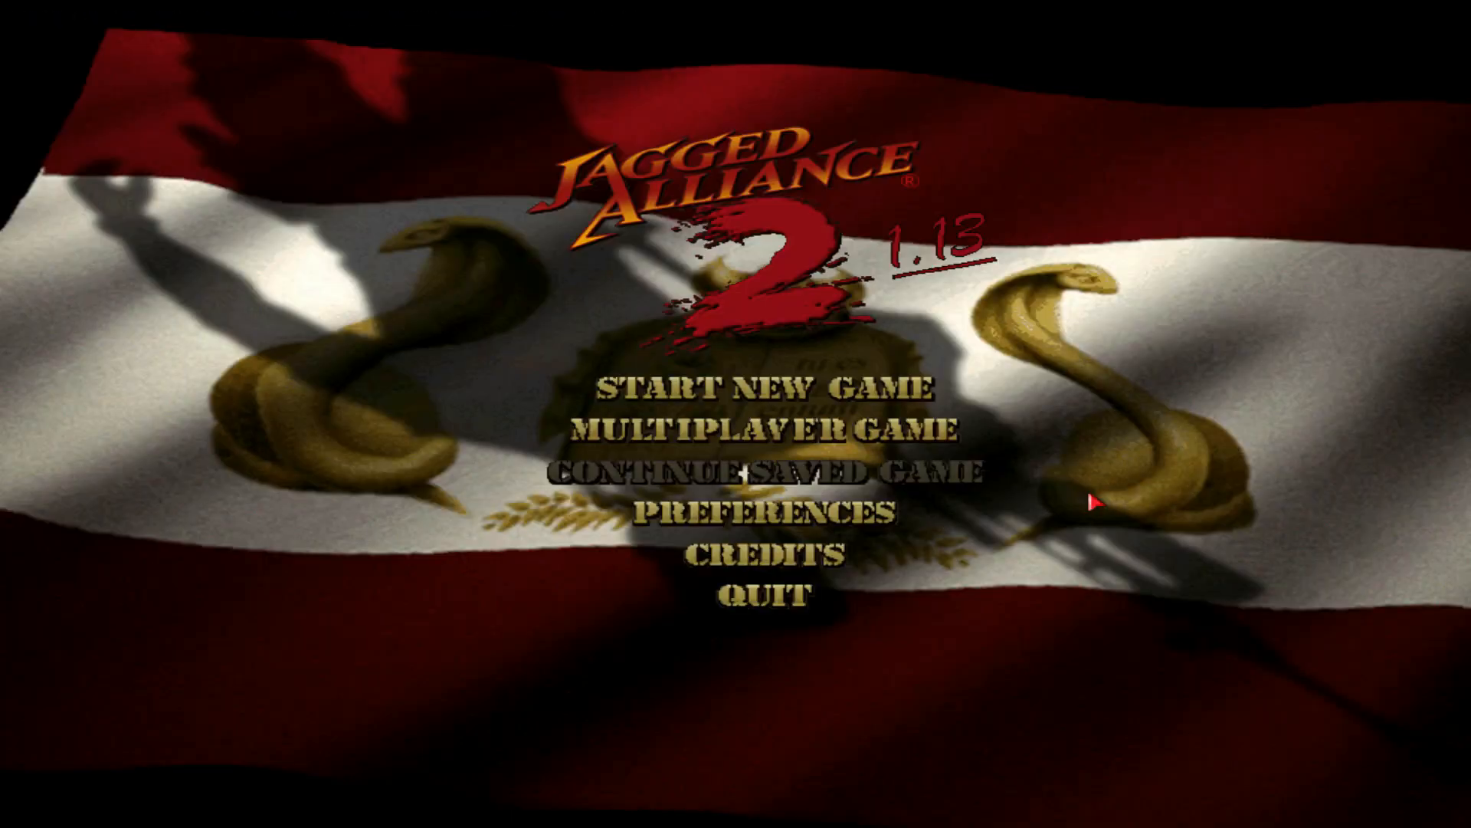
pyautogui.moveTo(915, 296)
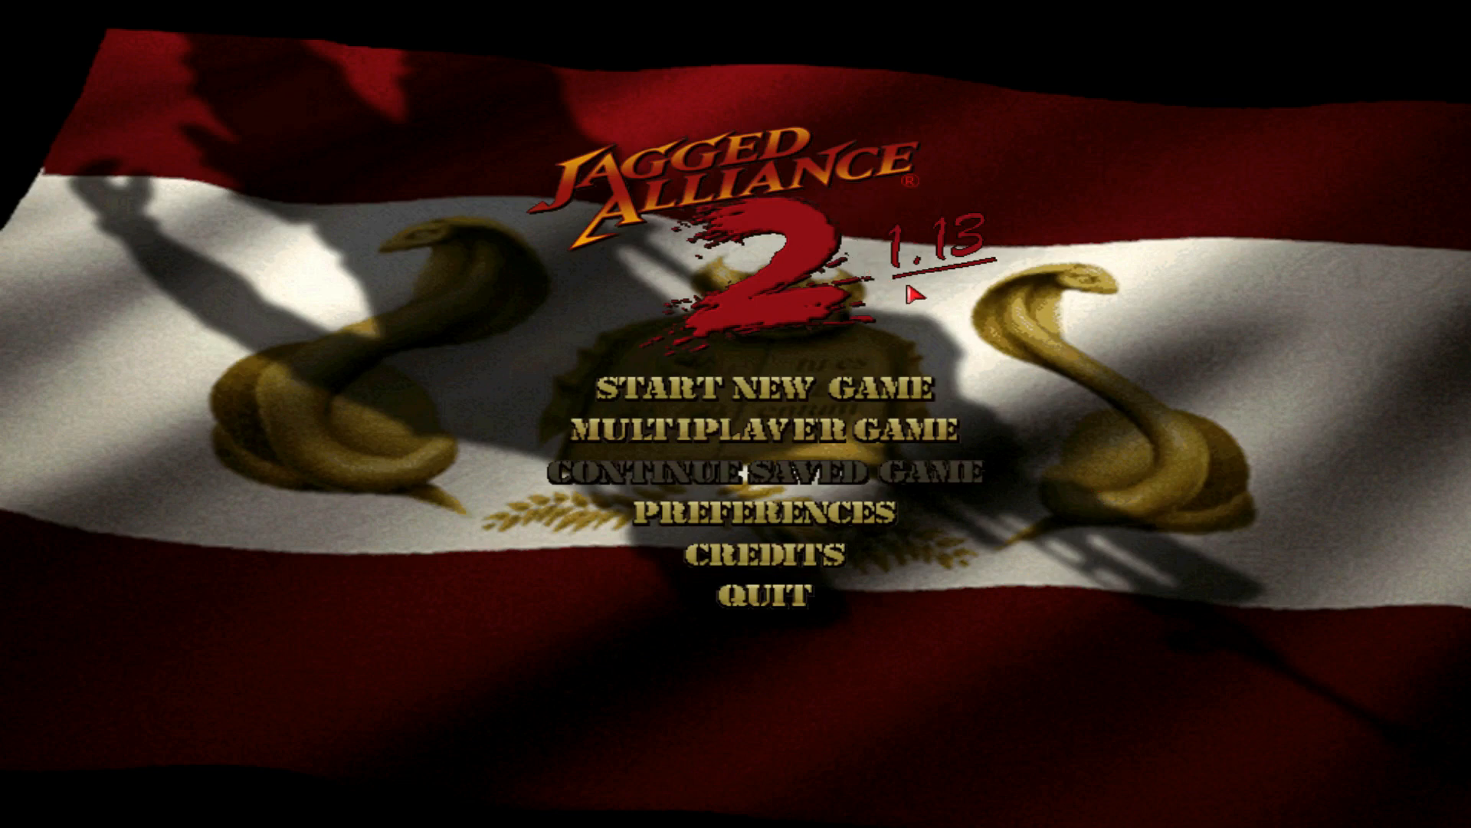
pyautogui.moveTo(1056, 289)
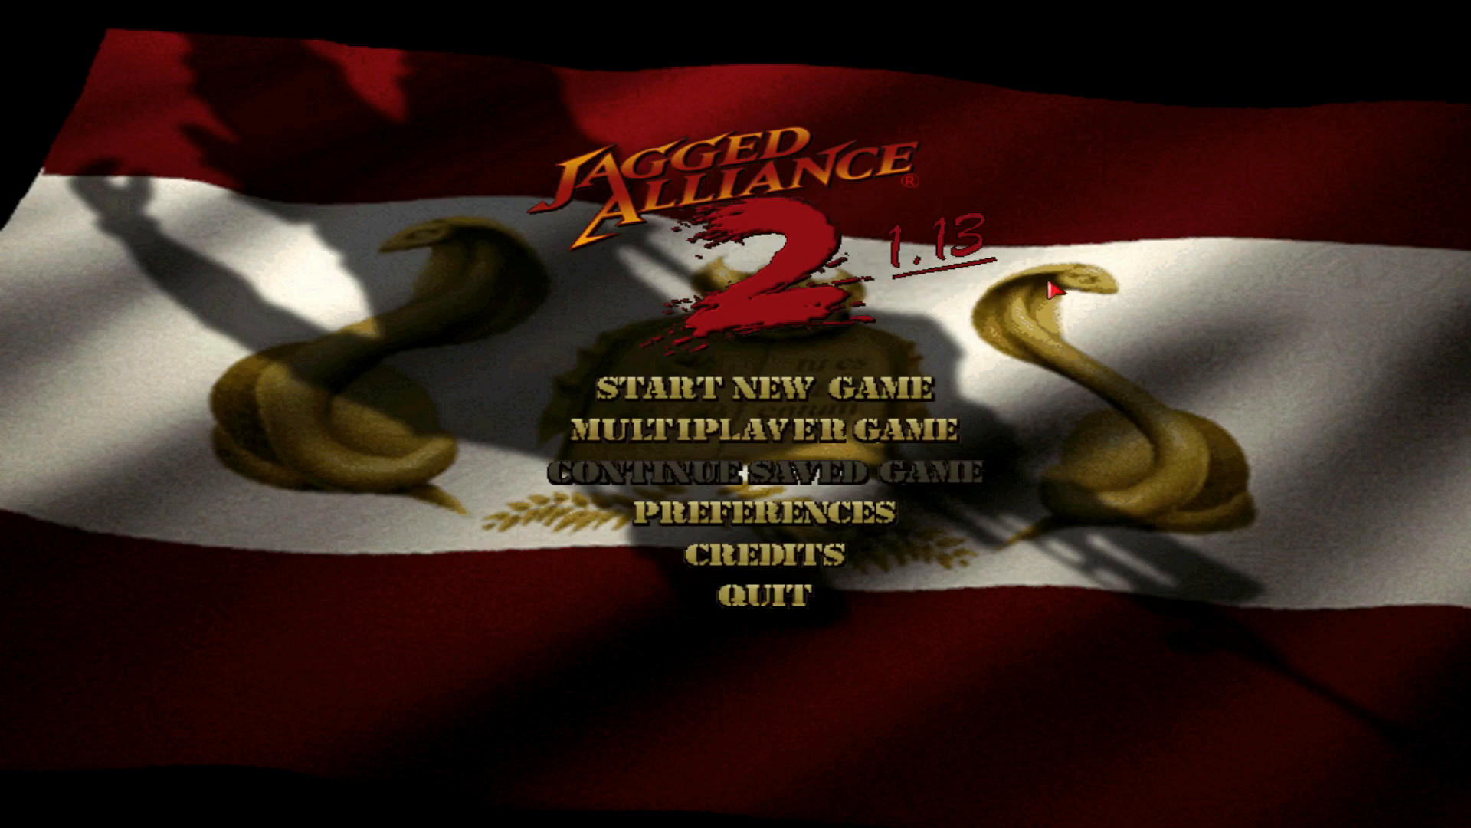
pyautogui.moveTo(836, 388)
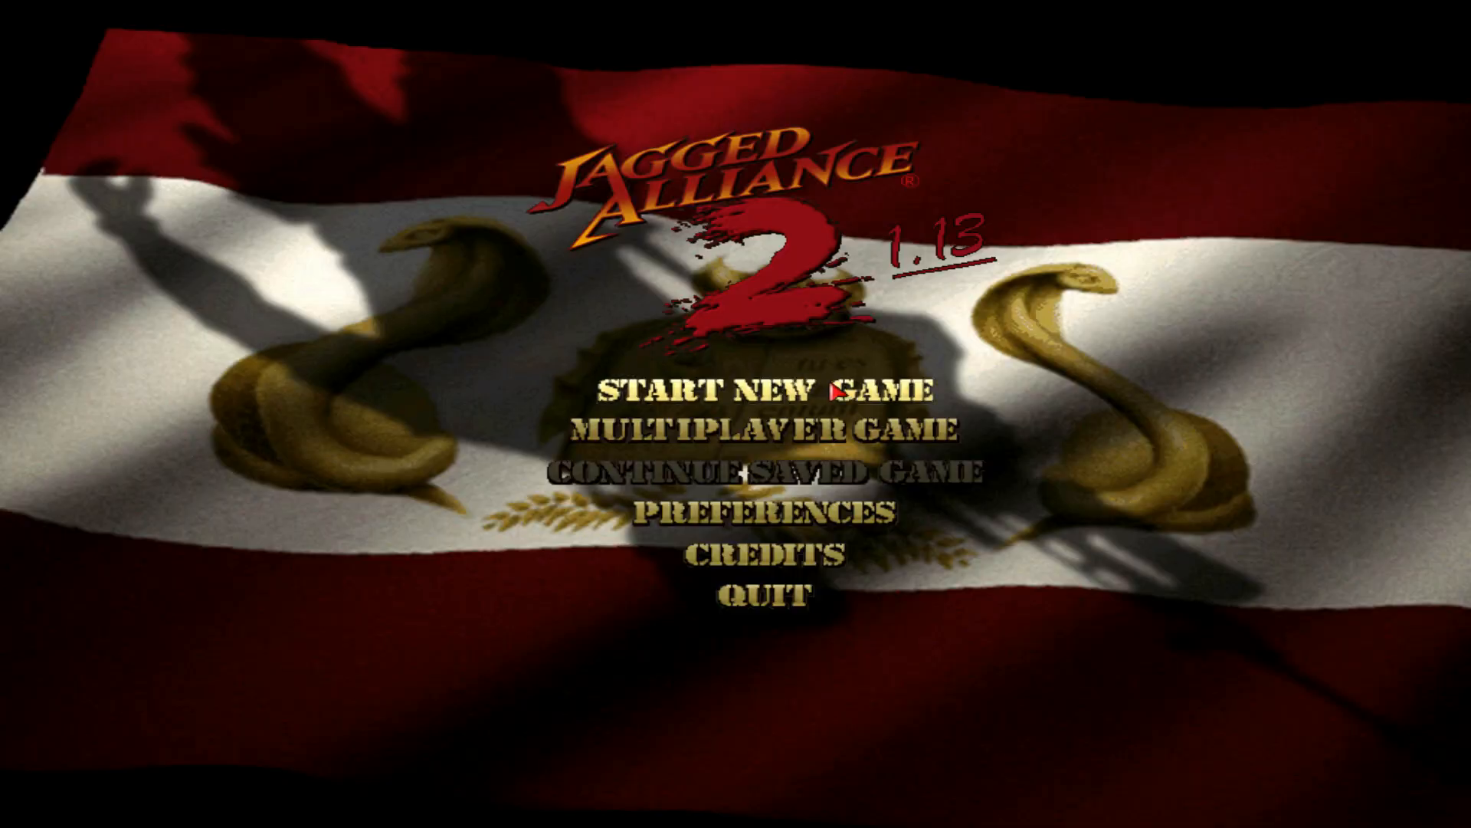
pyautogui.click(746, 388)
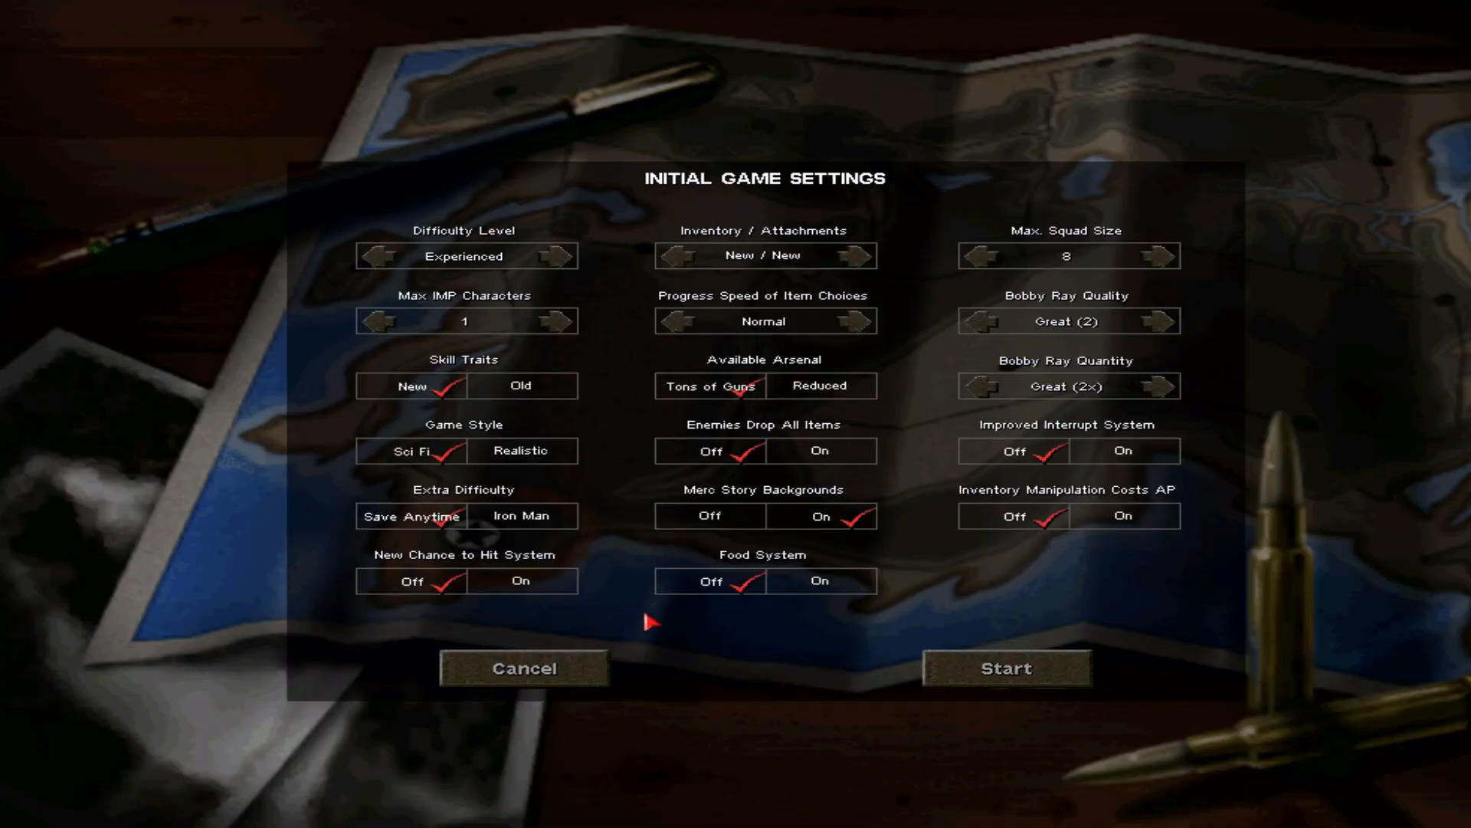
pyautogui.moveTo(628, 654)
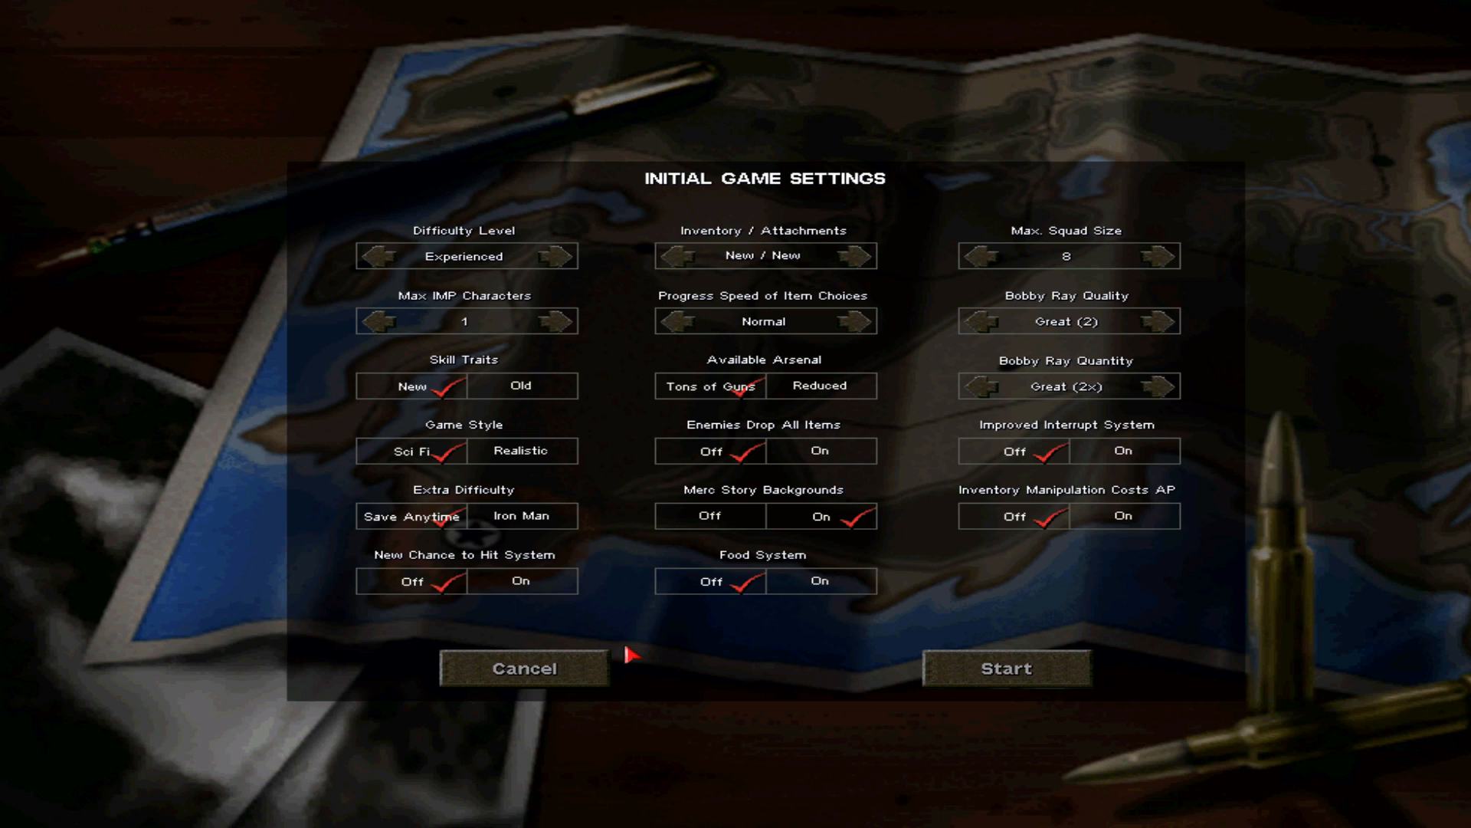
pyautogui.click(522, 668)
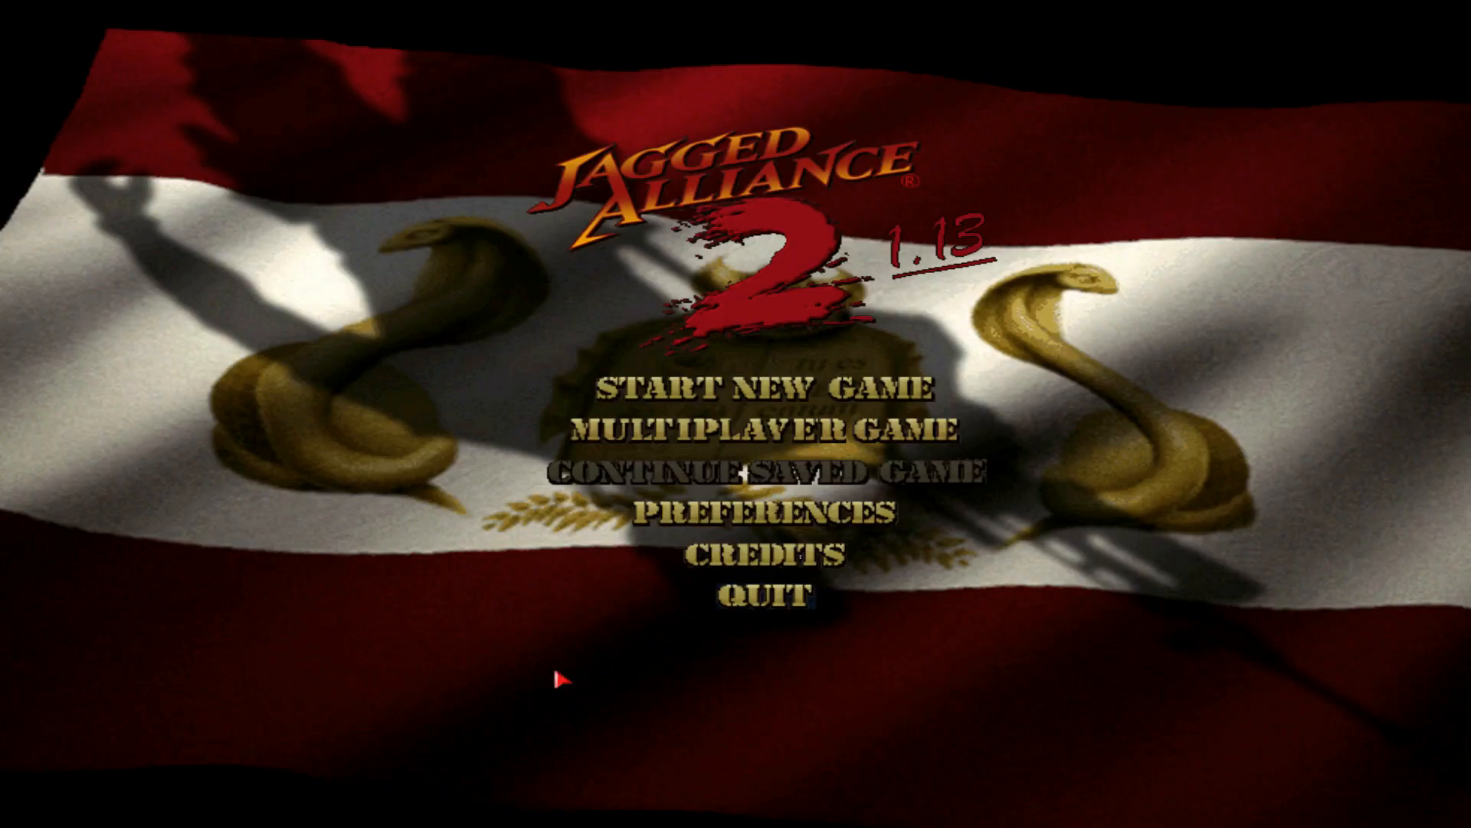
pyautogui.moveTo(765, 599)
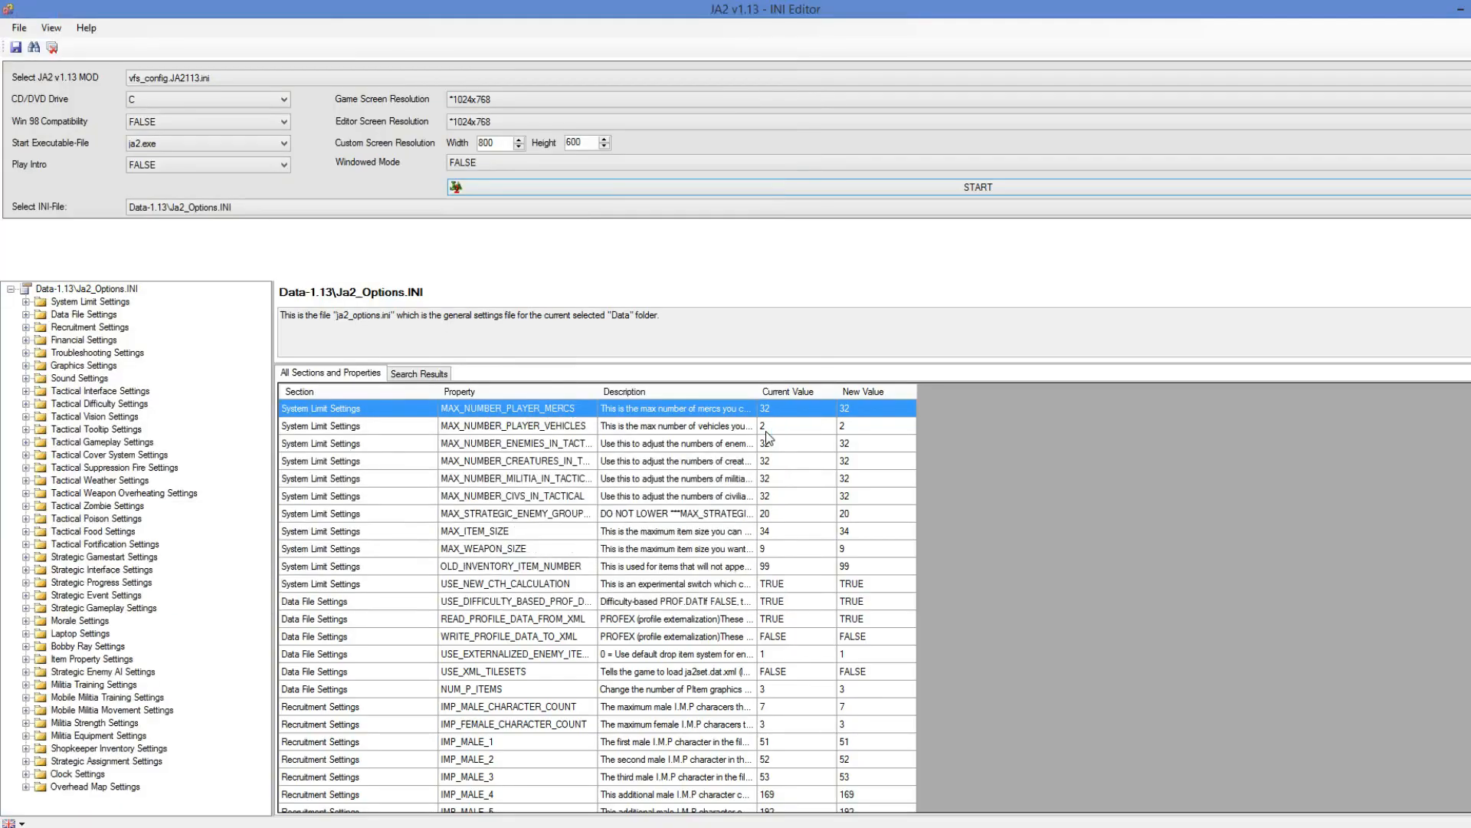
pyautogui.moveTo(814, 292)
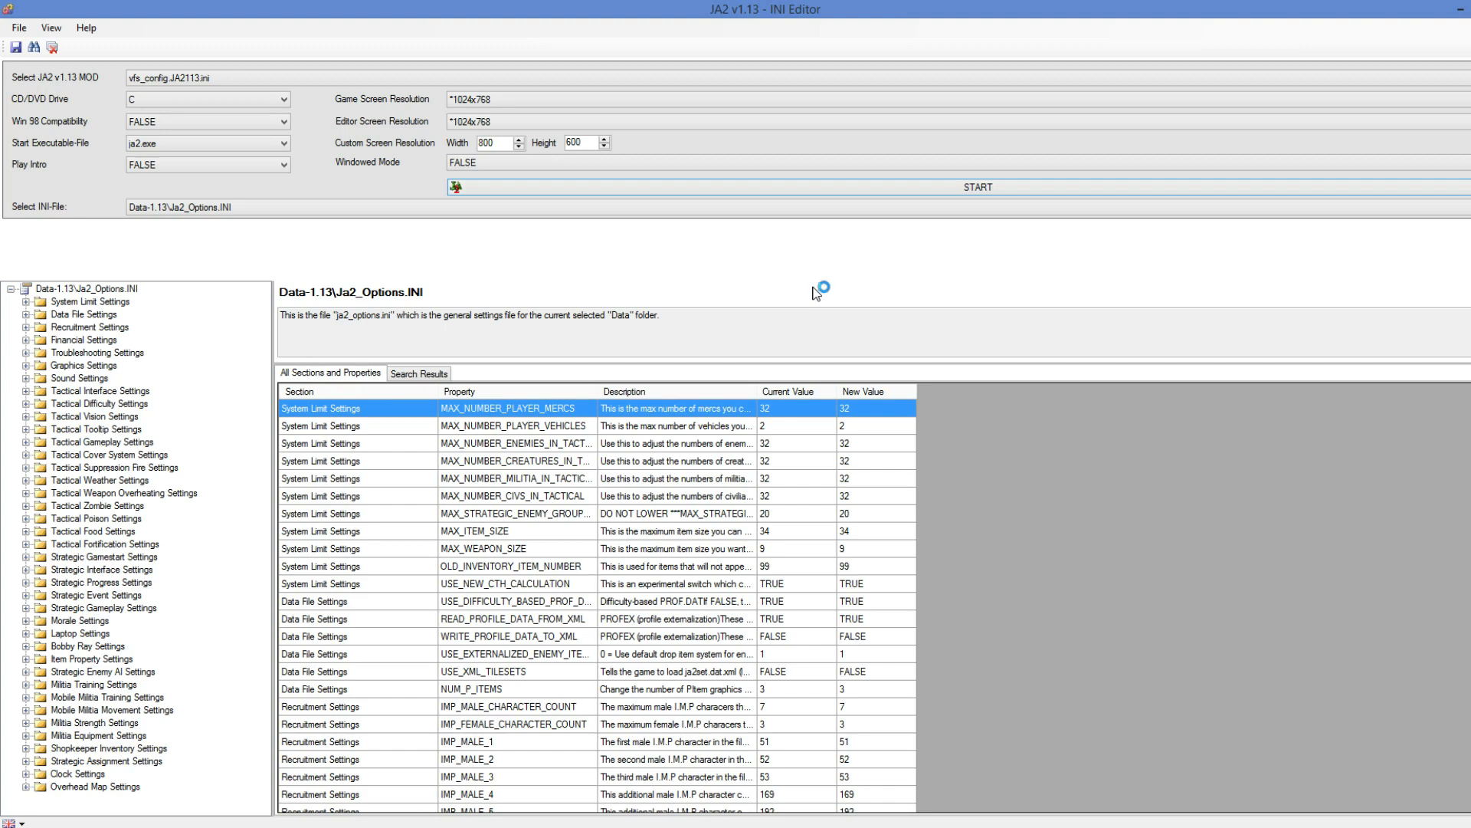
pyautogui.moveTo(814, 293)
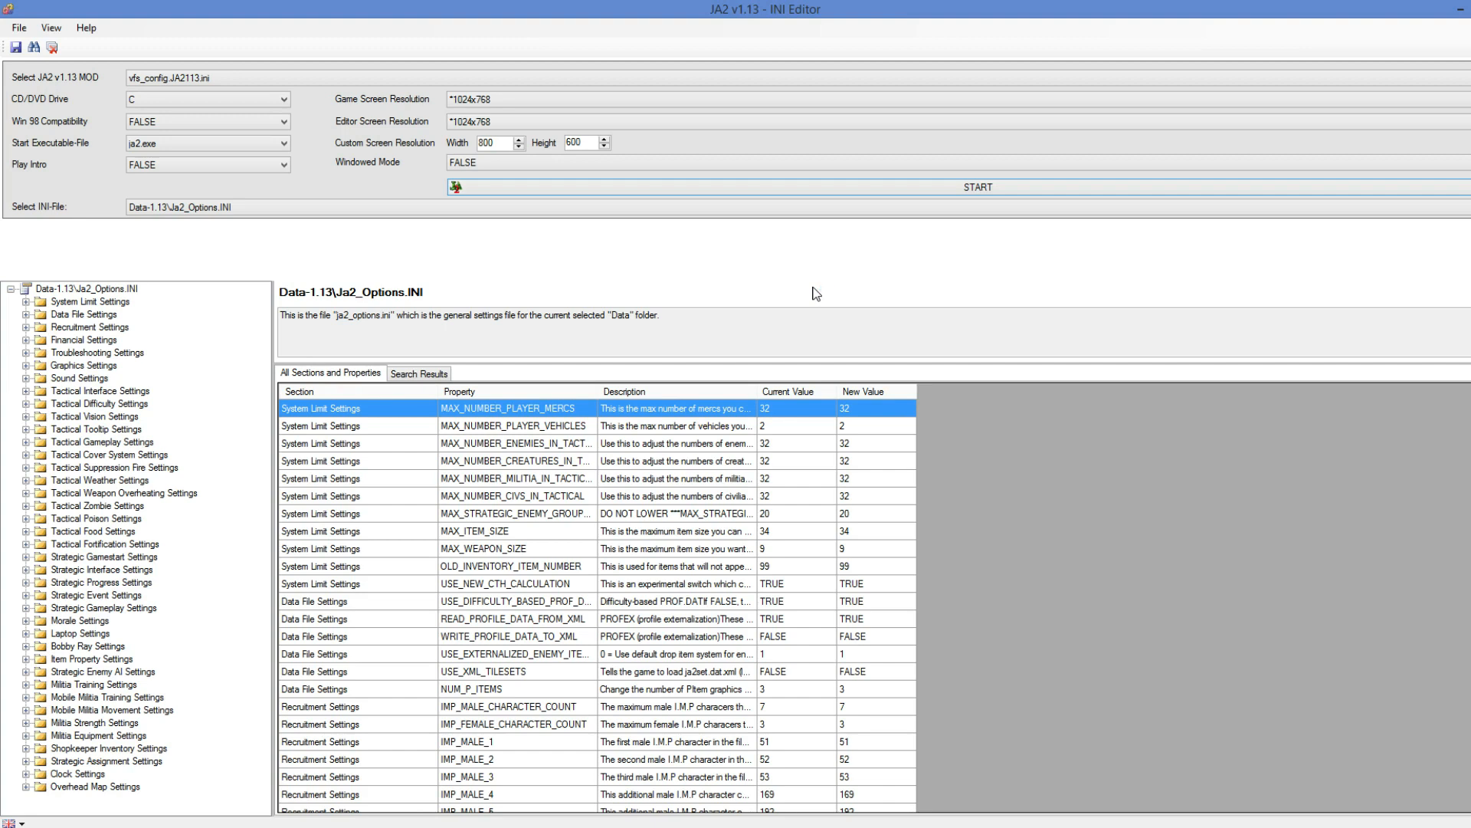